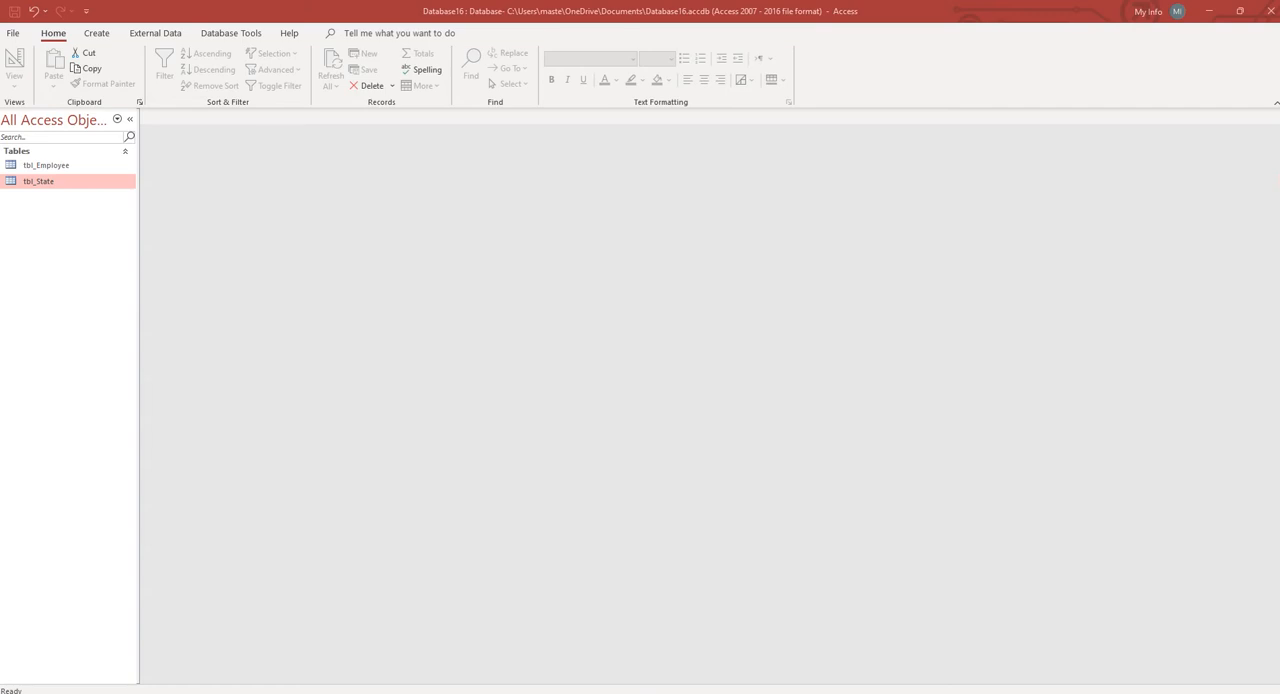
{"action": "mouse_move", "coordinate": [277, 328]}
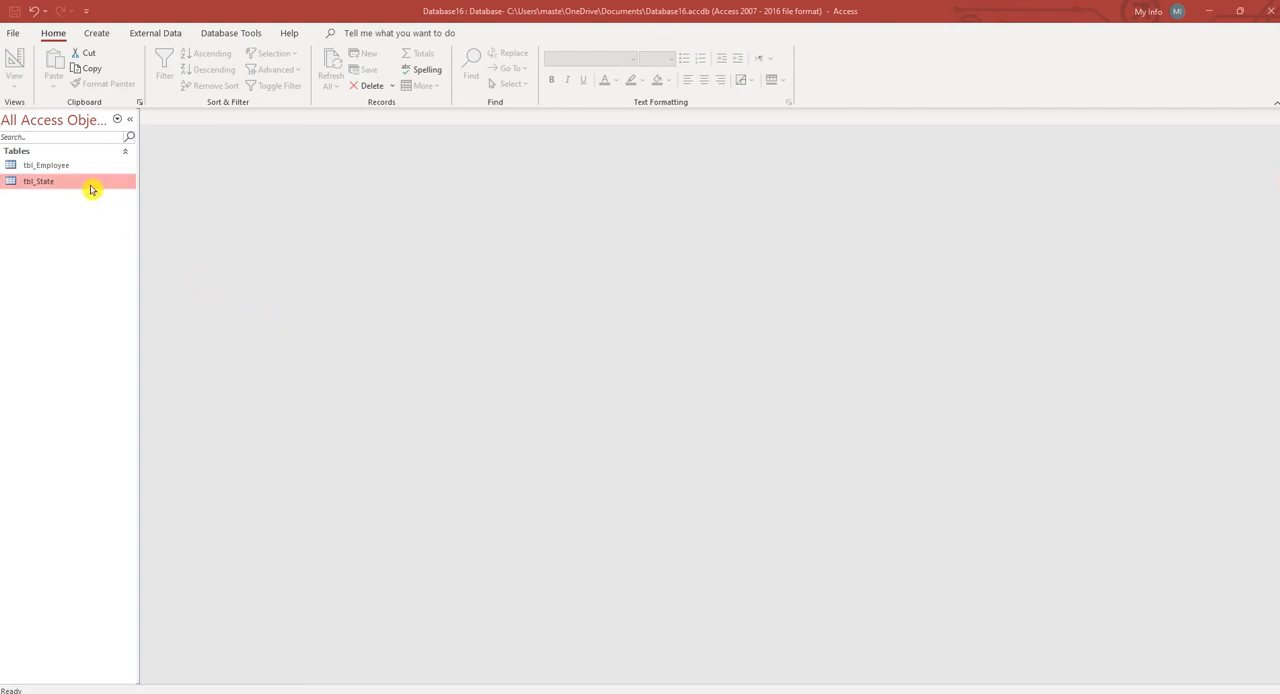
Step: Open the employee table to review its records, then close it
{"action": "double_click", "coordinate": [38, 181]}
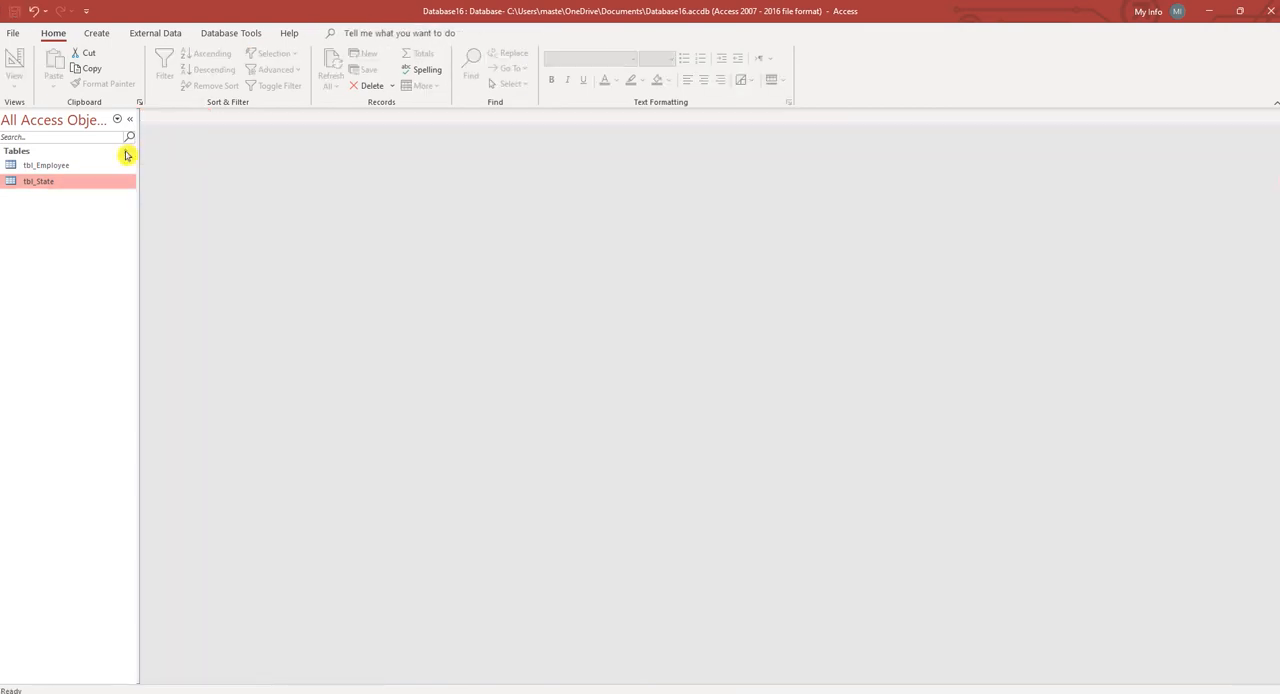
{"action": "double_click", "coordinate": [46, 164]}
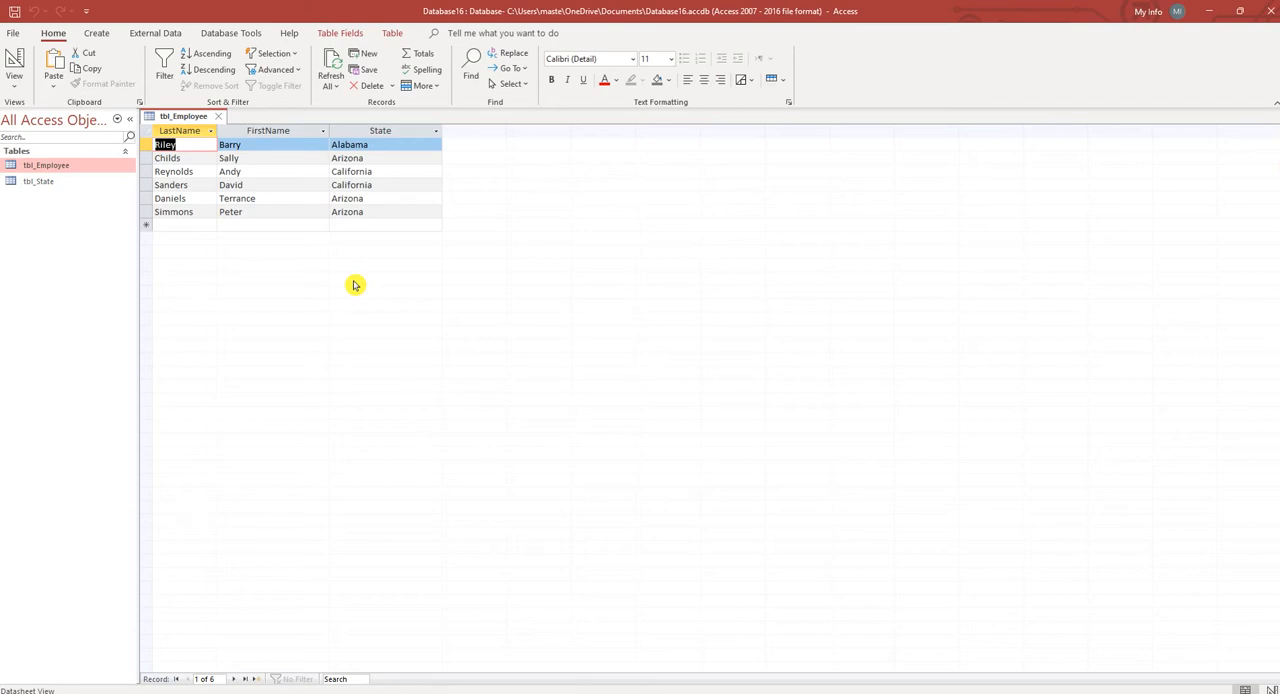
{"action": "mouse_move", "coordinate": [350, 282]}
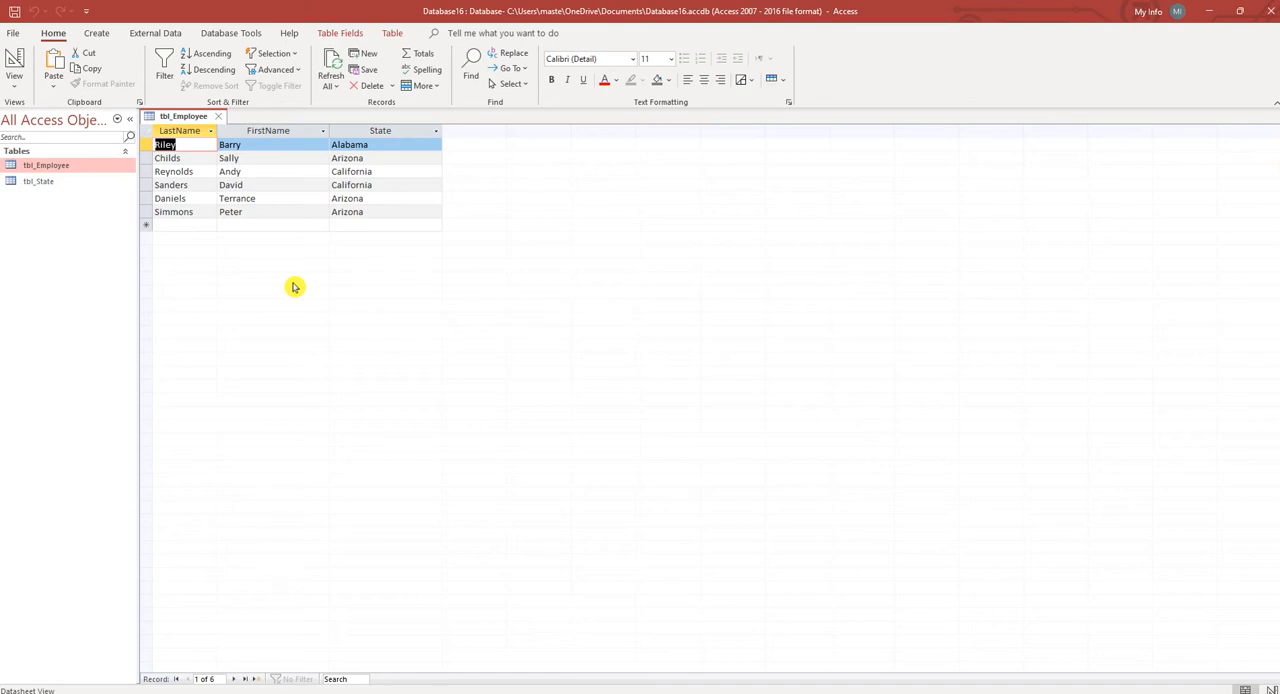
{"action": "left_click", "coordinate": [217, 115]}
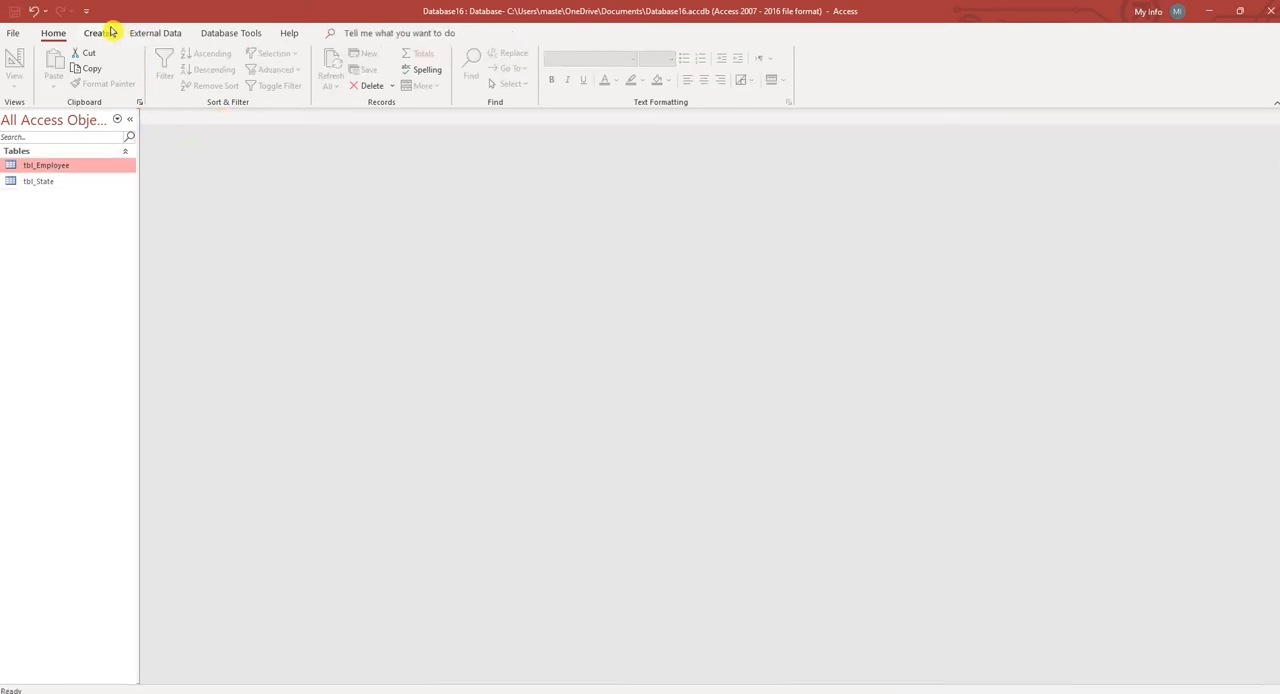
Step: Start a Form Design with a purple Detail background and an unbound combo box with label
{"action": "left_click", "coordinate": [96, 33]}
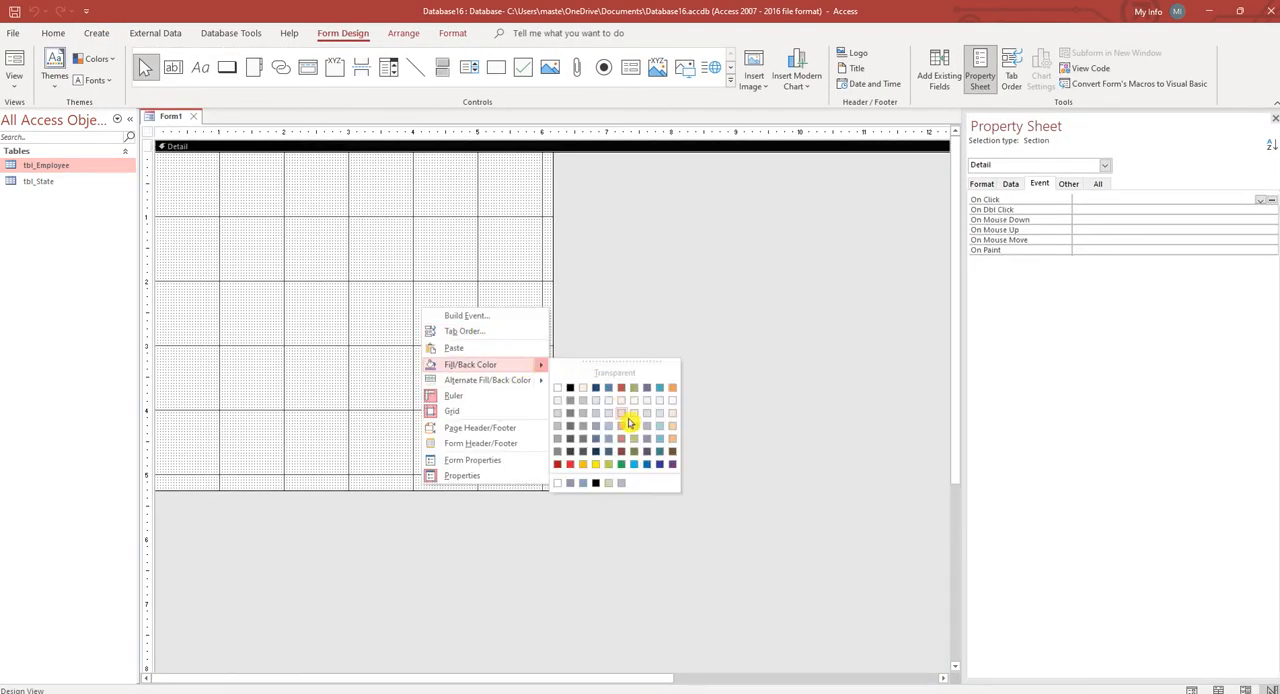
{"action": "left_click", "coordinate": [621, 424]}
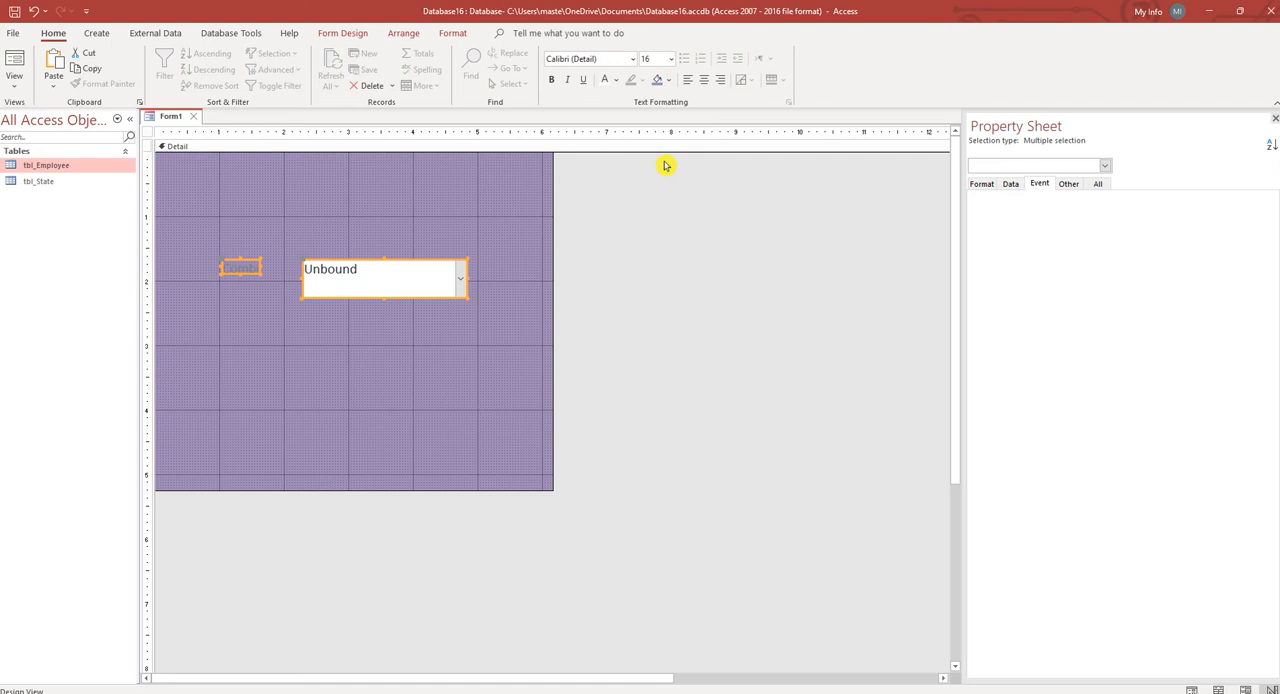
{"action": "left_click", "coordinate": [380, 275]}
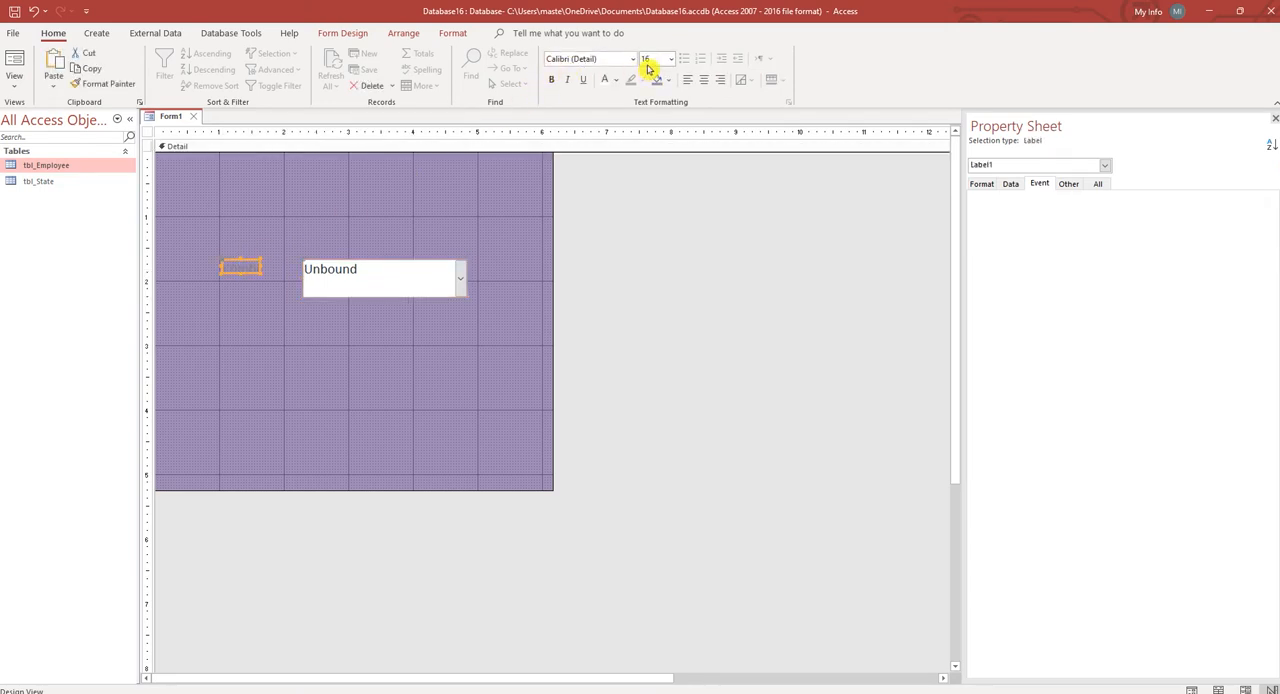
{"action": "left_click", "coordinate": [665, 80]}
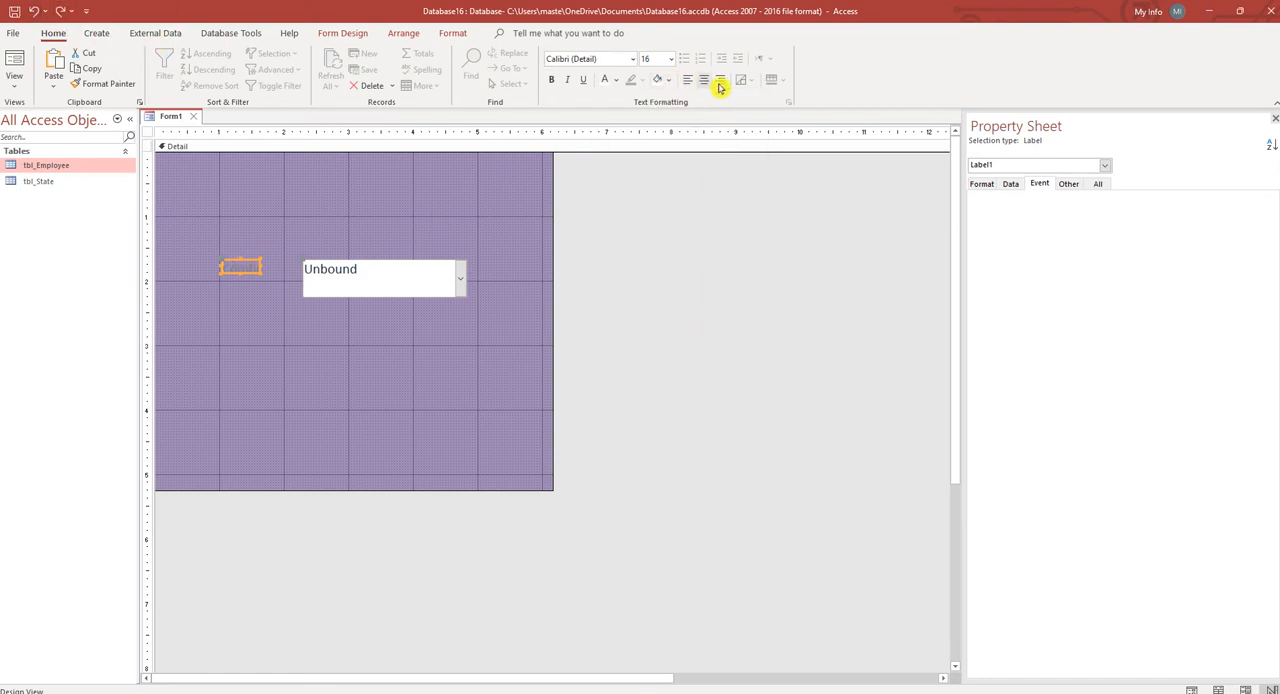
Step: Replace the Combo0 label text with 'Select the State'
{"action": "left_click", "coordinate": [617, 79]}
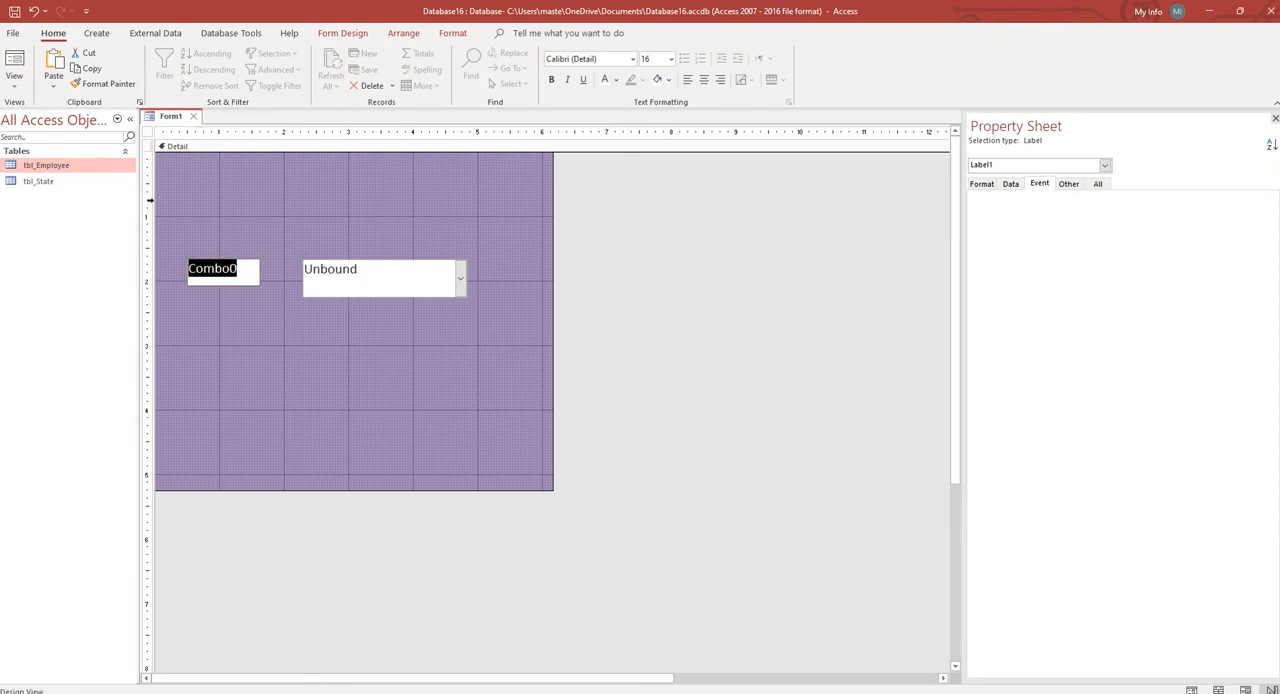
{"action": "type", "text": "Se"}
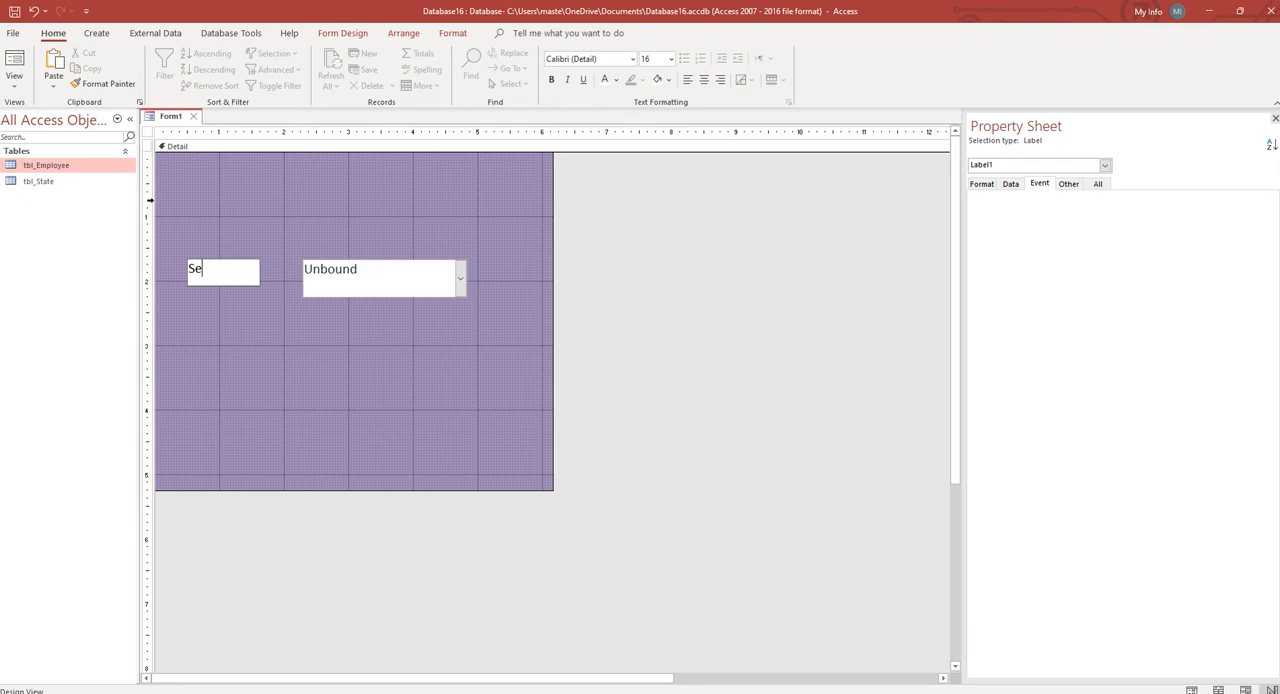
{"action": "type", "text": "lect the St"}
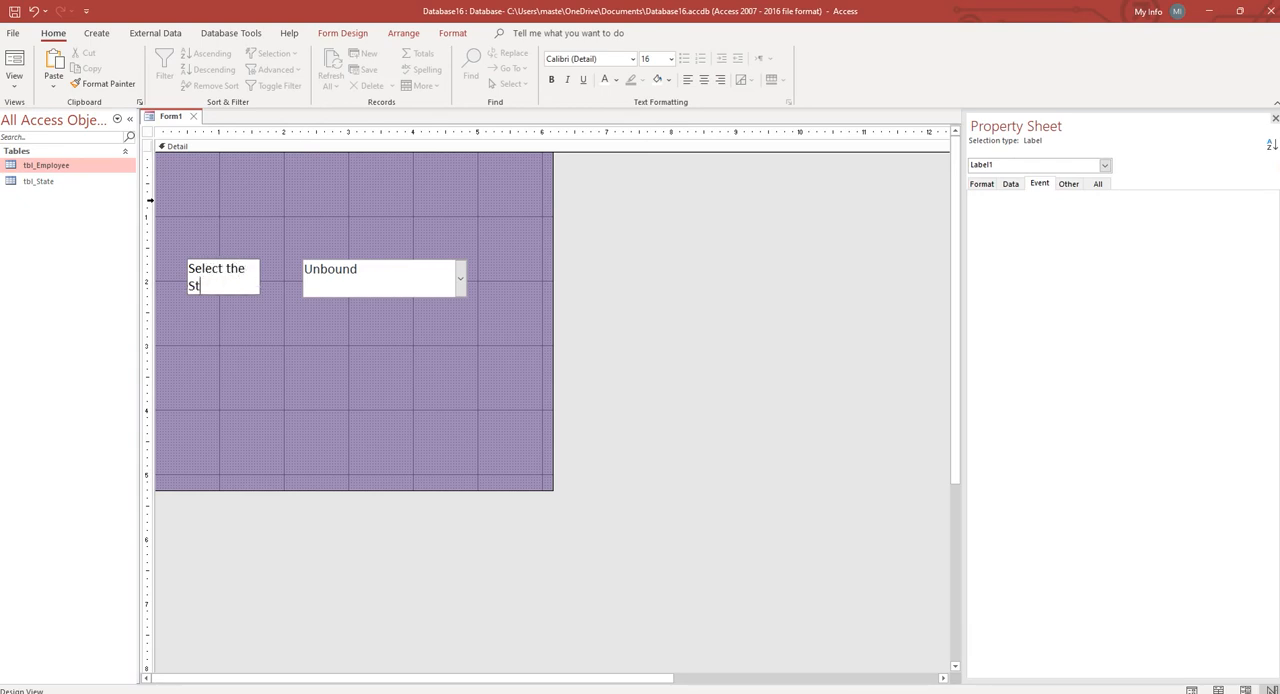
{"action": "type", "text": "ate"}
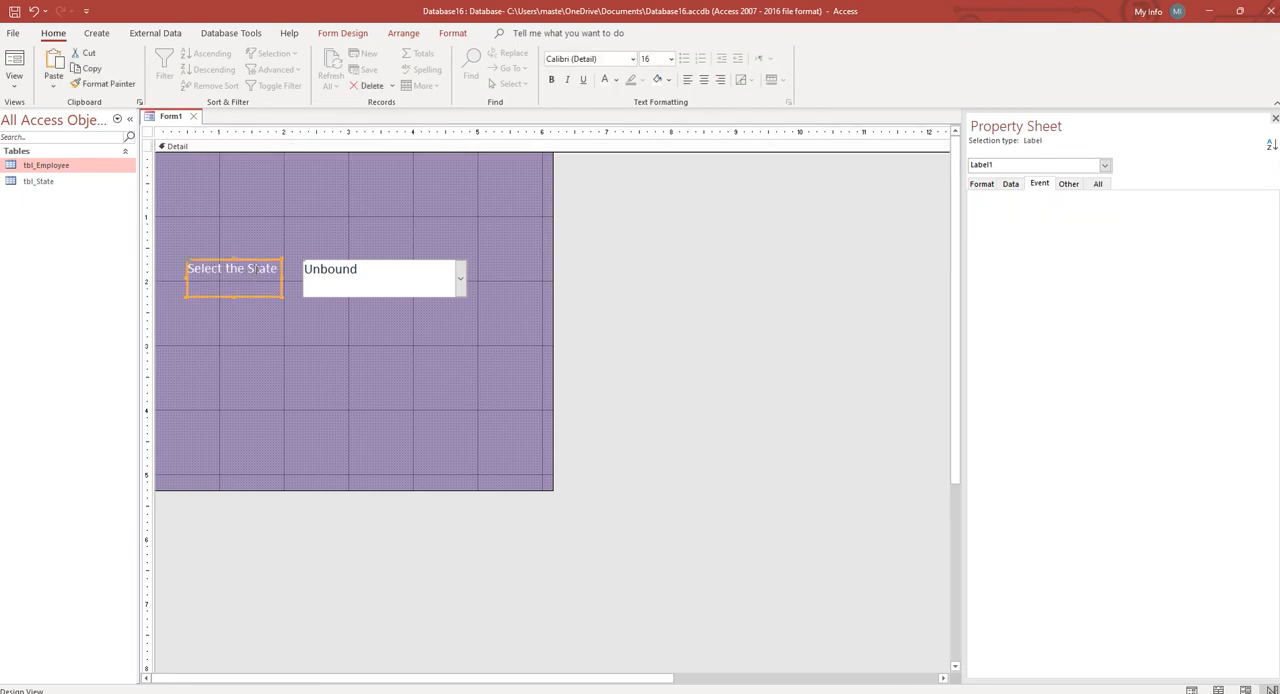
{"action": "left_click", "coordinate": [380, 276]}
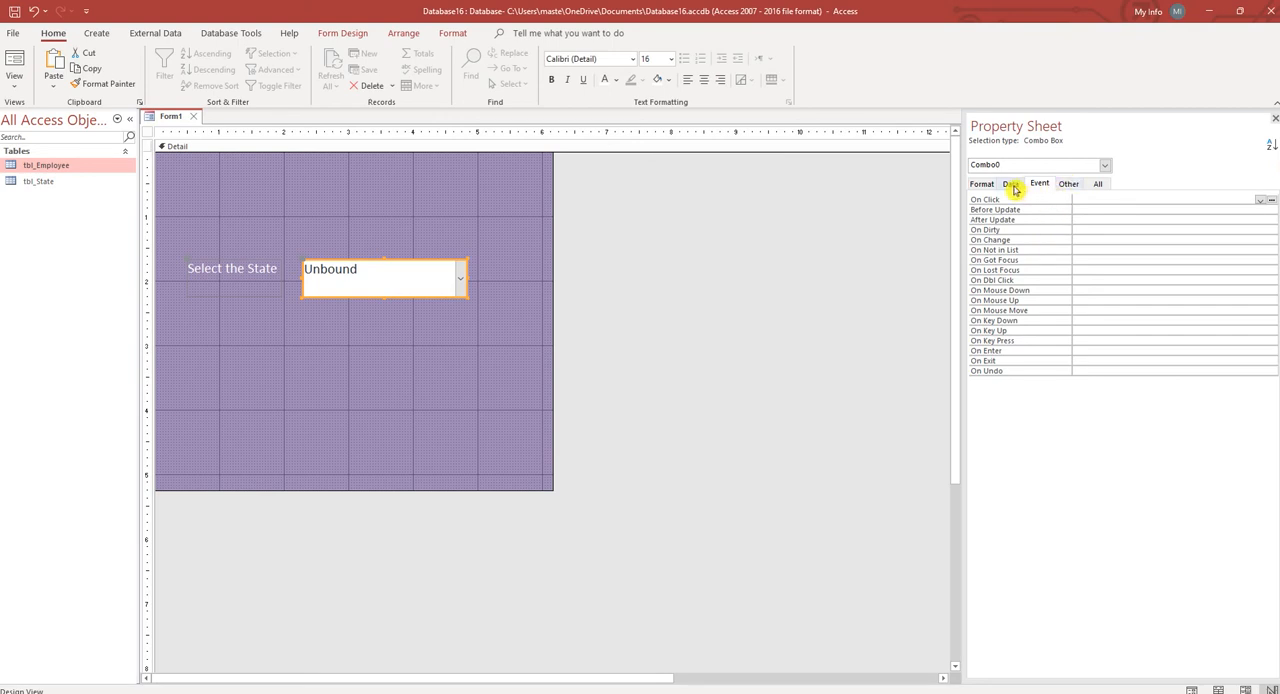
Step: Set the combo box Row Source to tbl_State, test it, and return to Design View
{"action": "left_click", "coordinate": [1011, 183]}
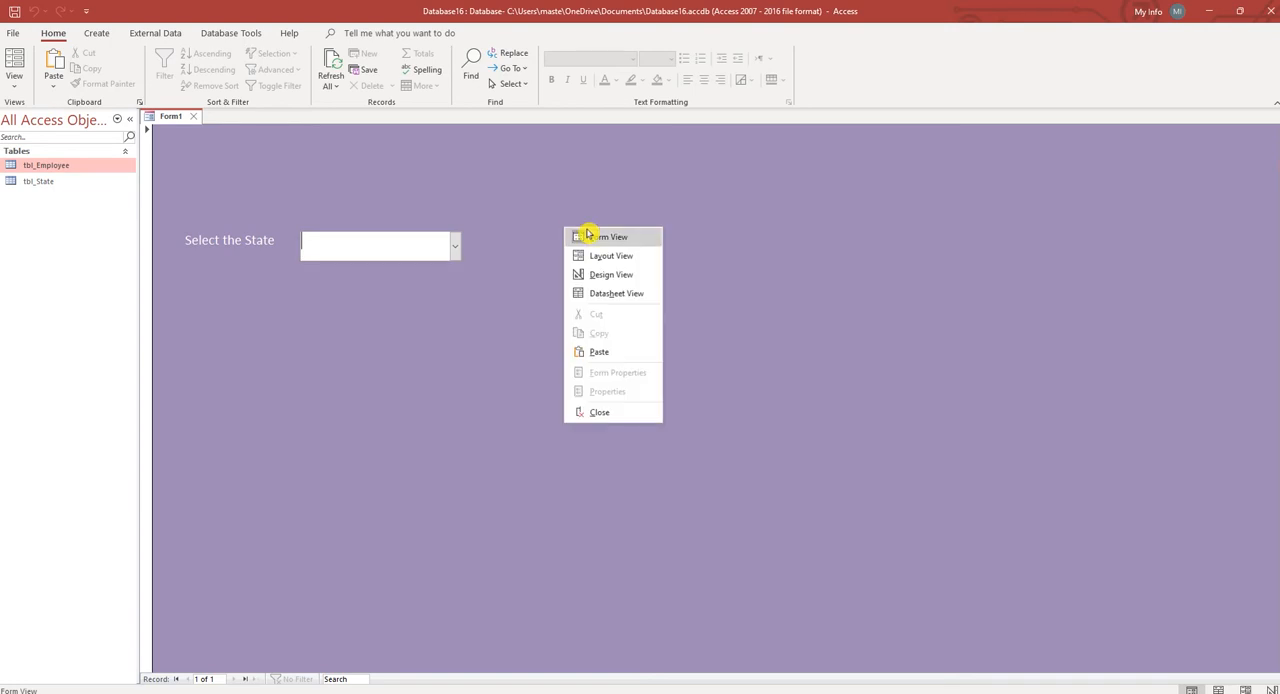
{"action": "left_click", "coordinate": [611, 274]}
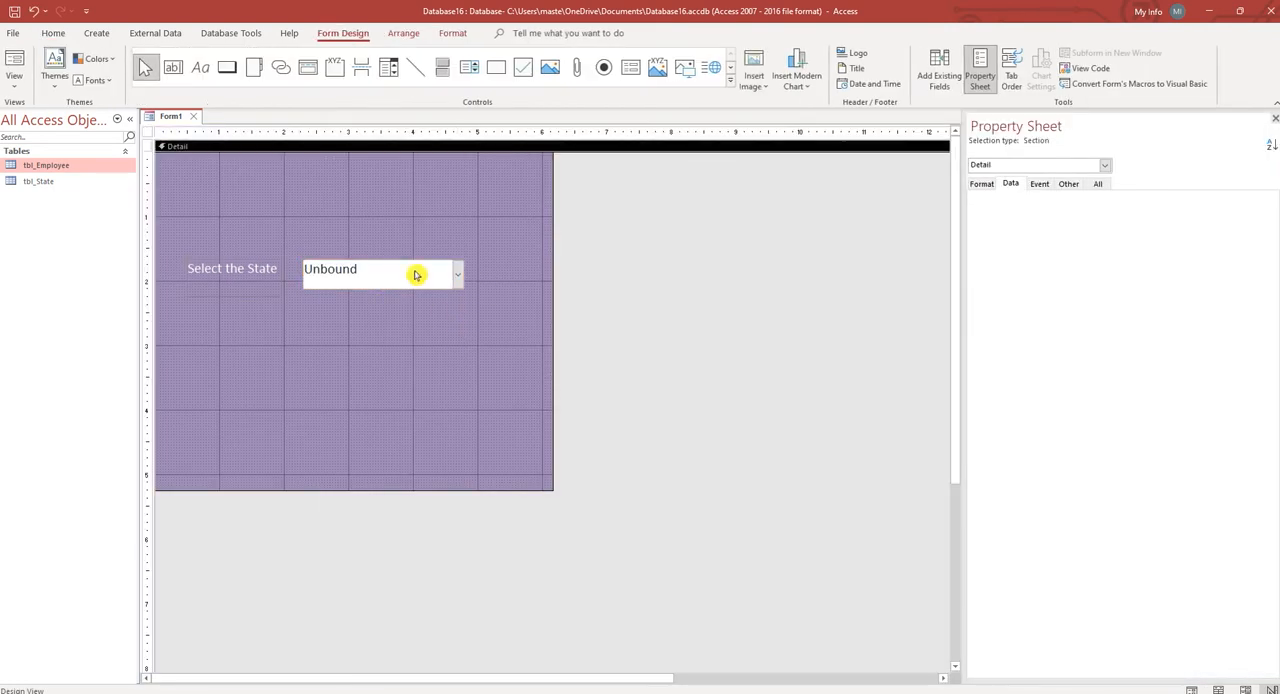
{"action": "left_click", "coordinate": [380, 274]}
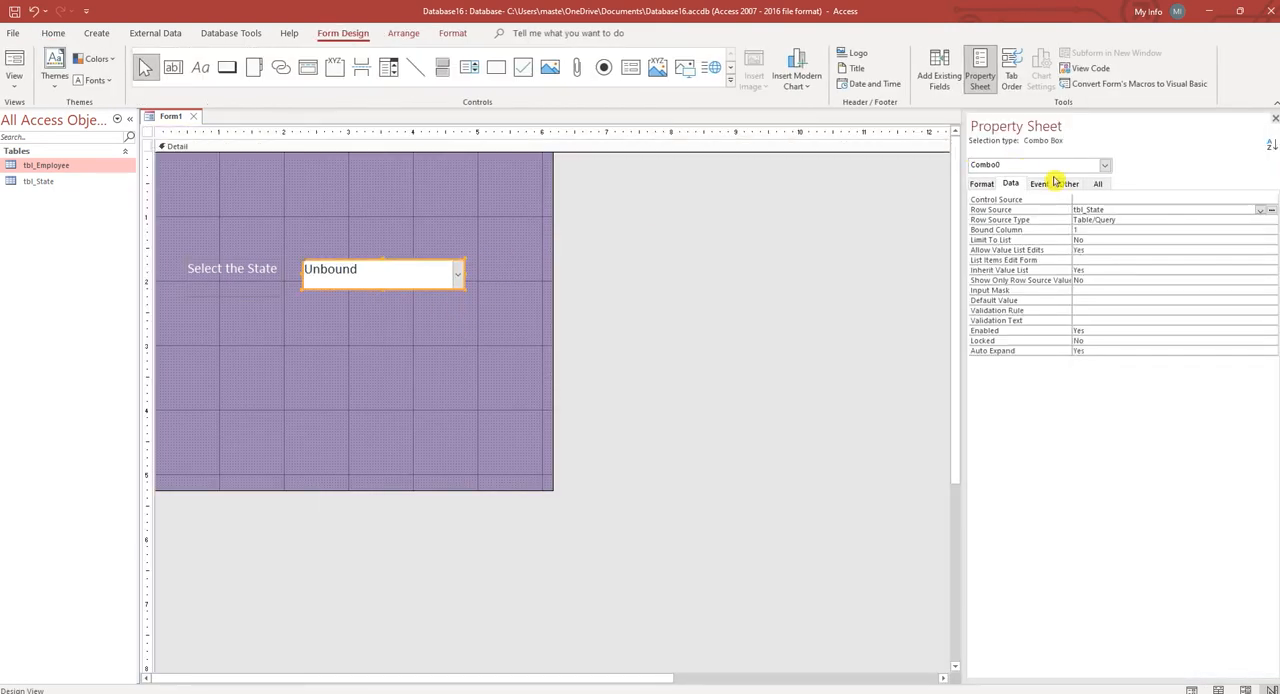
{"action": "left_click", "coordinate": [1068, 184]}
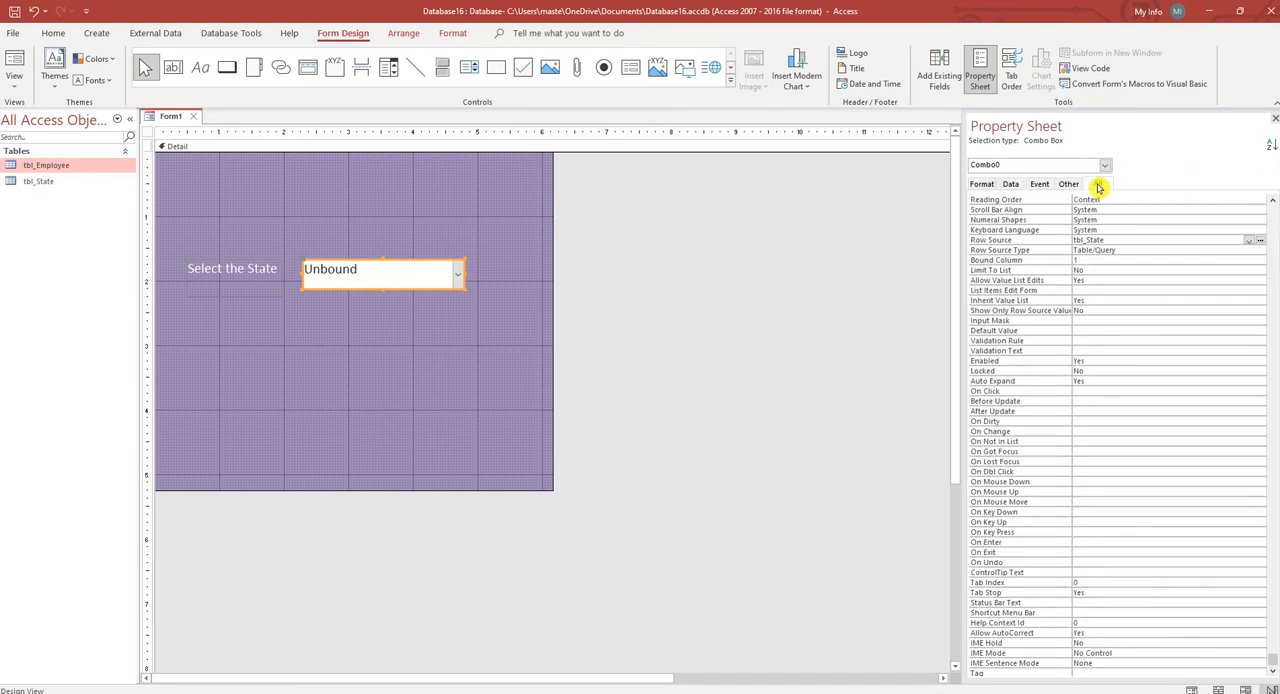
Step: Enter StateCombobox as the combo box's Name property
{"action": "left_click", "coordinate": [1097, 183]}
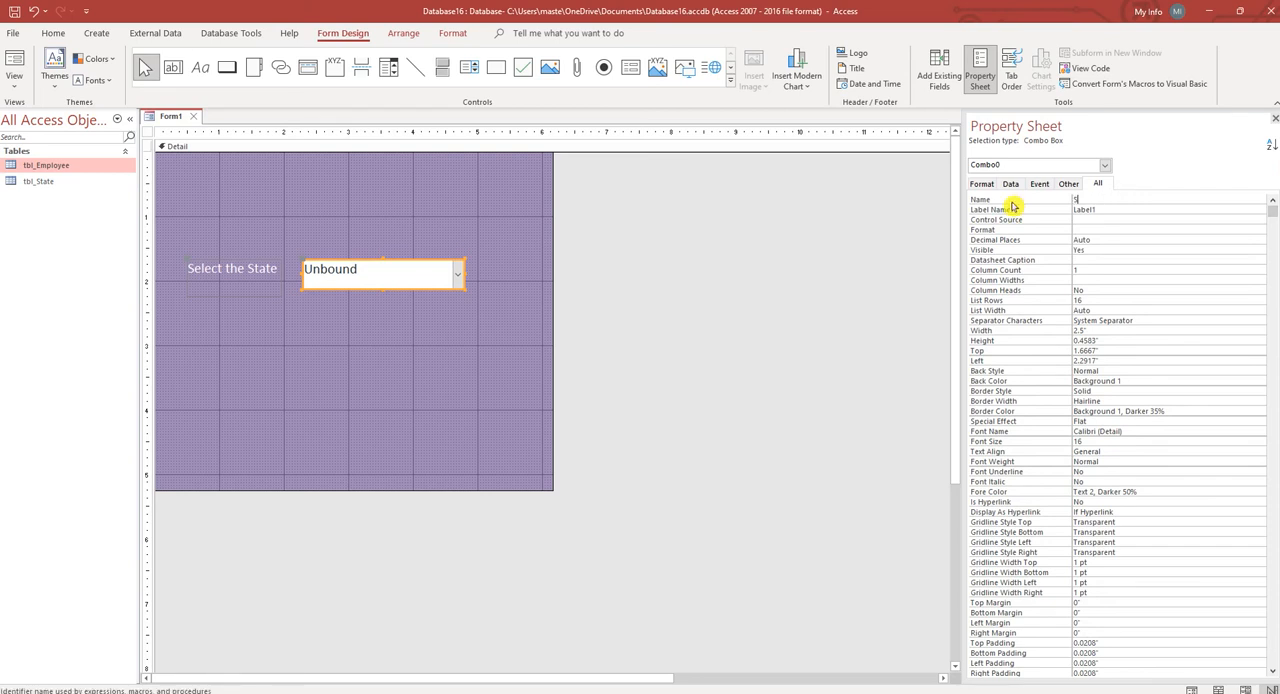
{"action": "type", "text": "StateCombobox"}
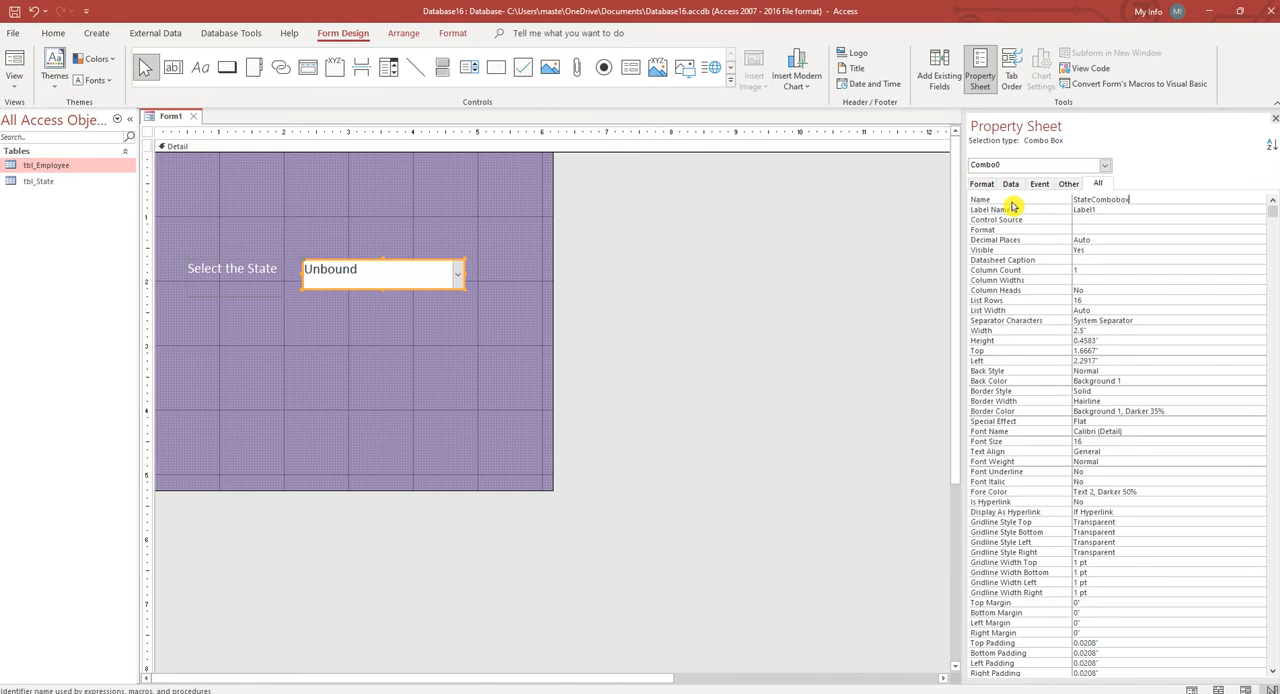
{"action": "double_click", "coordinate": [1100, 199]}
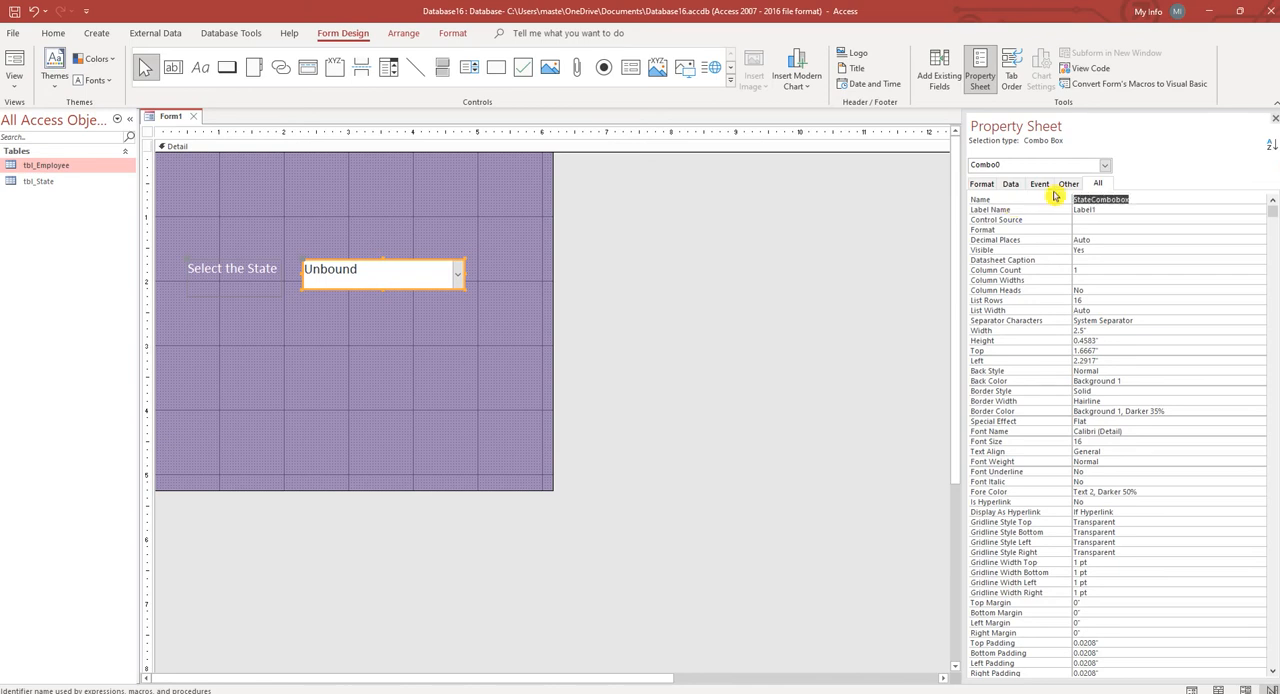
{"action": "mouse_move", "coordinate": [195, 127]}
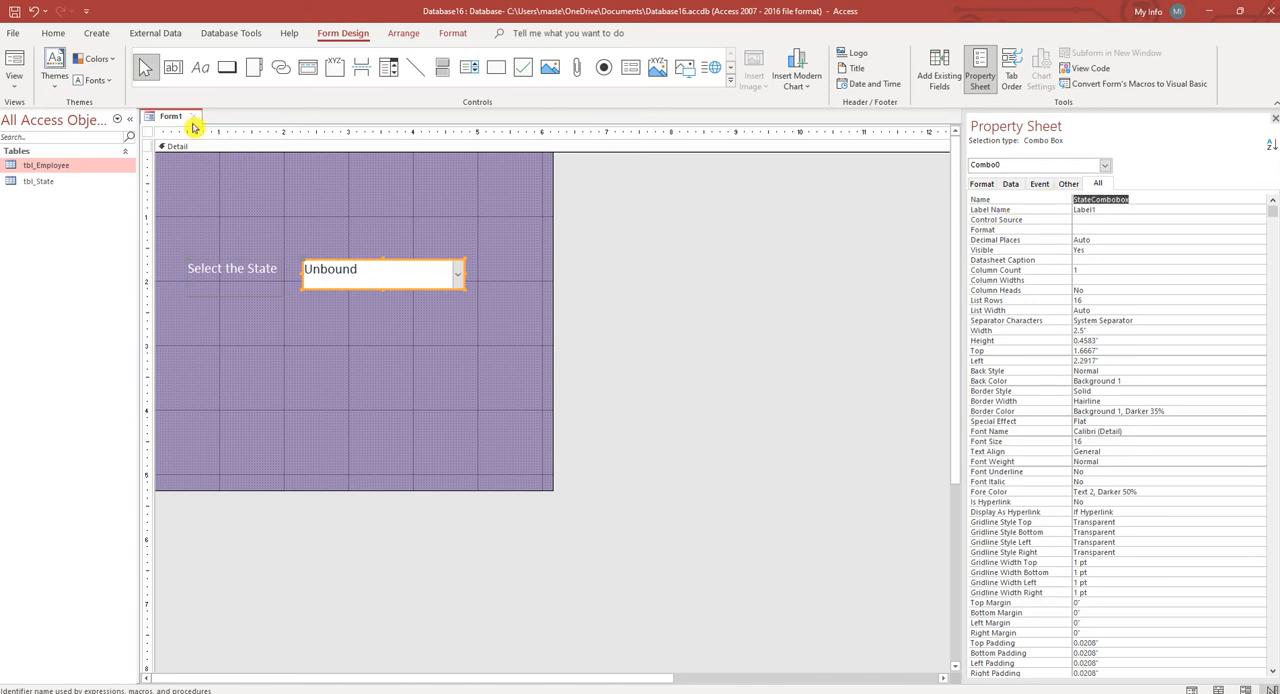
Step: Save the new form as frm_Employee
{"action": "right_click", "coordinate": [170, 116]}
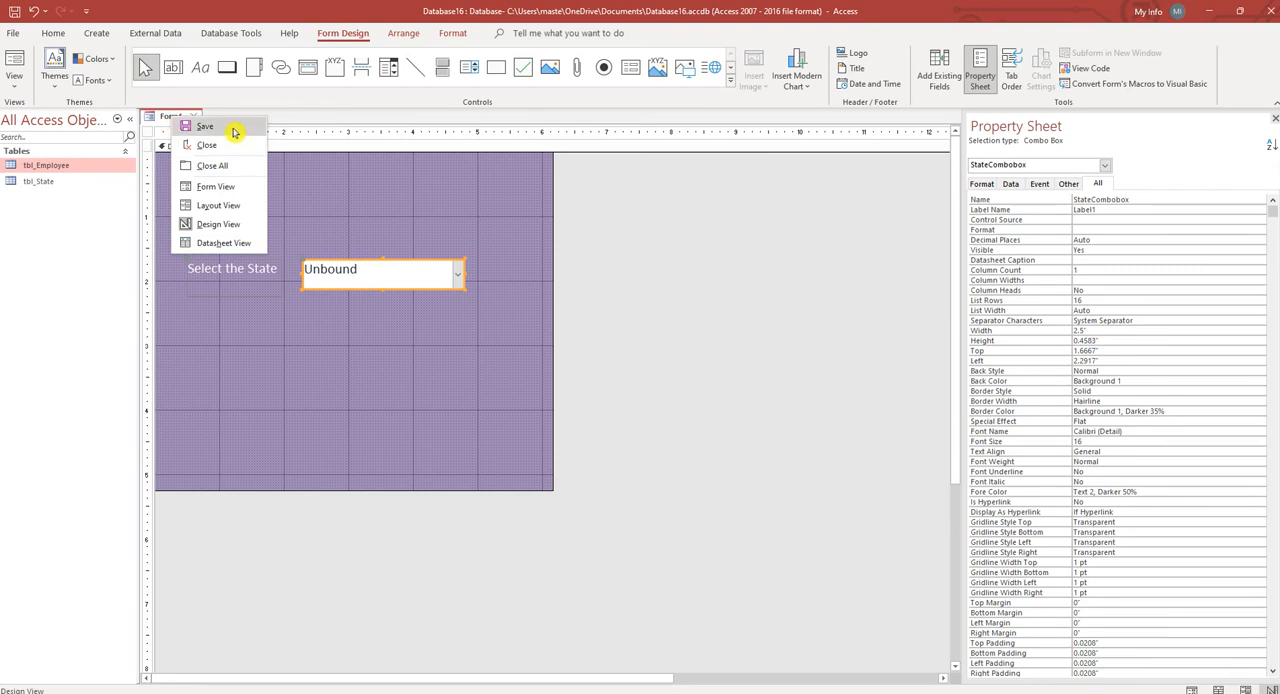
{"action": "left_click", "coordinate": [204, 126]}
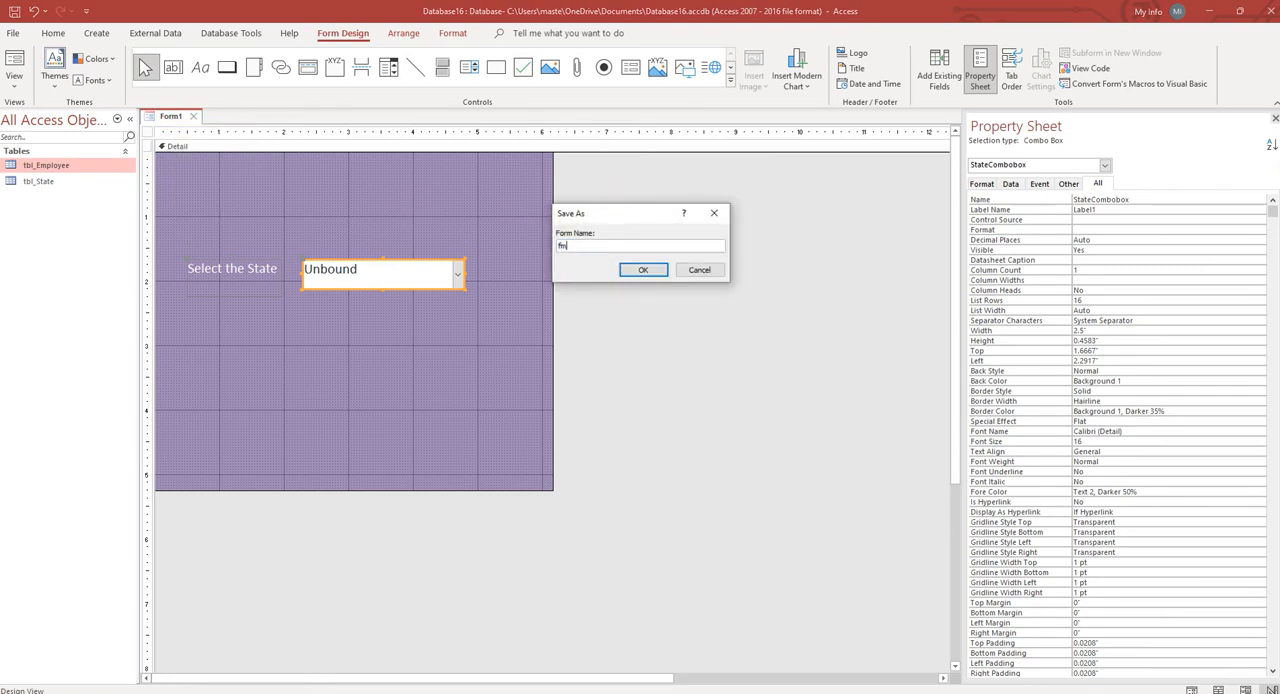
{"action": "type", "text": "frm_"}
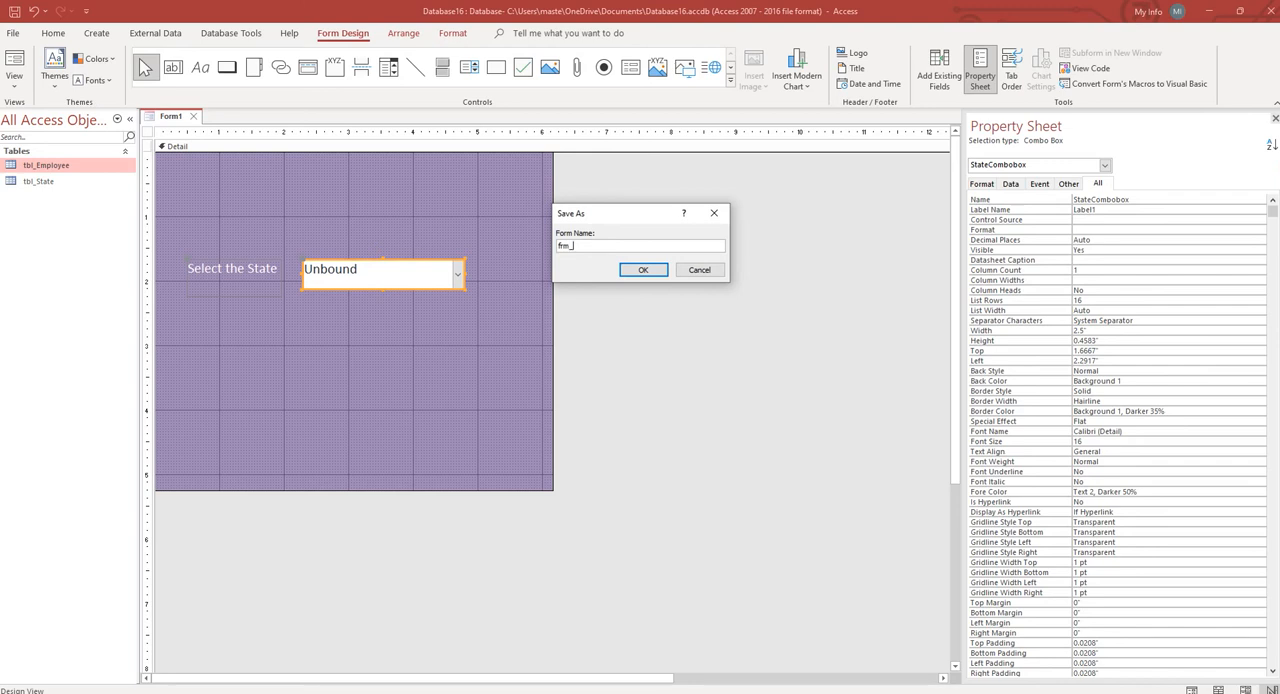
{"action": "type", "text": "El"}
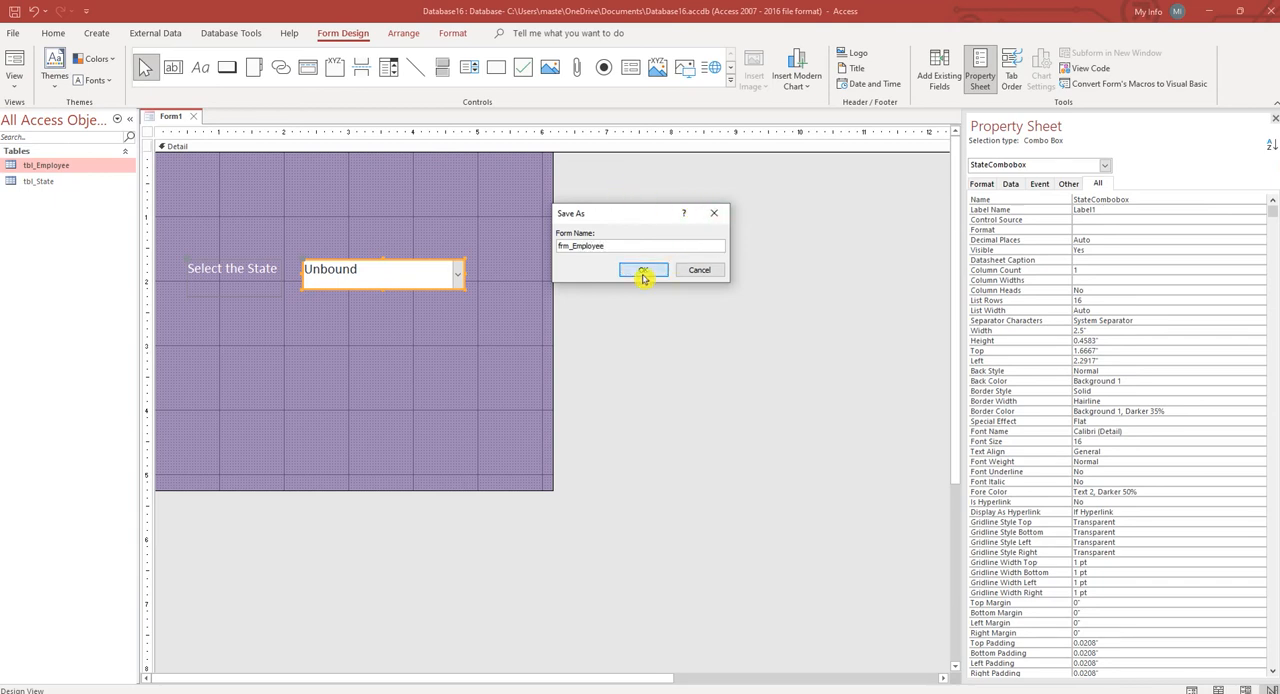
{"action": "left_click", "coordinate": [643, 270]}
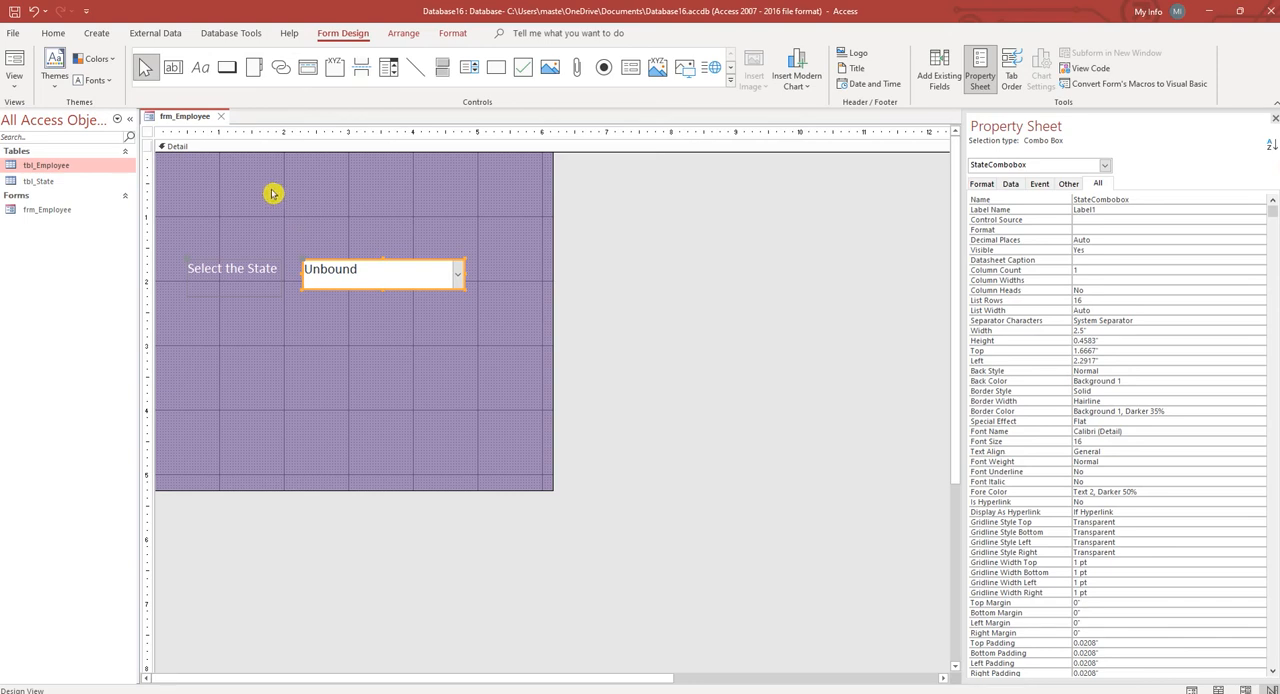
Step: Design a query on tbl_Employee showing LastName, FirstName and State
{"action": "left_click", "coordinate": [96, 33]}
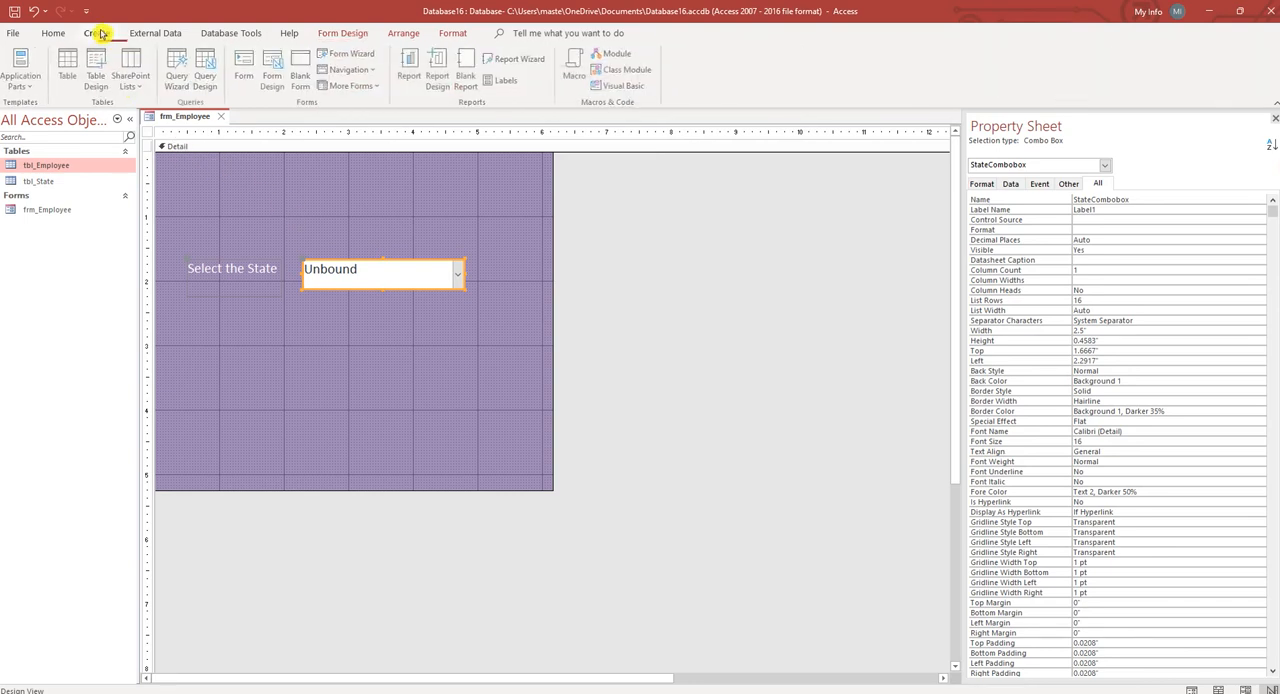
{"action": "left_click", "coordinate": [96, 33]}
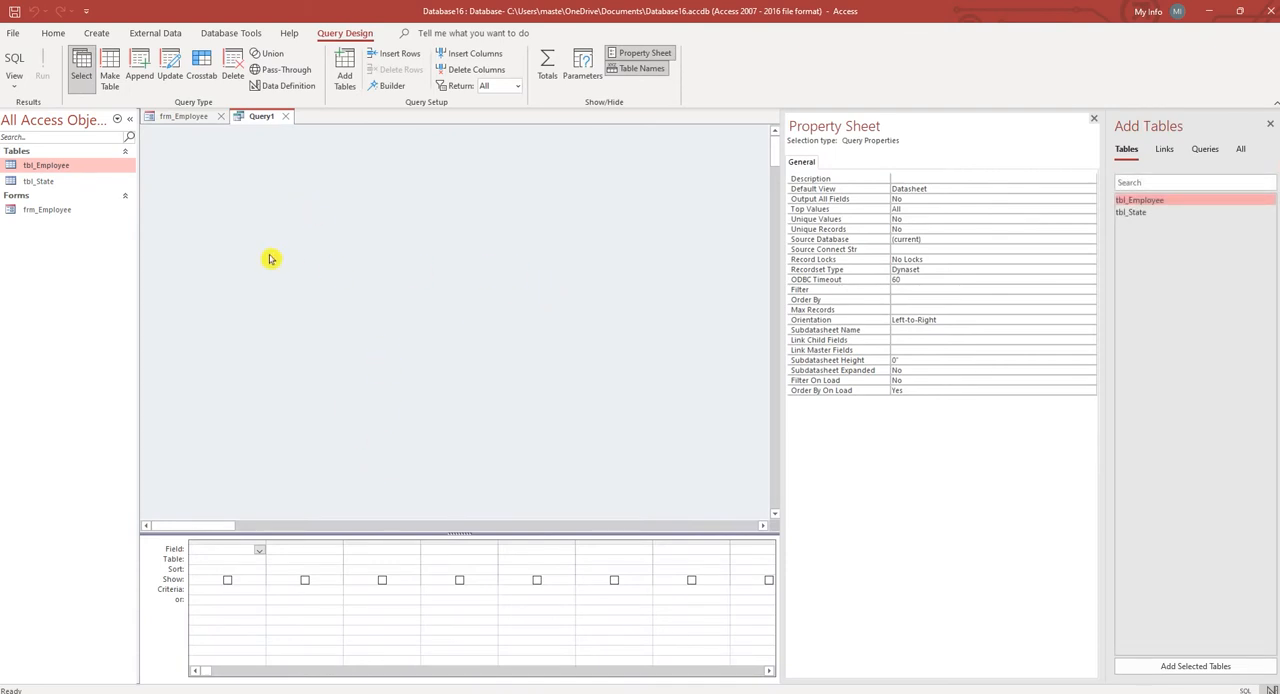
{"action": "left_click", "coordinate": [45, 165]}
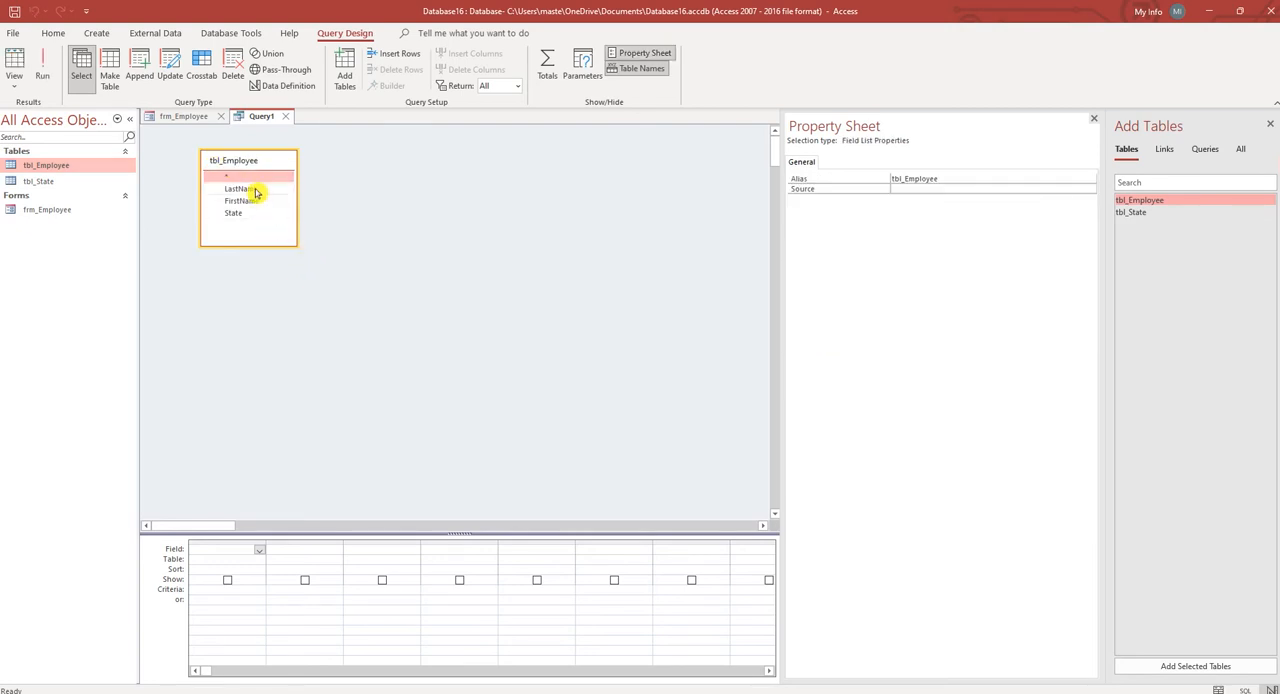
{"action": "left_click", "coordinate": [240, 189]}
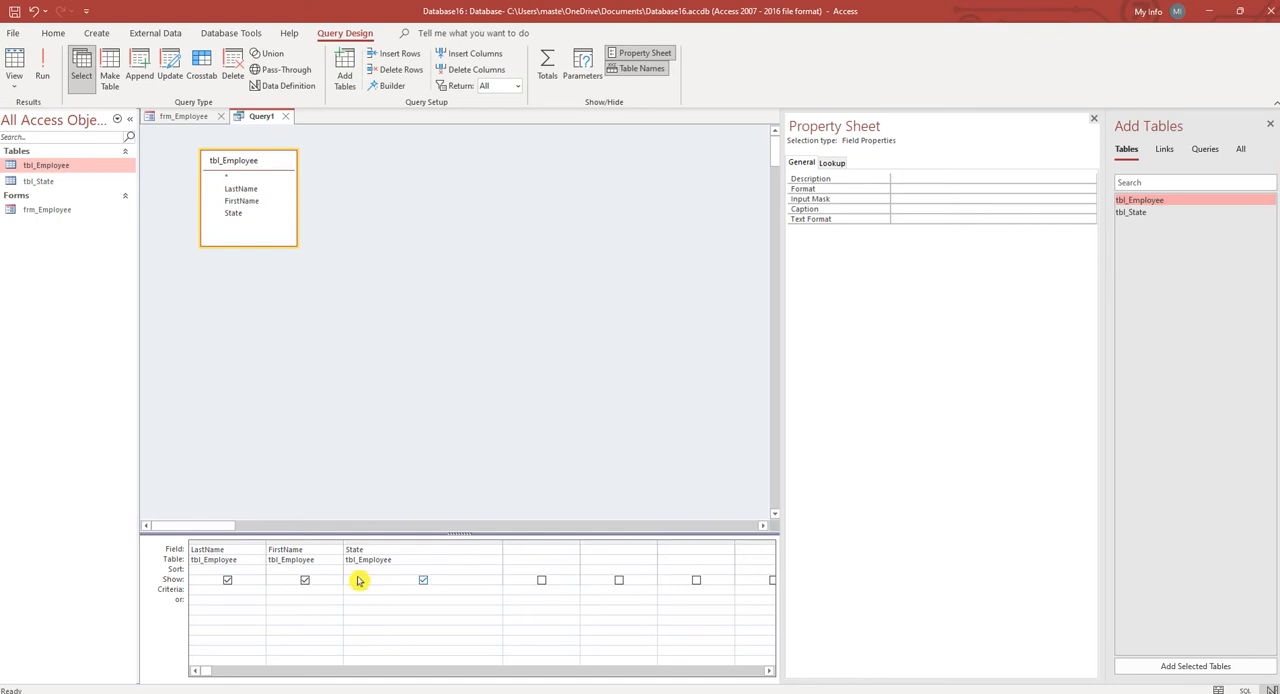
Step: Set the State criteria to [Forms]![frm_Employee]![StateCombobox] and run the query
{"action": "left_click", "coordinate": [360, 589]}
{"action": "type", "text": "[Forms]![frm_Employee]!"}
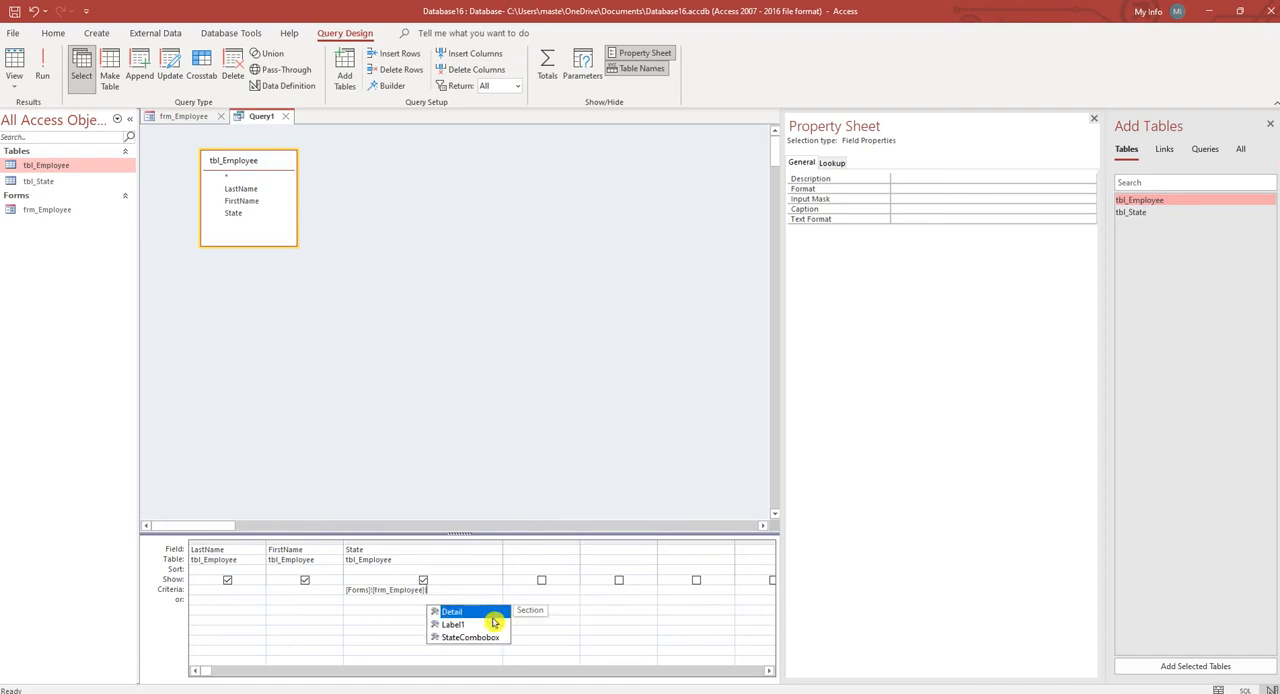
{"action": "left_click", "coordinate": [467, 637]}
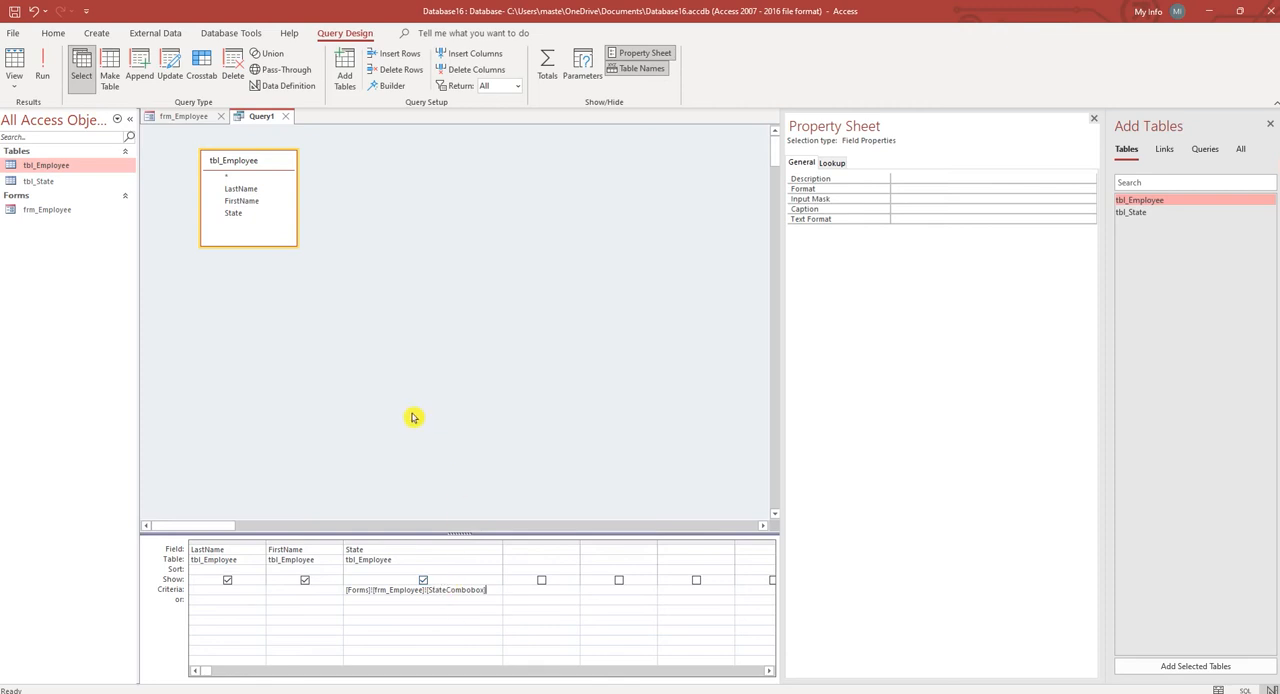
{"action": "mouse_move", "coordinate": [245, 245]}
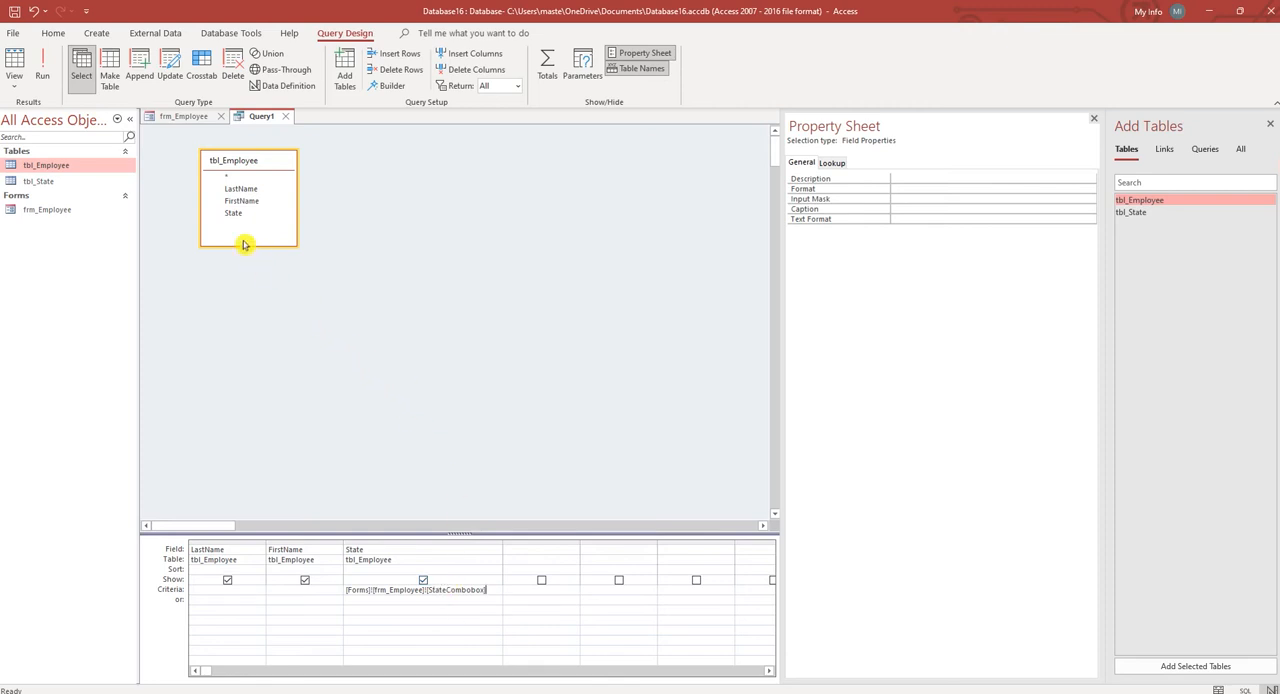
{"action": "mouse_move", "coordinate": [42, 62]}
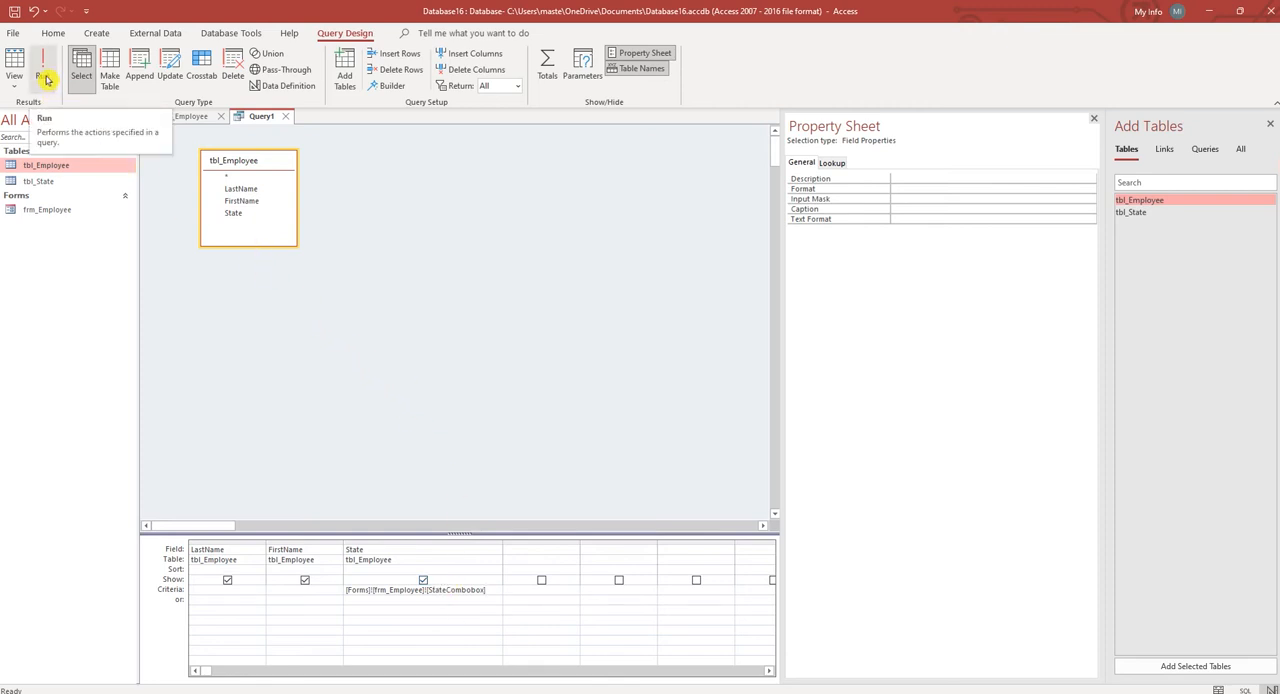
{"action": "left_click", "coordinate": [43, 65]}
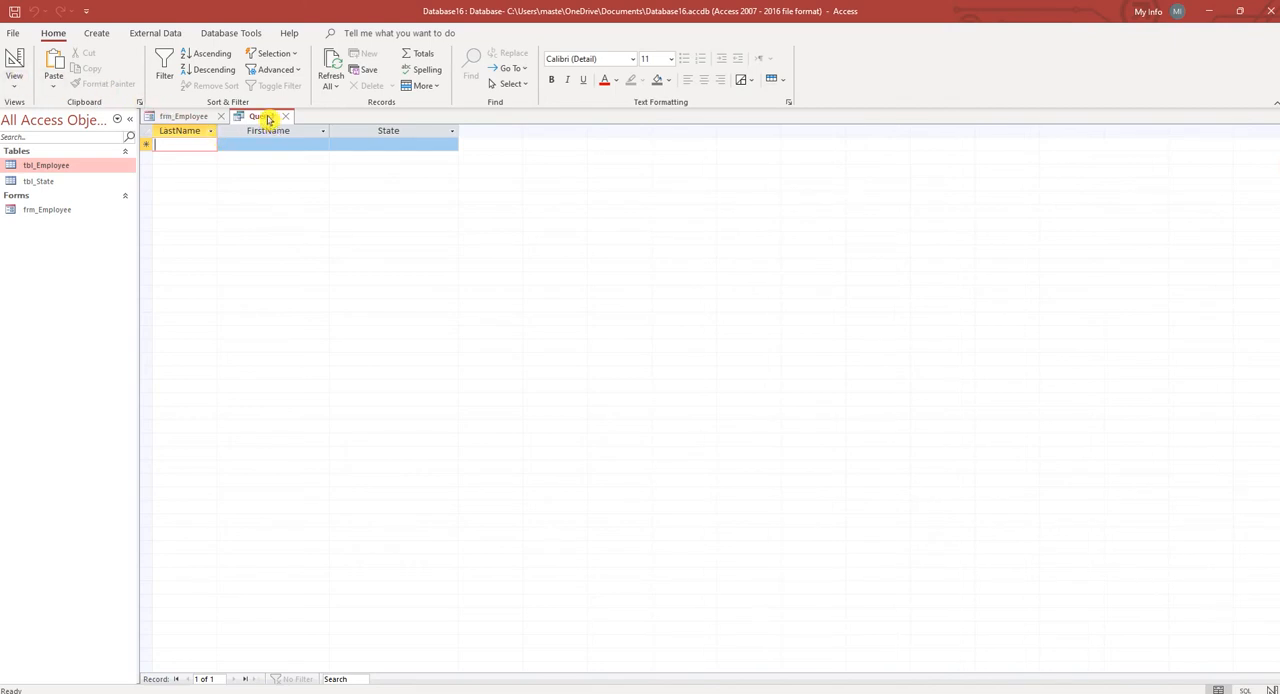
Step: Save the query as qry_Employee and switch back to the frm_Employee design
{"action": "right_click", "coordinate": [260, 116]}
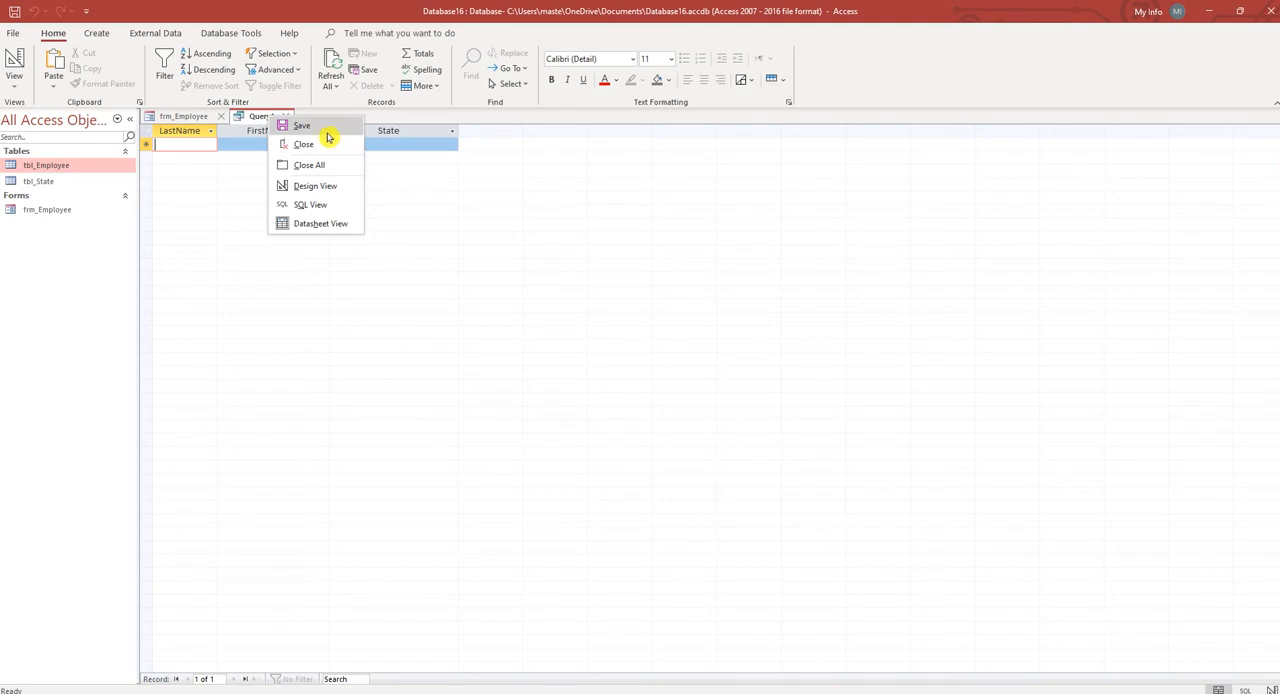
{"action": "left_click", "coordinate": [302, 125]}
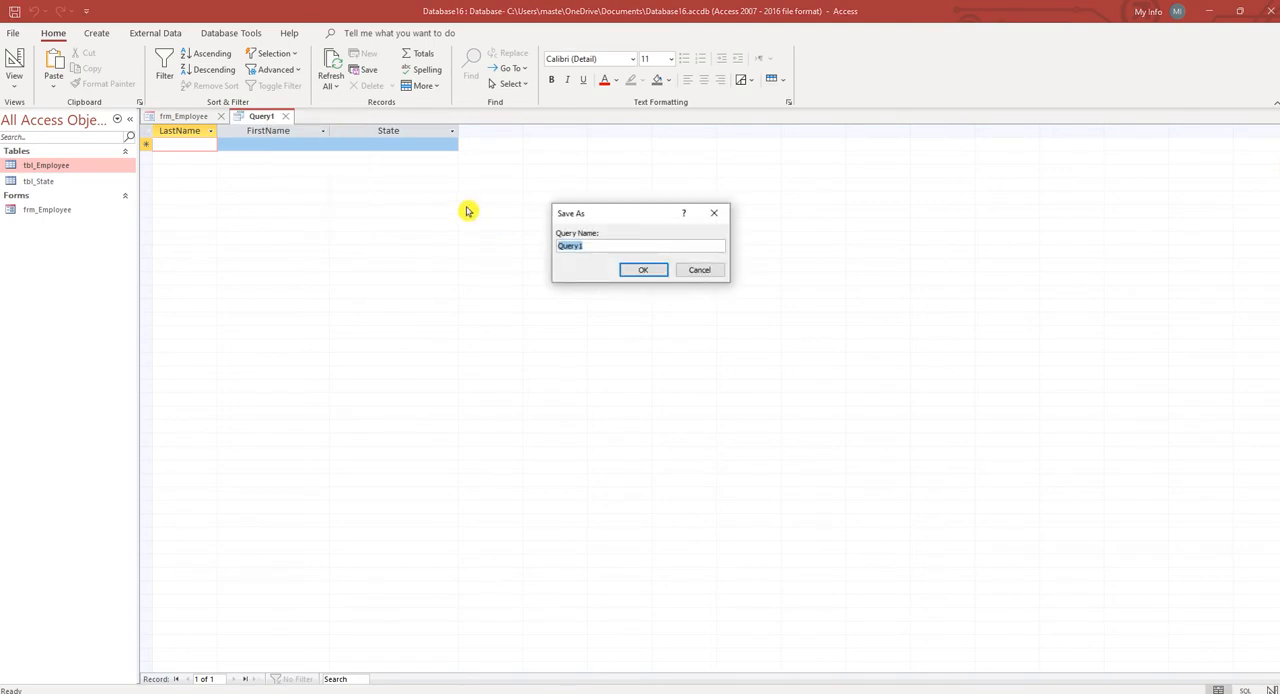
{"action": "type", "text": "d"}
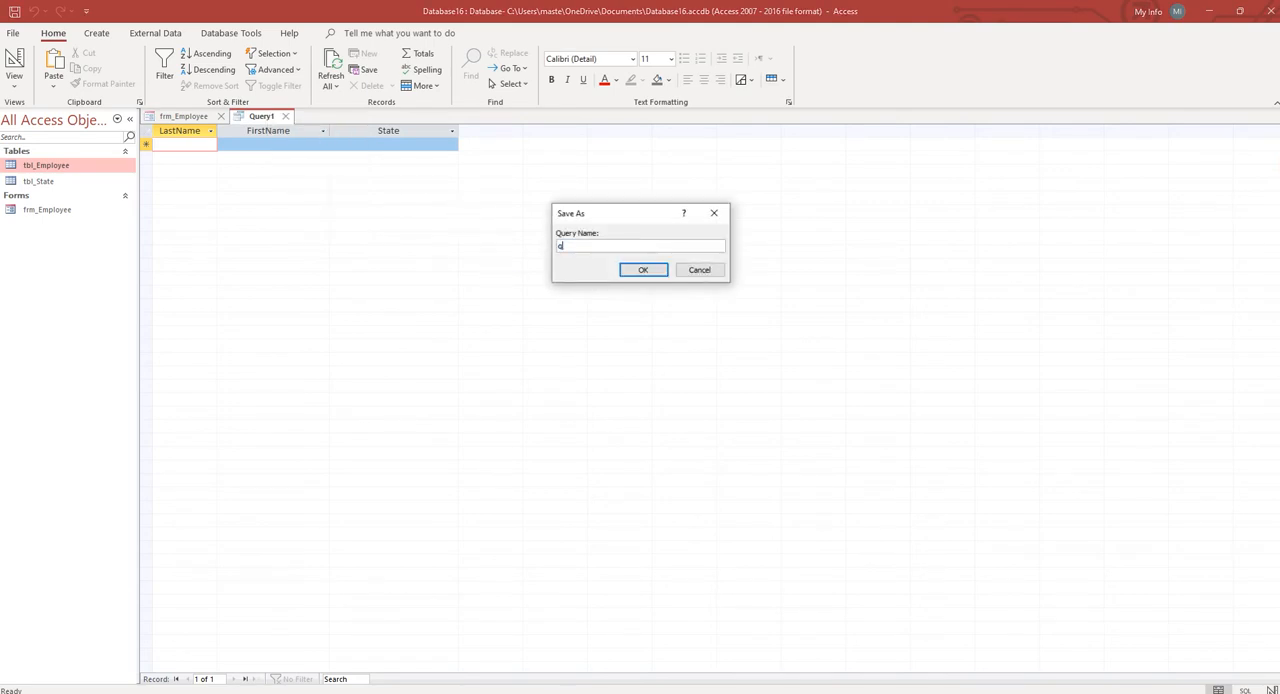
{"action": "type", "text": "qry_Employee"}
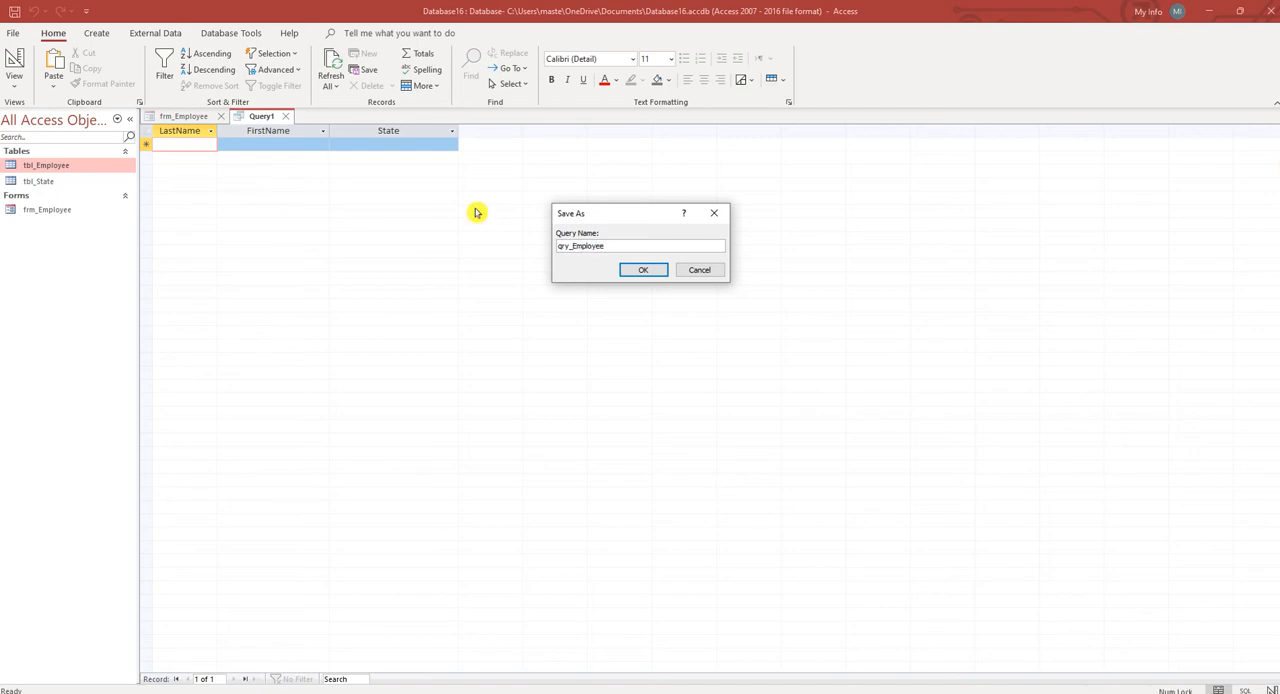
{"action": "left_click", "coordinate": [643, 270]}
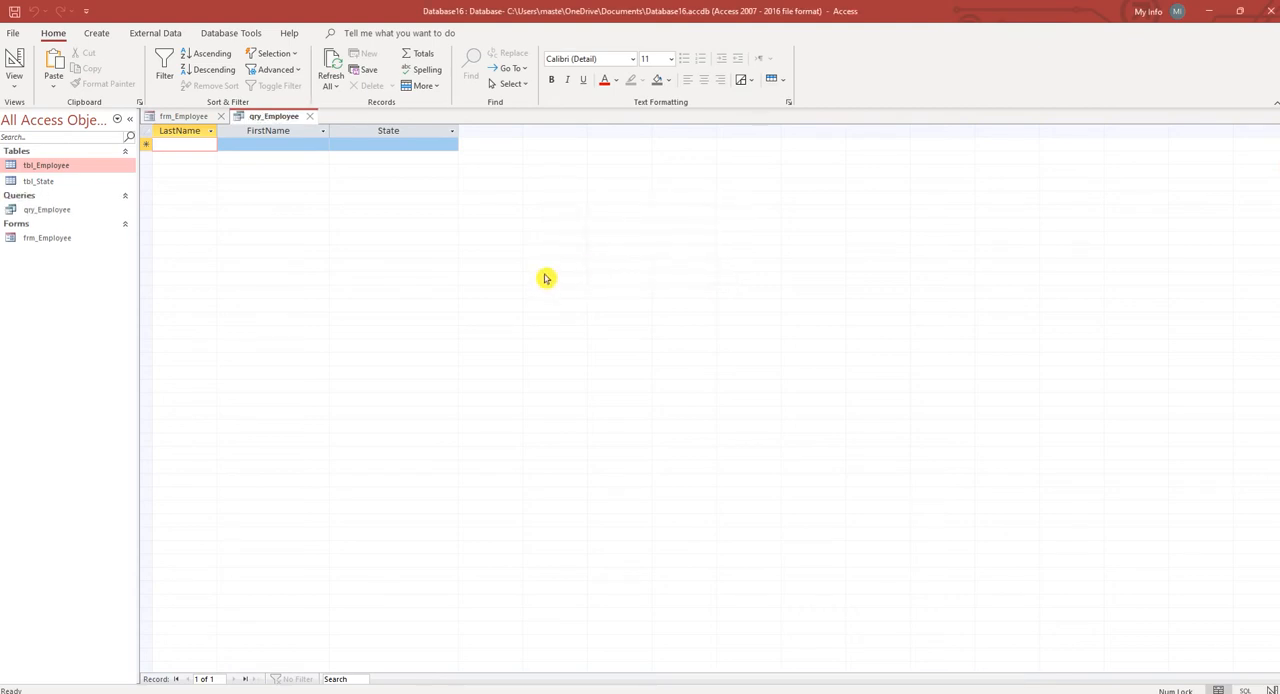
{"action": "left_click", "coordinate": [184, 116]}
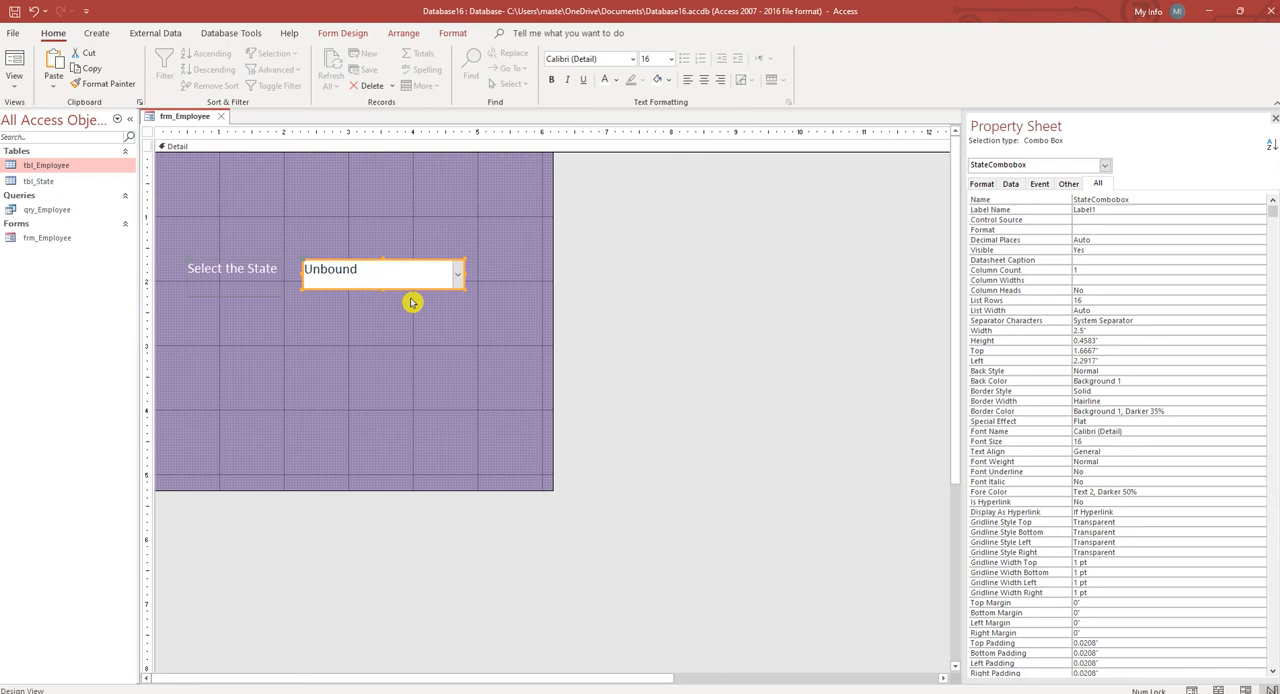
Step: Add a 'Run Query' command button named RunQueryBtn and start its click event builder
{"action": "left_click", "coordinate": [465, 313]}
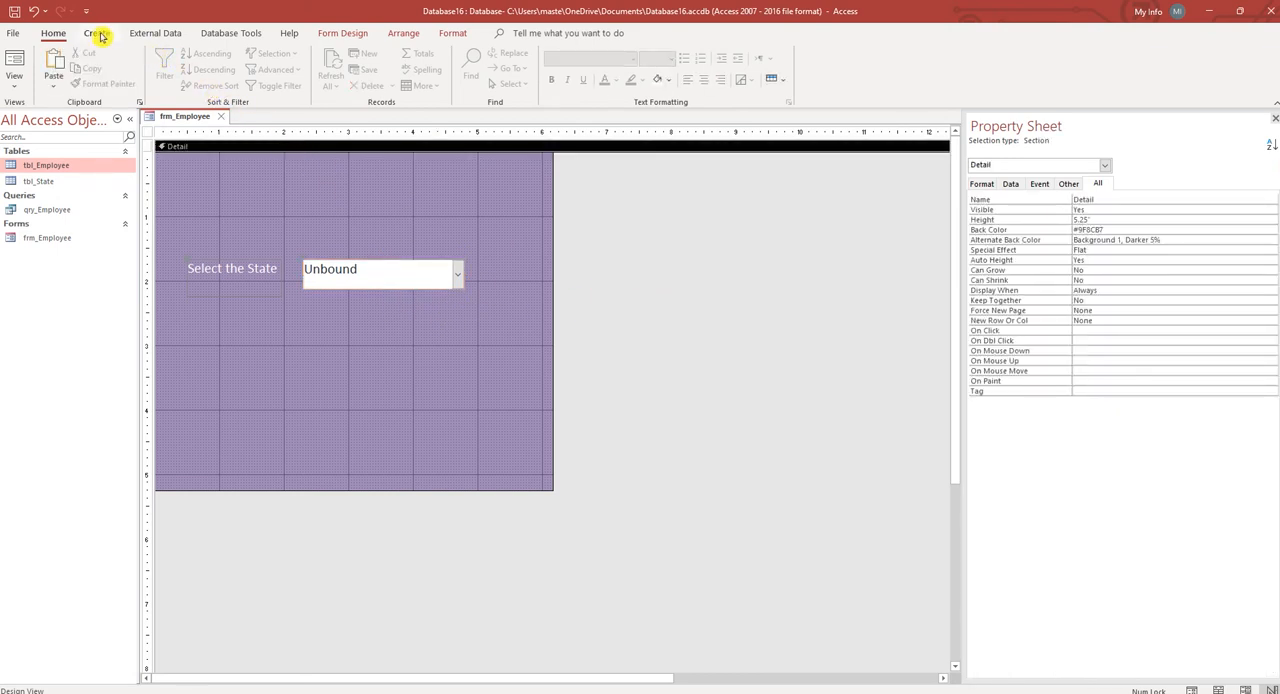
{"action": "left_click", "coordinate": [342, 33]}
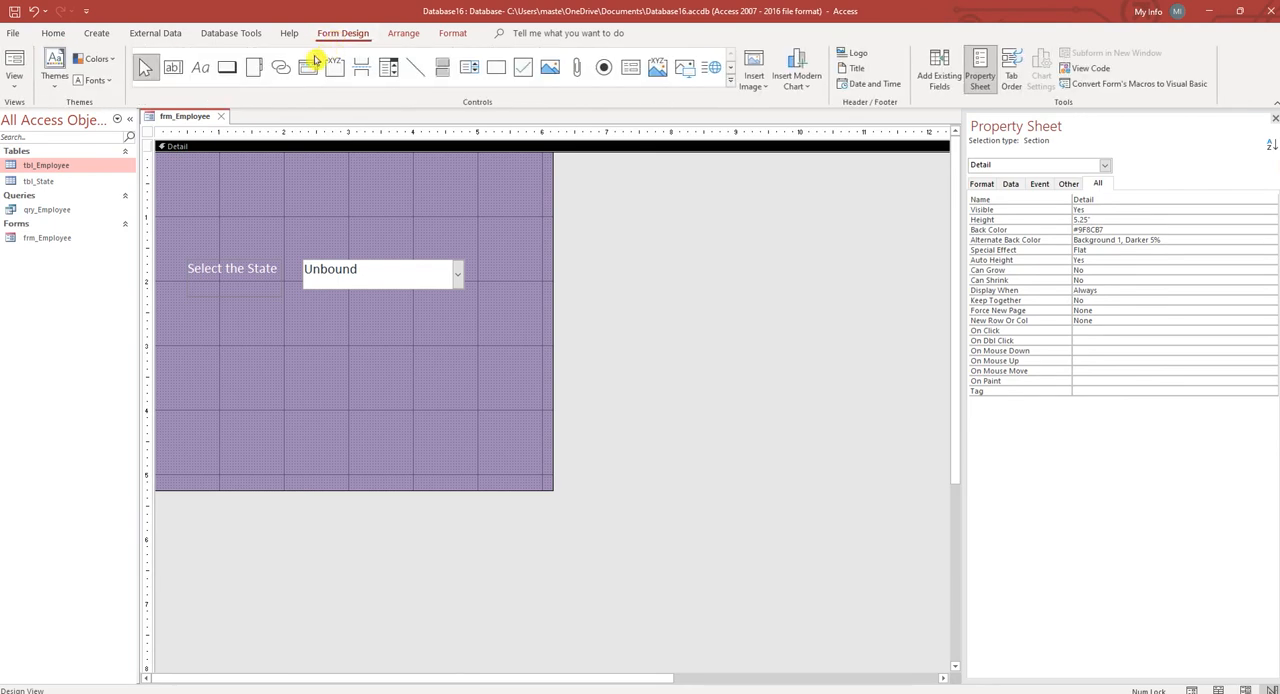
{"action": "left_click", "coordinate": [226, 67]}
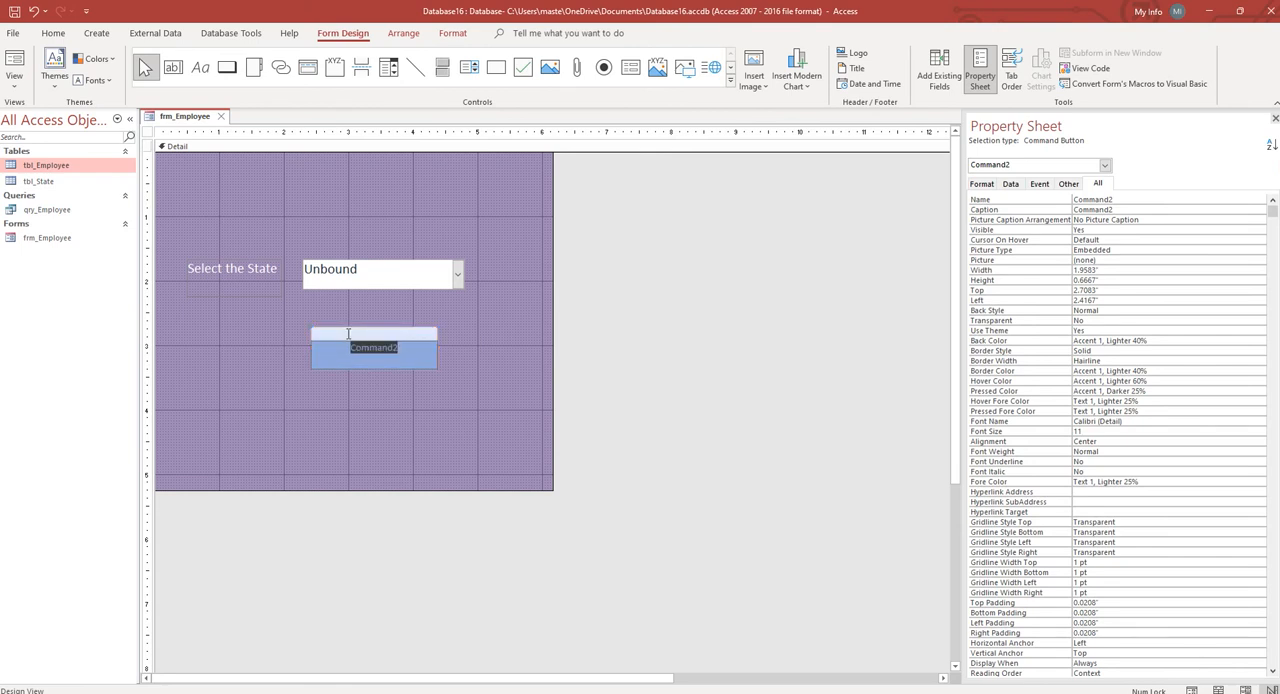
{"action": "type", "text": "Run Query"}
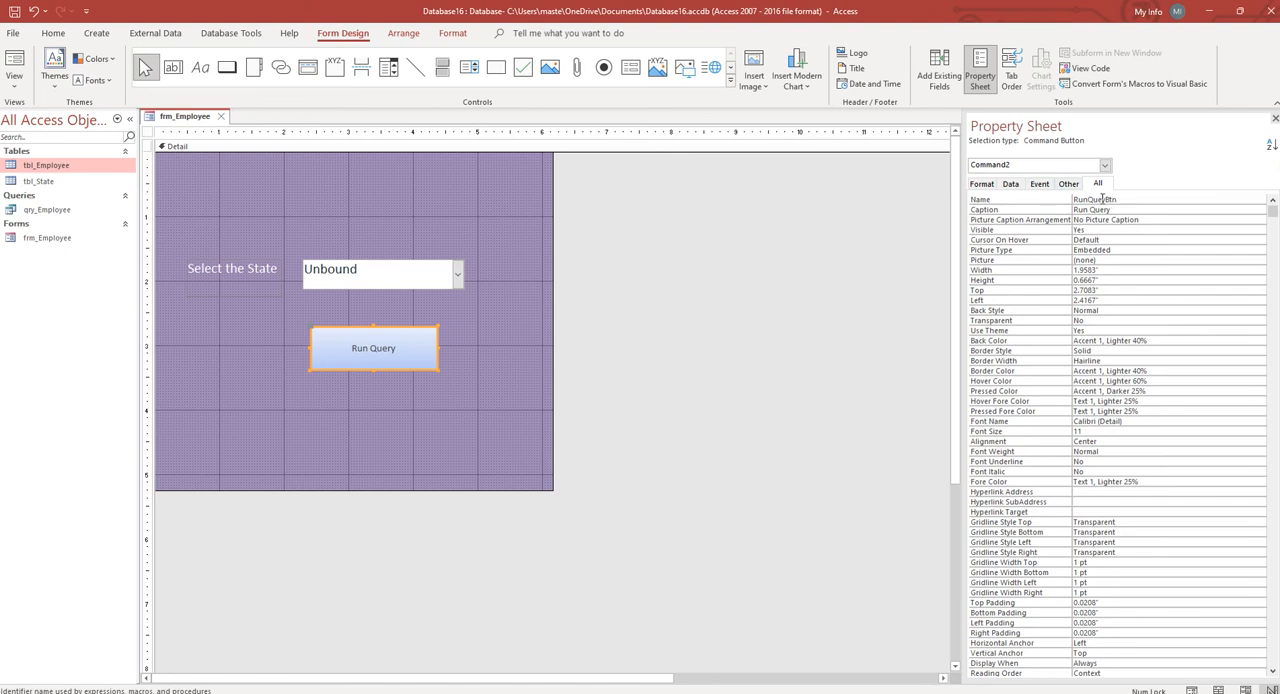
{"action": "left_click", "coordinate": [1040, 183]}
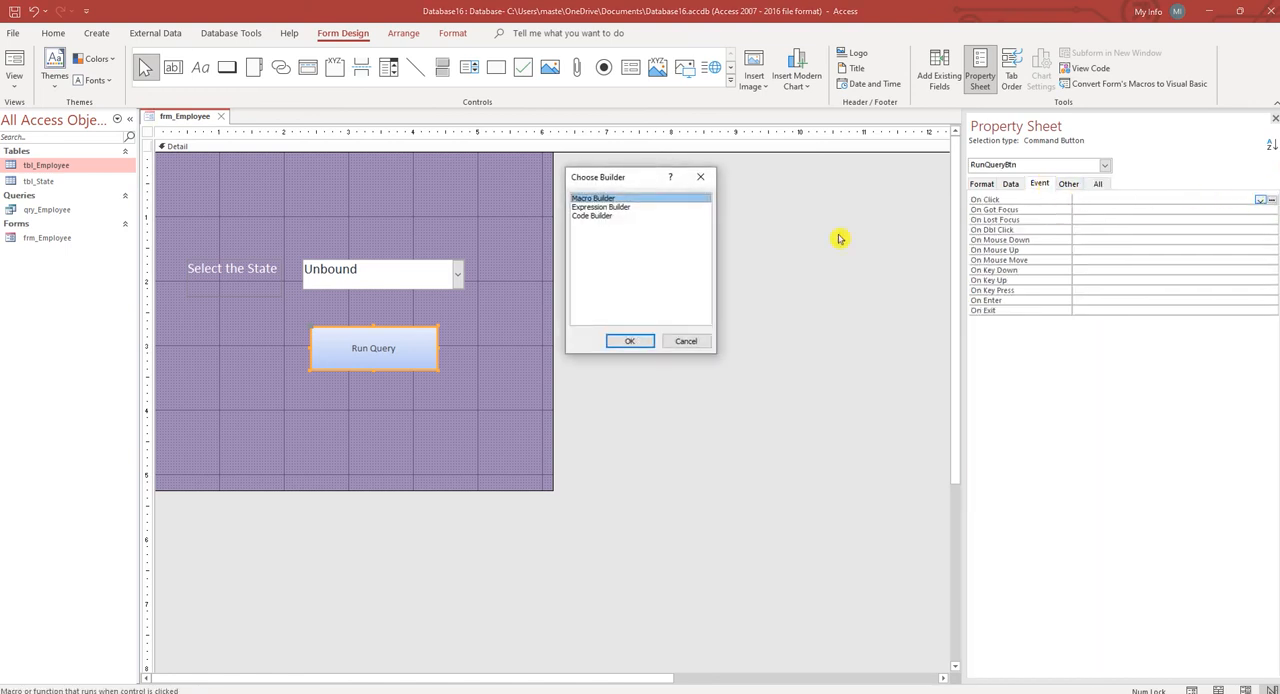
Step: Write DoCmd.OpenQuery "qry_Employee" in the RunQueryBtn_Click procedure via the Code Builder
{"action": "left_click", "coordinate": [591, 216]}
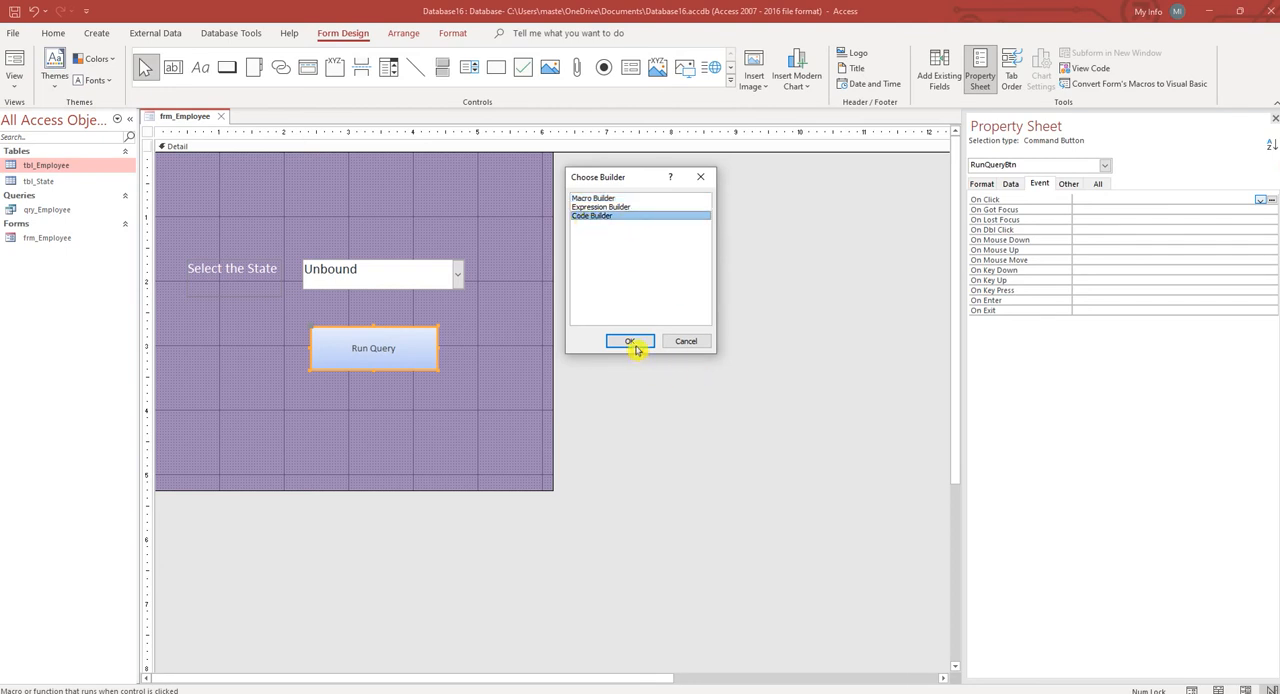
{"action": "left_click", "coordinate": [630, 341]}
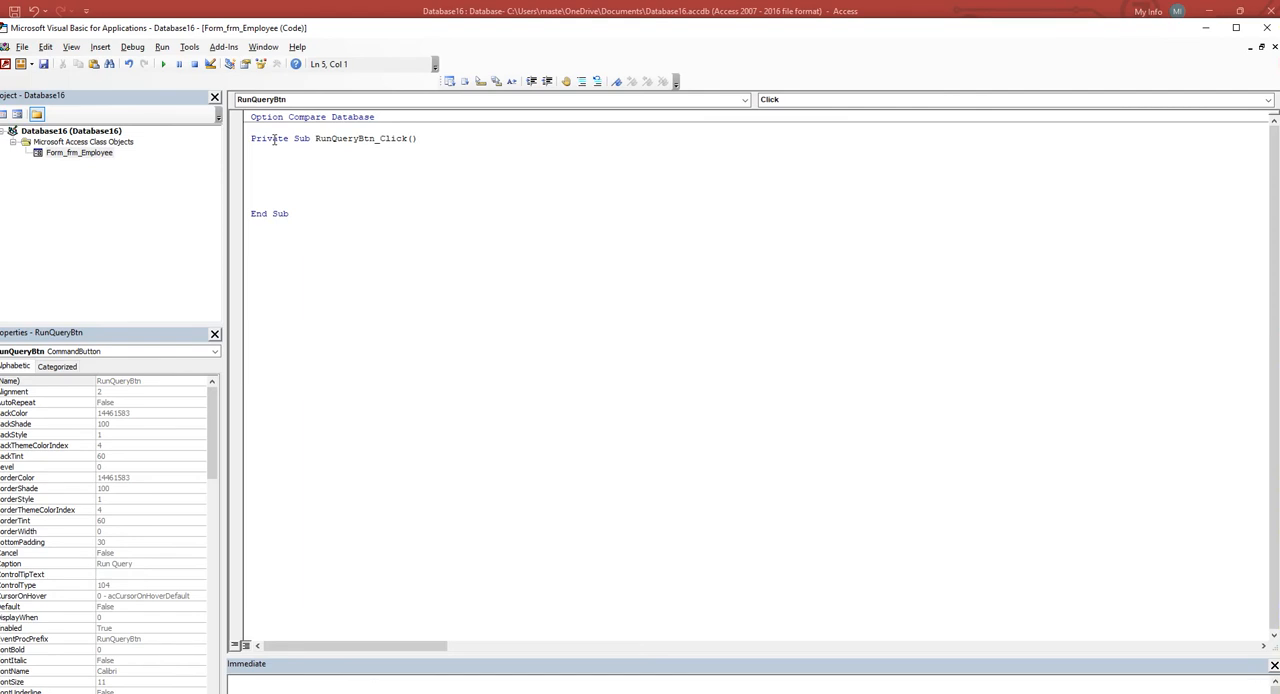
{"action": "type", "text": "docm"}
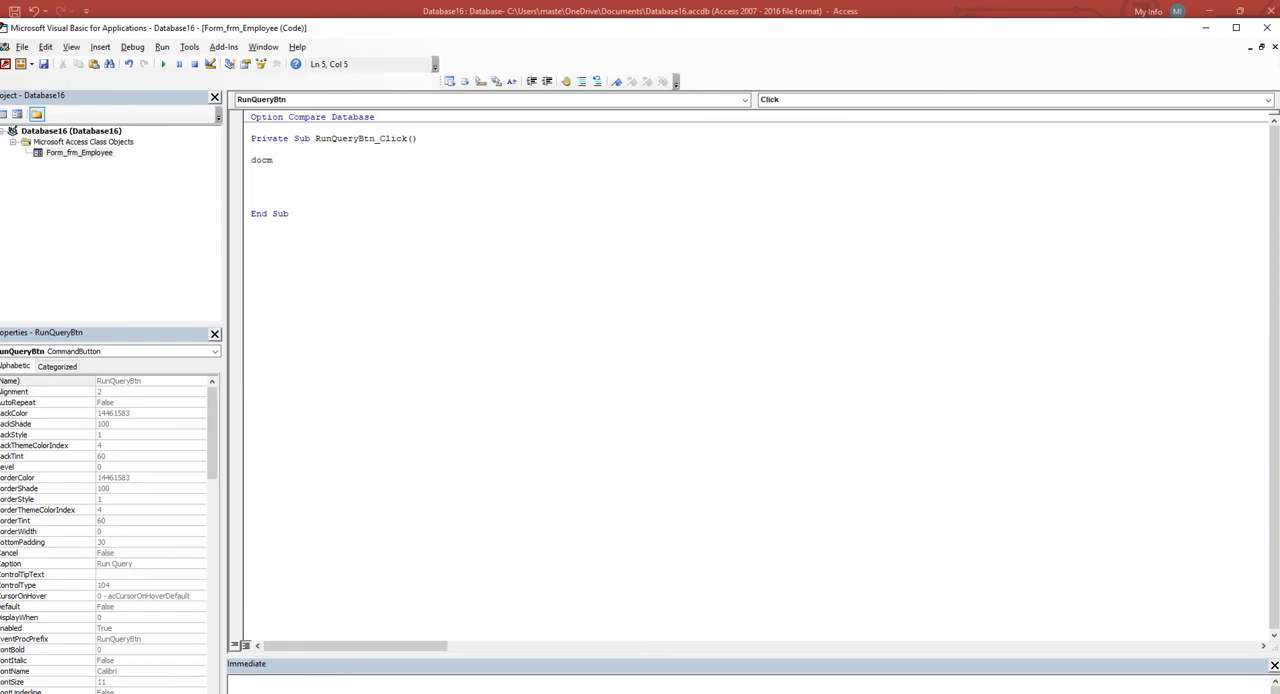
{"action": "type", "text": ".o"}
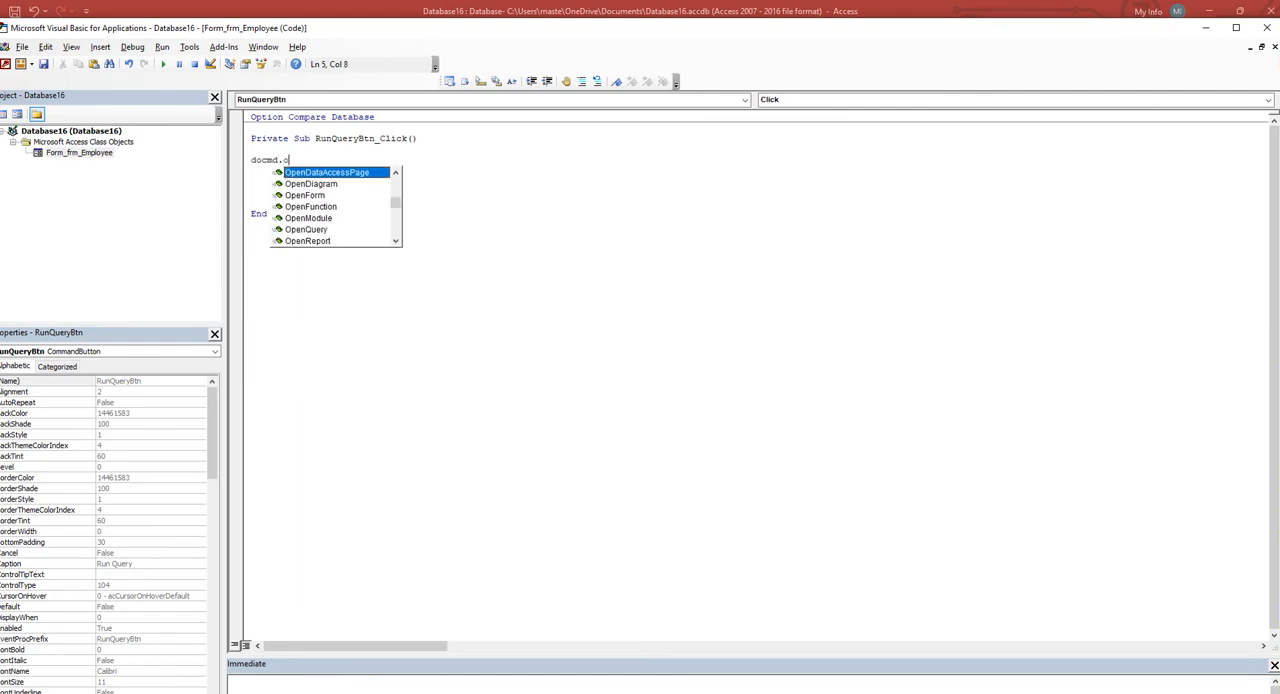
{"action": "type", "text": "penQuery"}
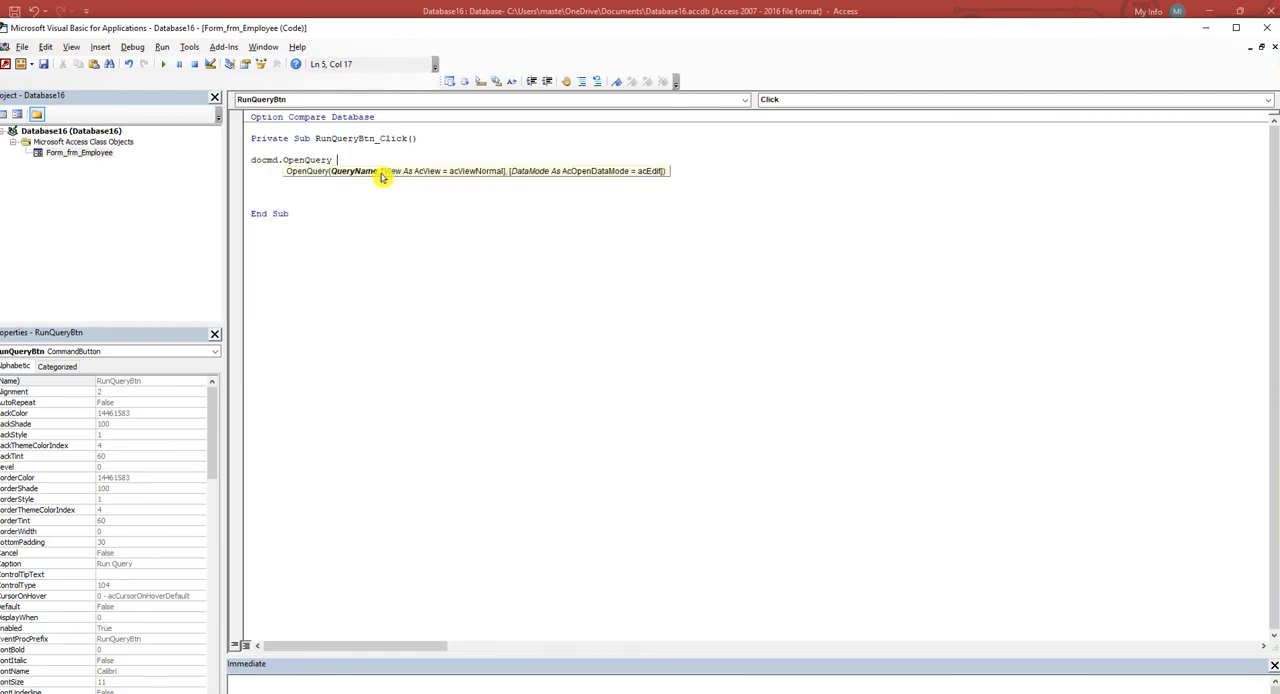
{"action": "type", "text": "\""}
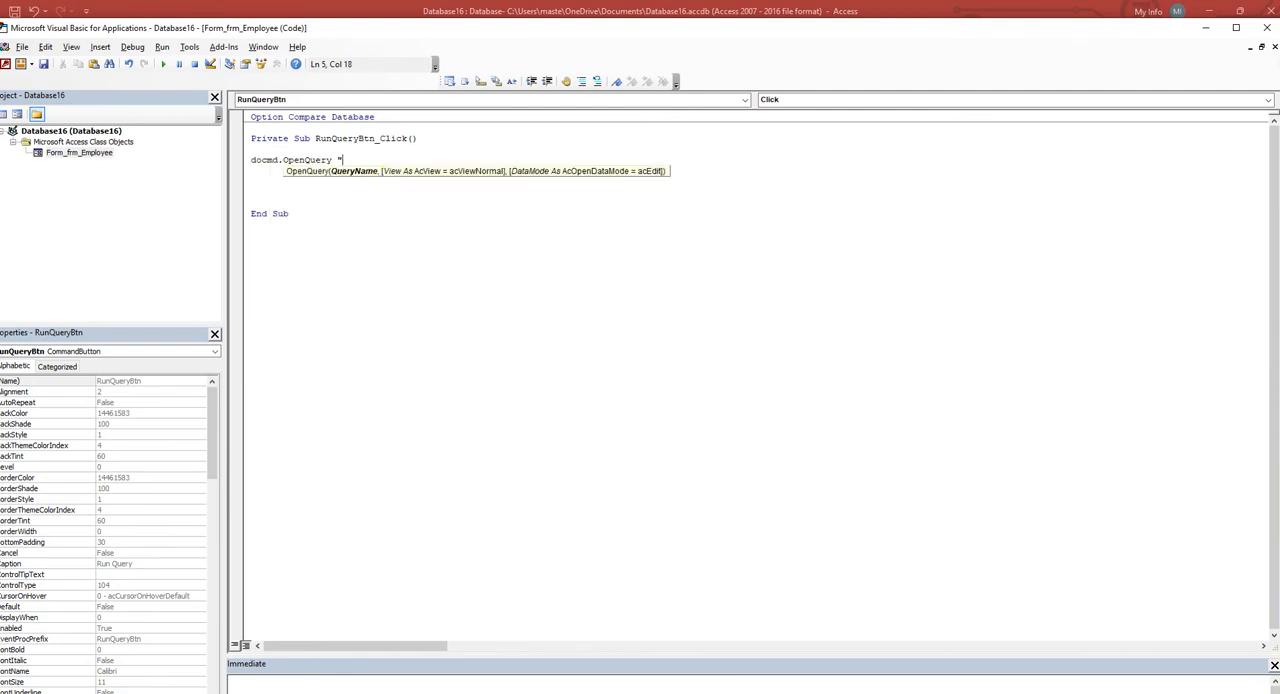
{"action": "type", "text": "qry"}
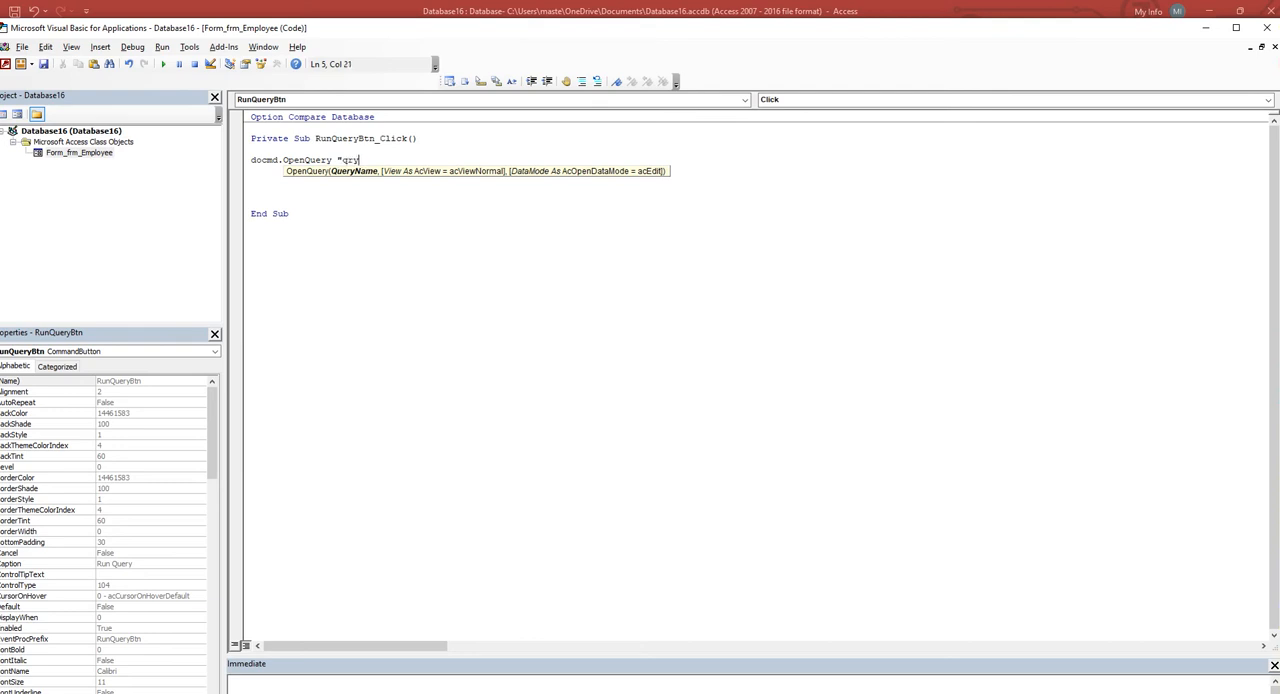
{"action": "type", "text": "_Emp"}
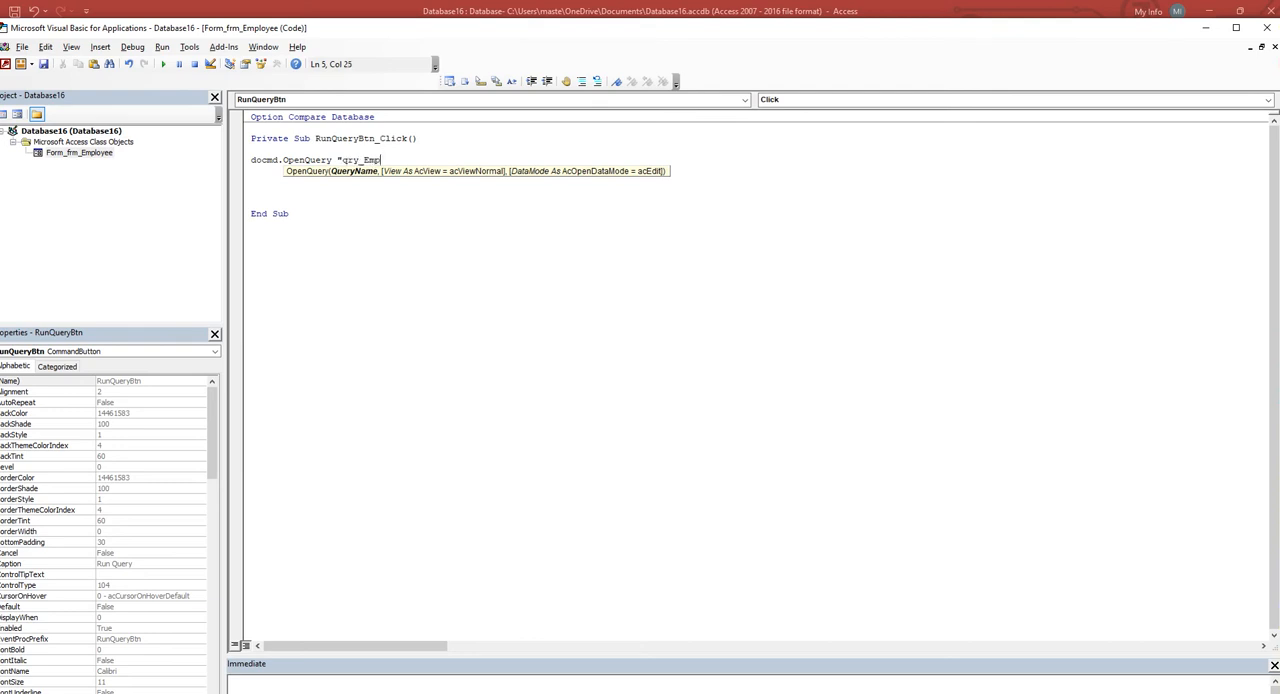
{"action": "type", "text": "lo"}
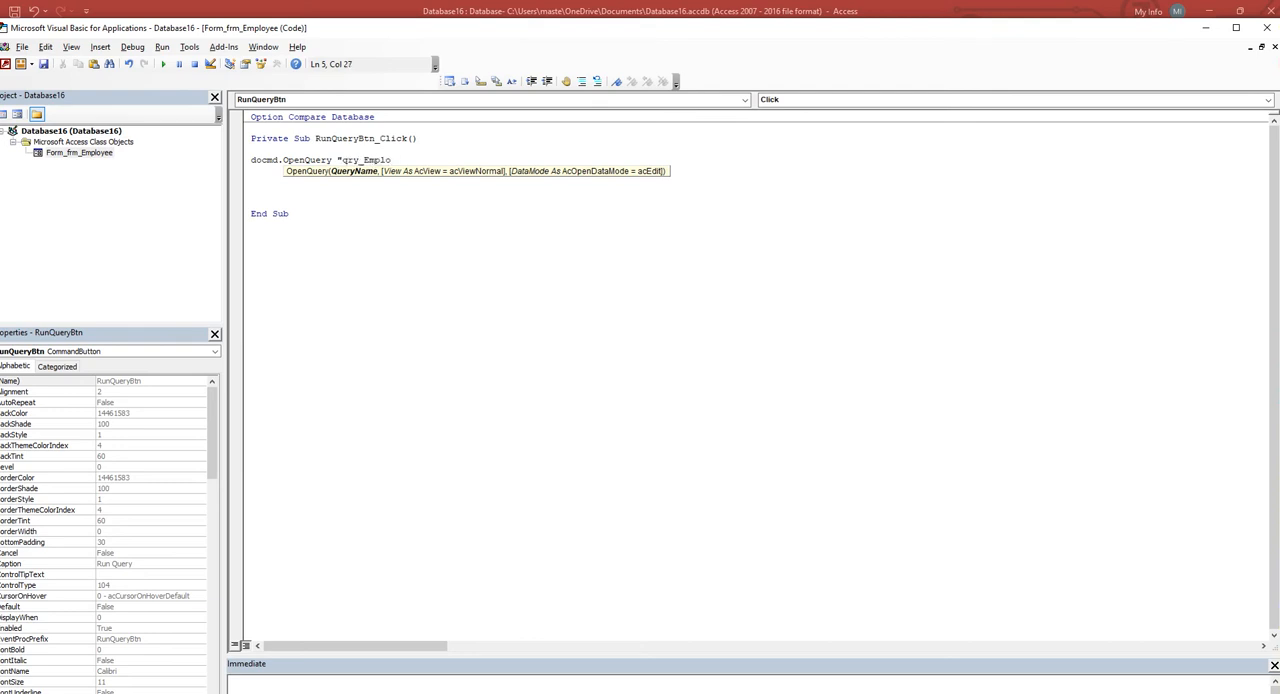
{"action": "type", "text": "yee"}
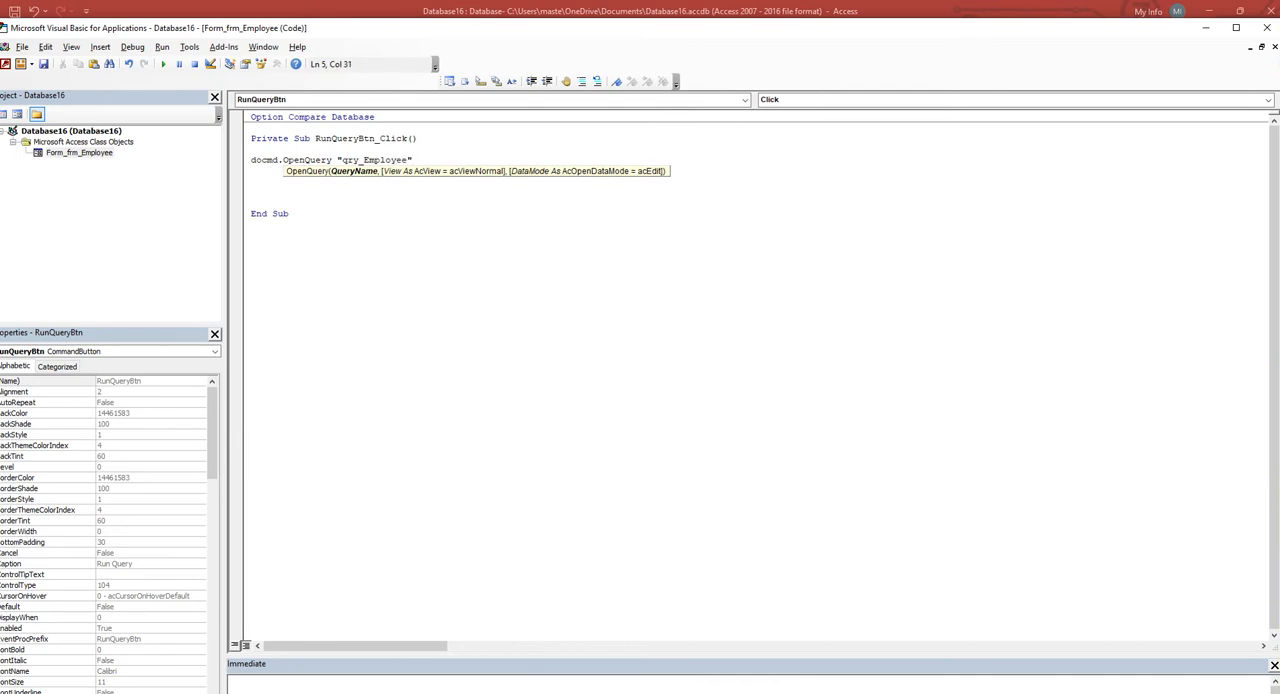
{"action": "type", "text": ","}
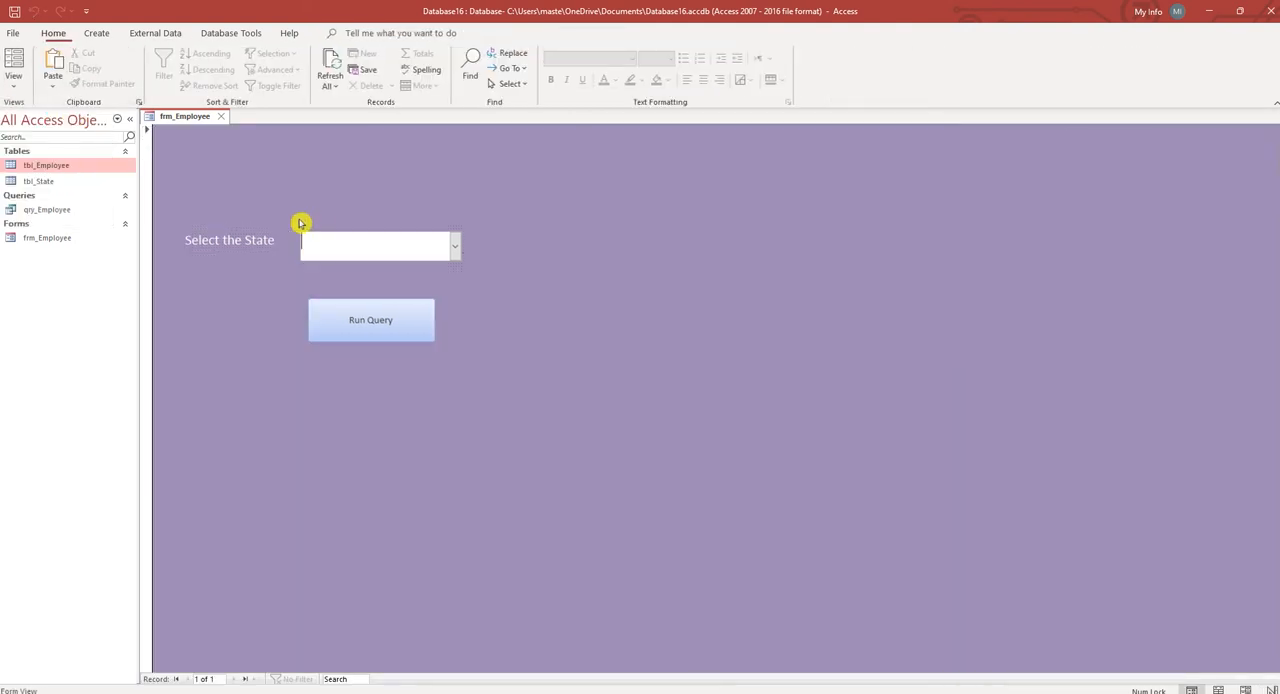
Step: Choose Arizona in the state combo box and run qry_Employee, listing three Arizona employees
{"action": "left_click", "coordinate": [454, 245]}
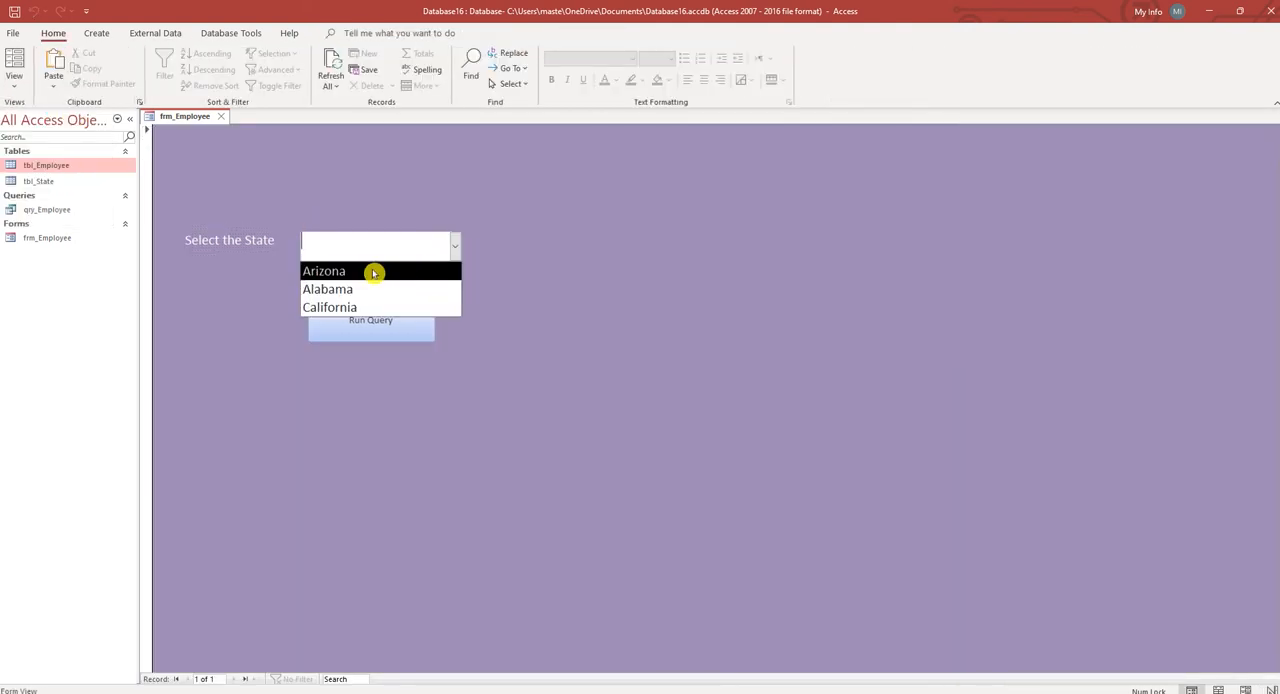
{"action": "left_click", "coordinate": [370, 320]}
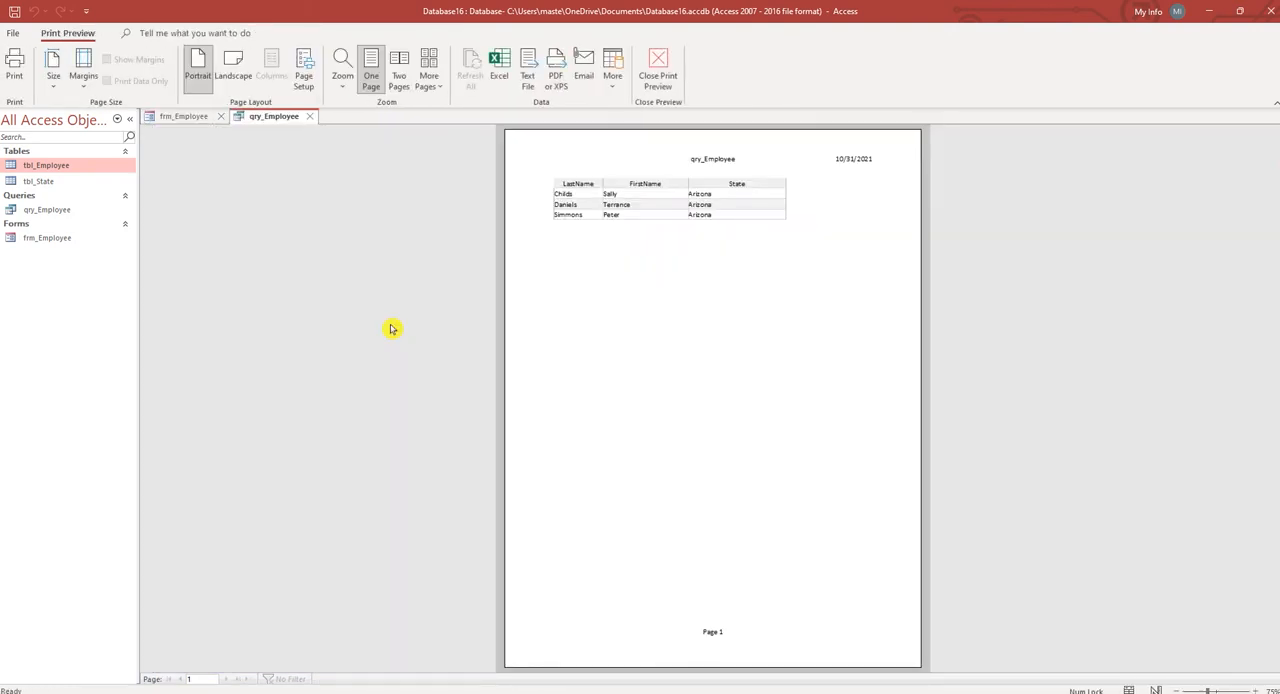
{"action": "mouse_move", "coordinate": [752, 243]}
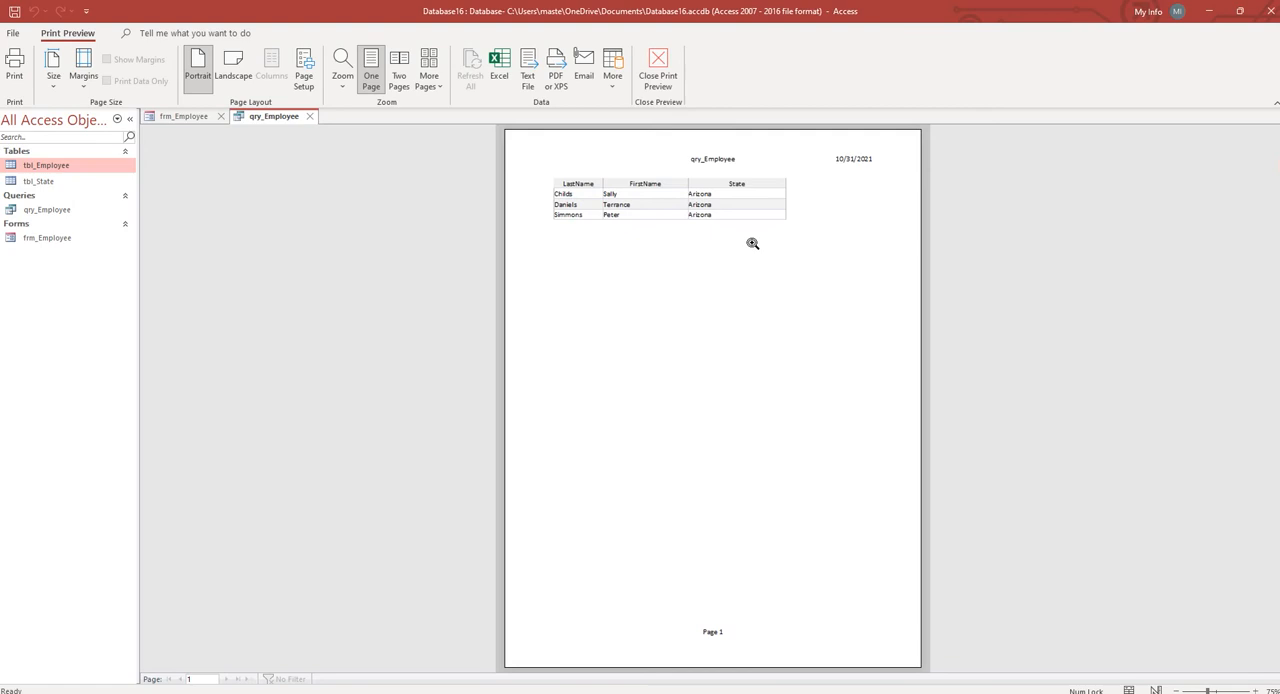
{"action": "right_click", "coordinate": [733, 290]}
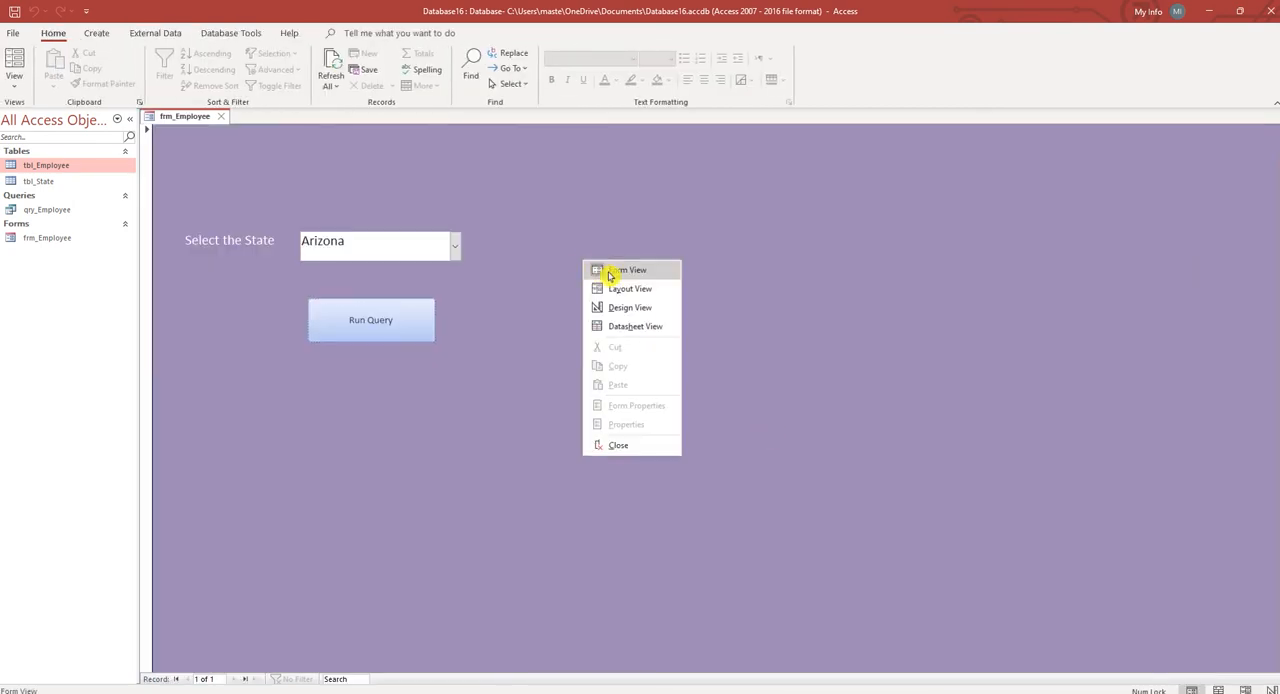
Step: Put frm_Employee in Design View and view Run Query's DoCmd.OpenQuery "qry_Employee" click code
{"action": "left_click", "coordinate": [630, 307]}
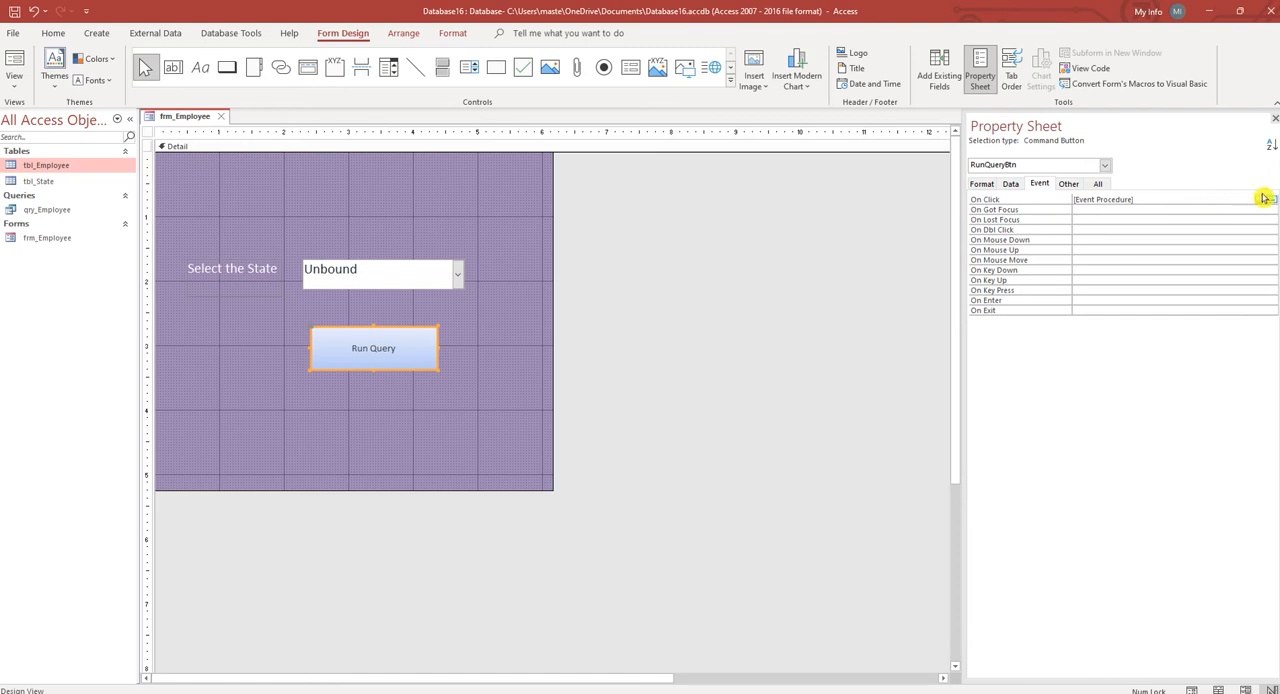
{"action": "left_click", "coordinate": [1268, 199]}
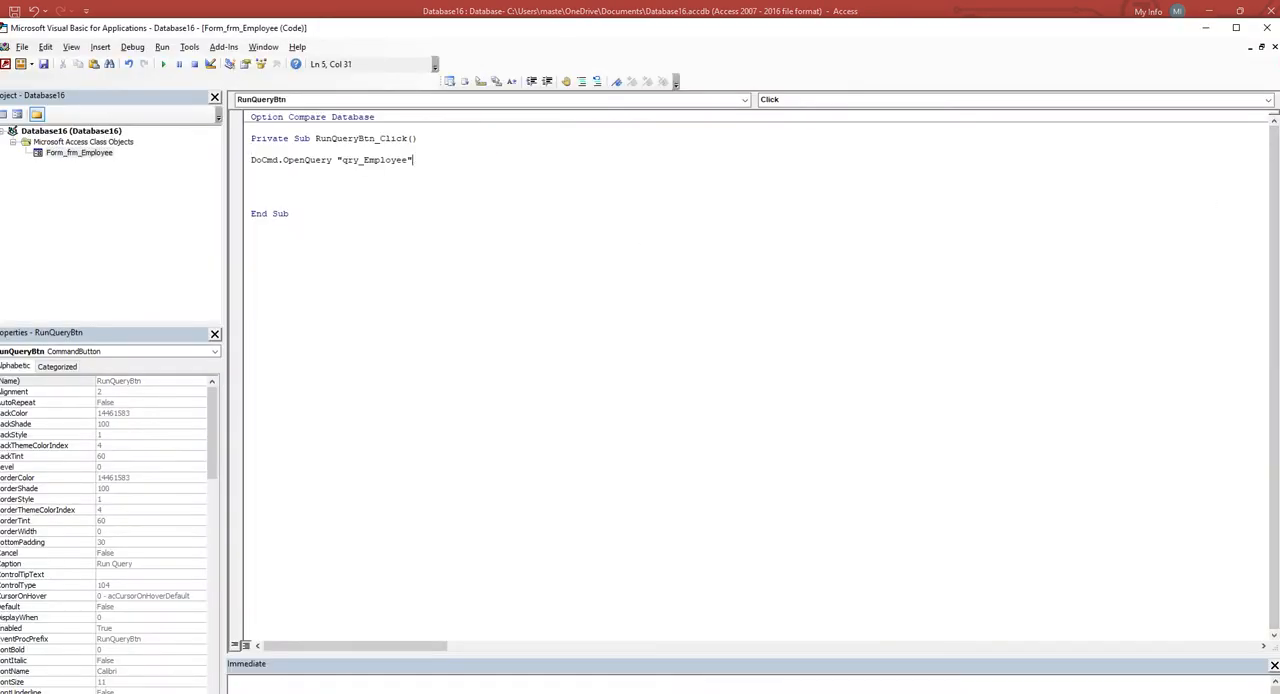
{"action": "type", "text": ","}
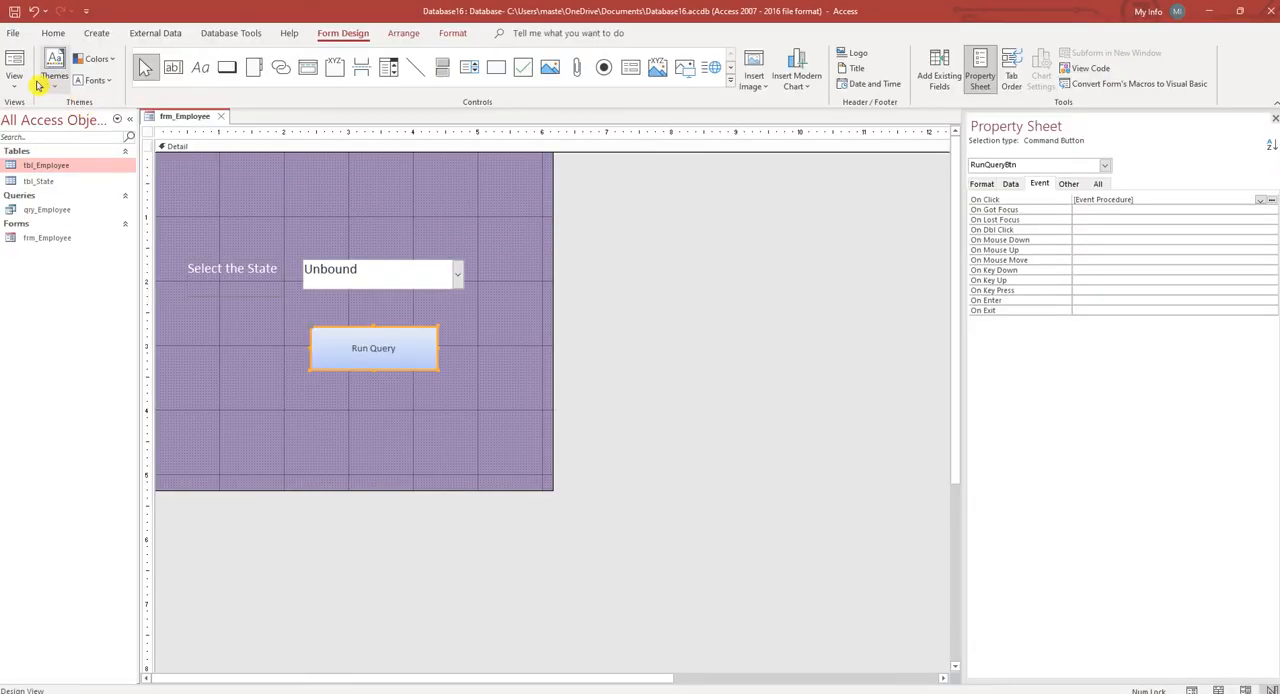
Step: In Form View, run the query for Arizona, Alabama, then California, closing results between runs
{"action": "left_click", "coordinate": [14, 67]}
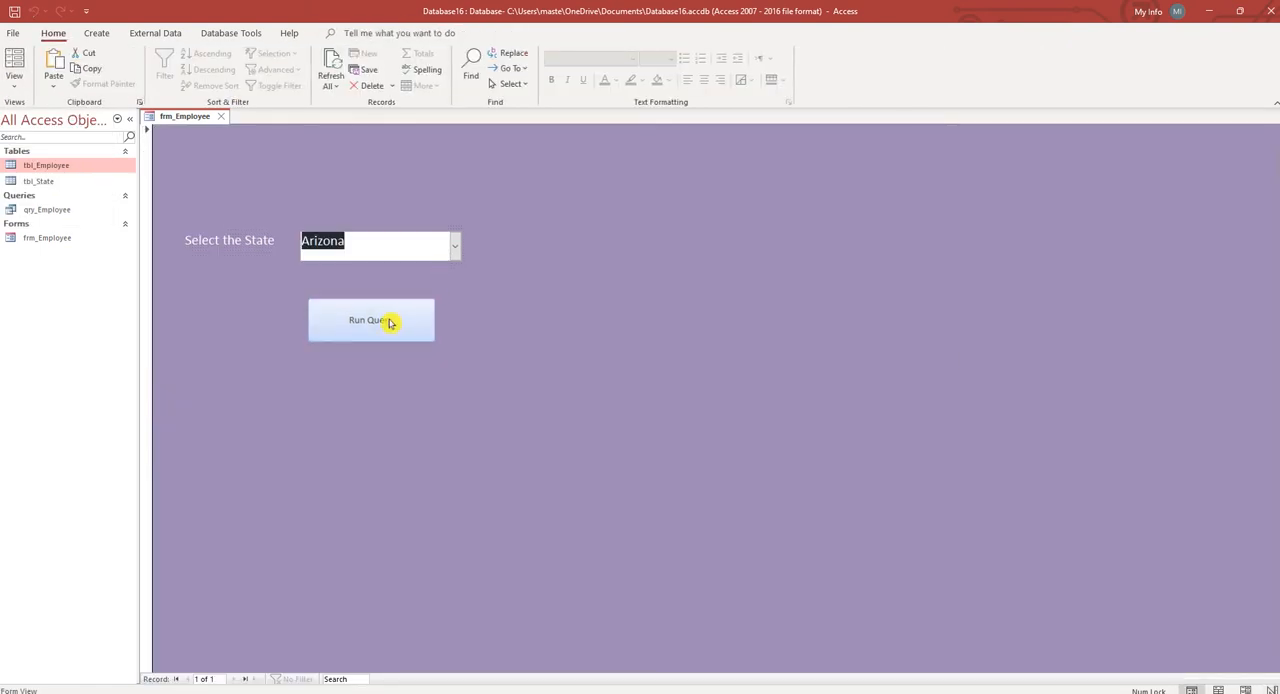
{"action": "left_click", "coordinate": [371, 319]}
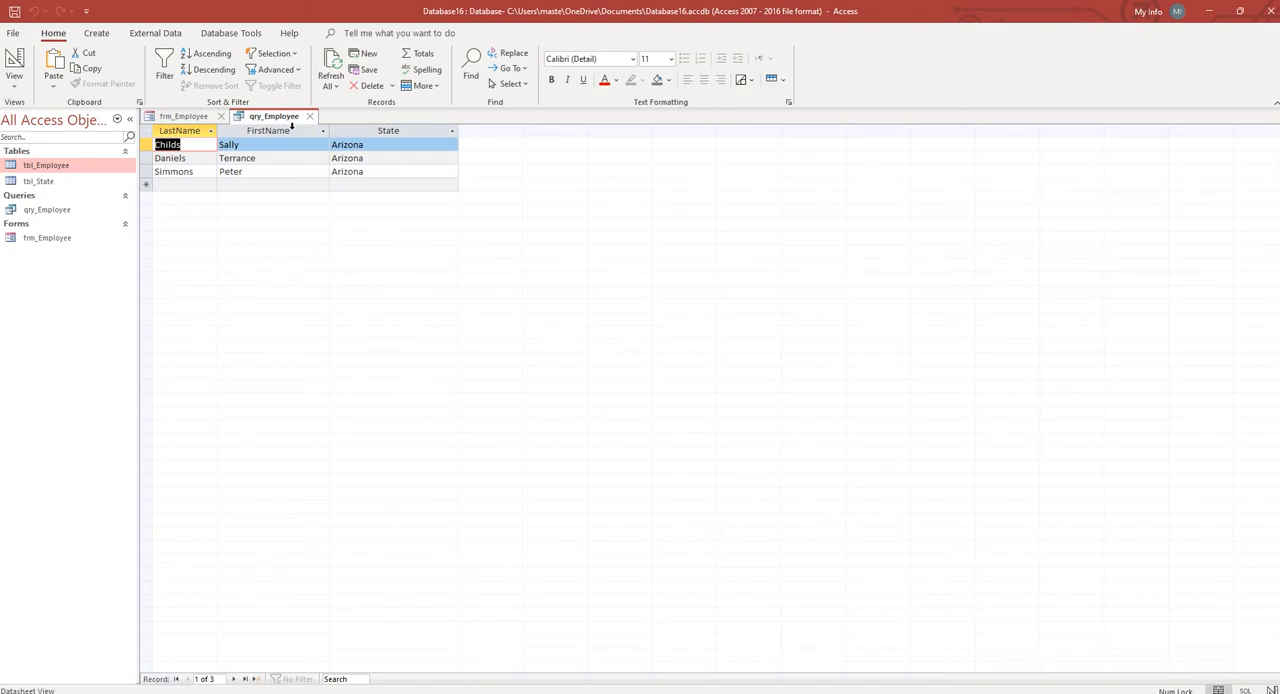
{"action": "left_click", "coordinate": [185, 116]}
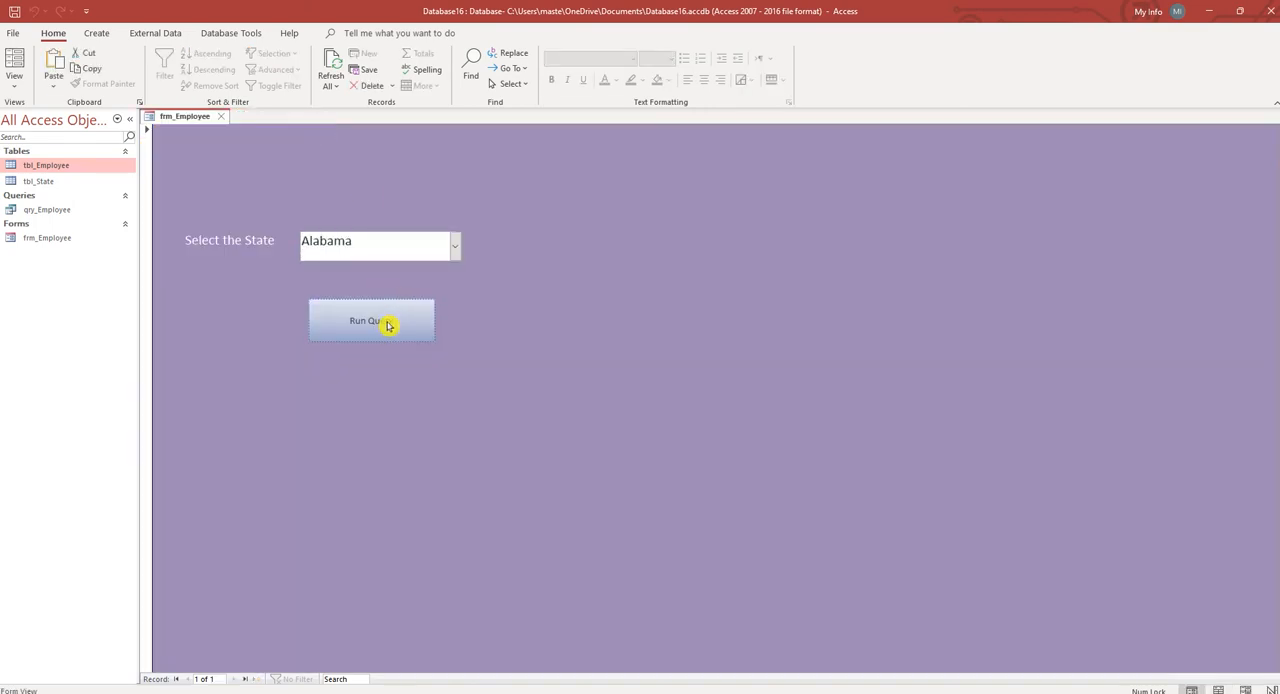
{"action": "left_click", "coordinate": [371, 320]}
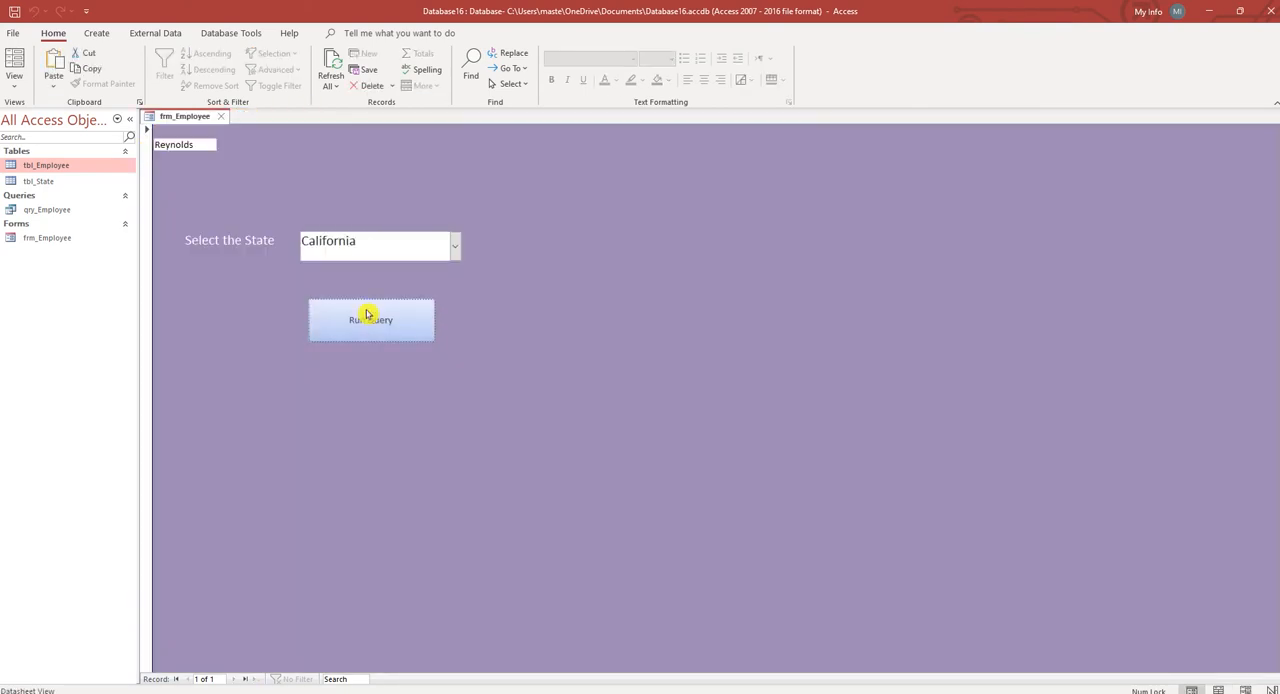
{"action": "left_click", "coordinate": [371, 319]}
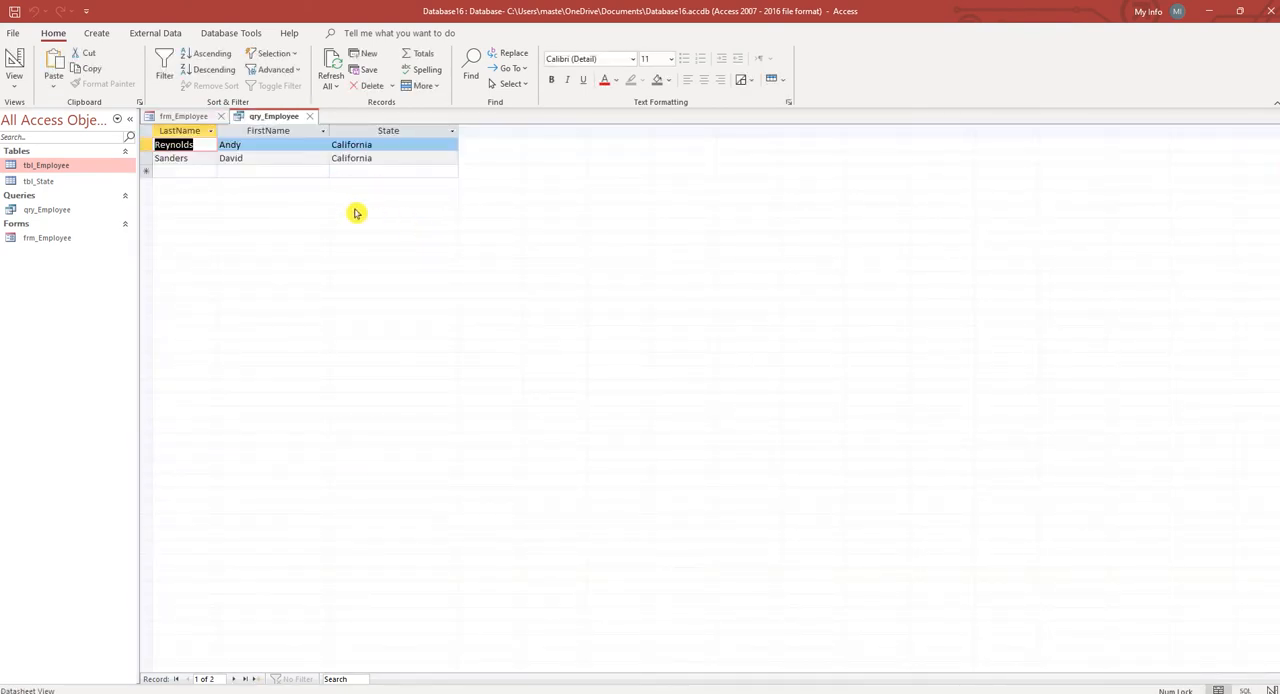
{"action": "mouse_move", "coordinate": [335, 206]}
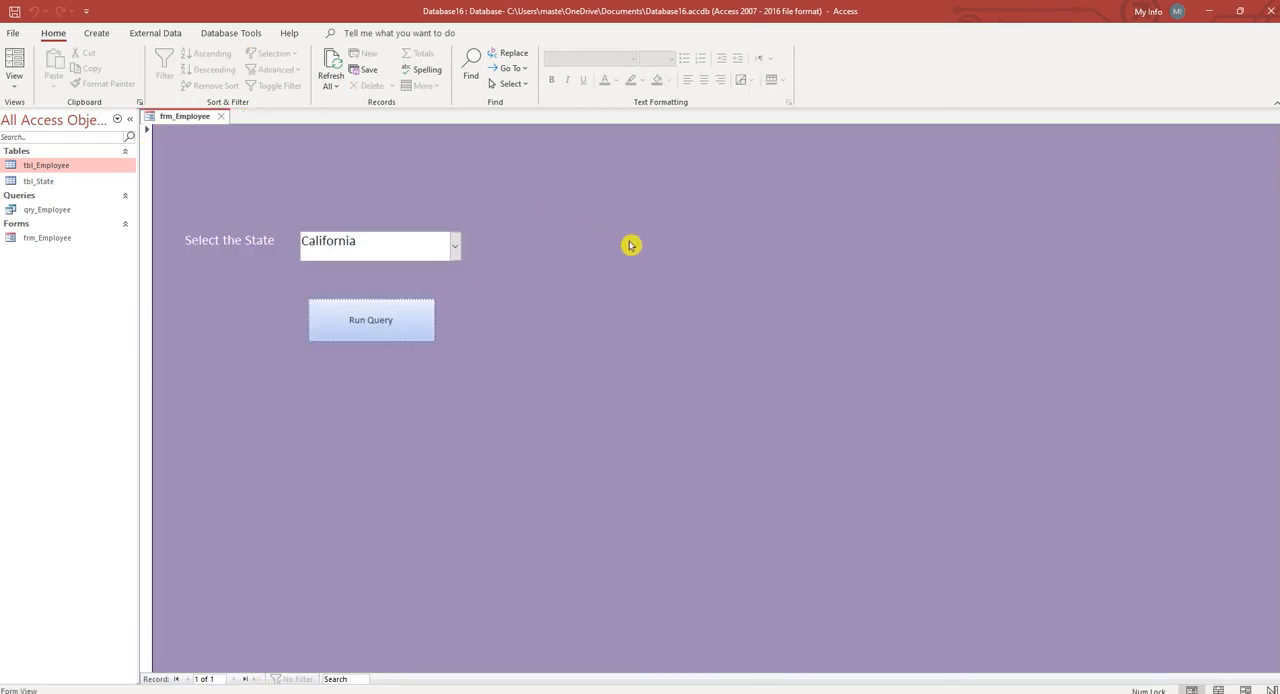
Step: Start the Report Wizard on qry_Employee and add all its fields
{"action": "left_click", "coordinate": [96, 33]}
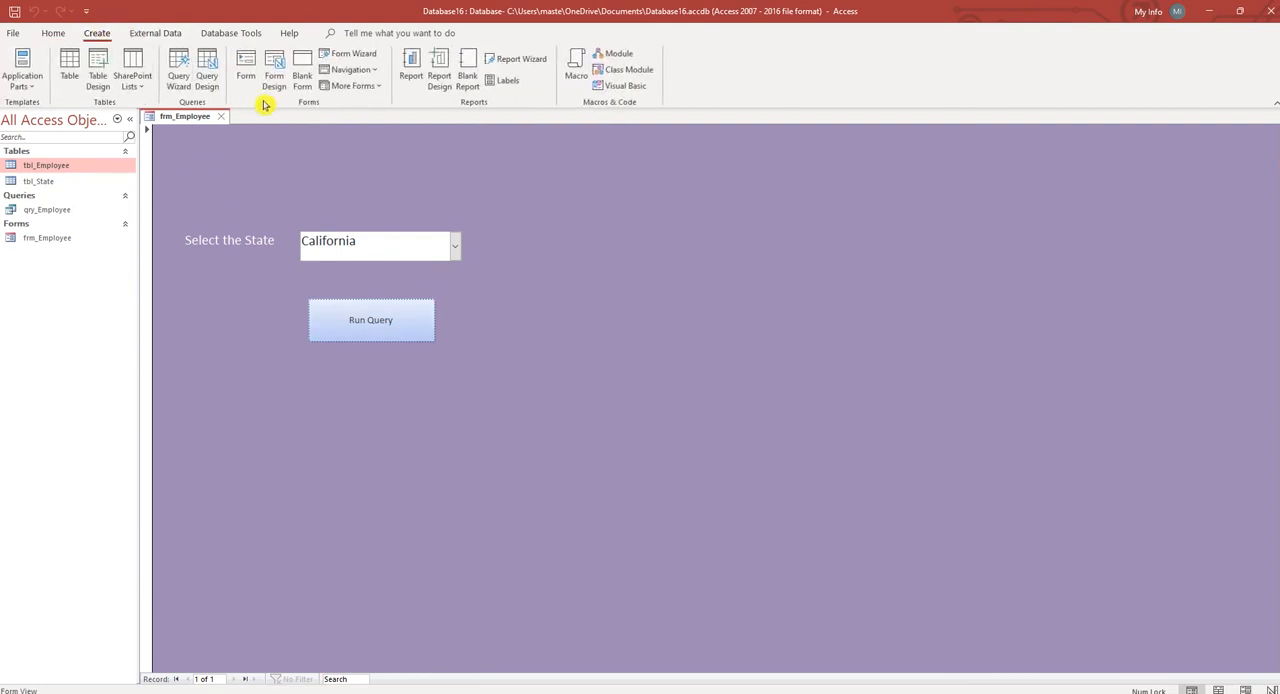
{"action": "mouse_move", "coordinate": [314, 143]}
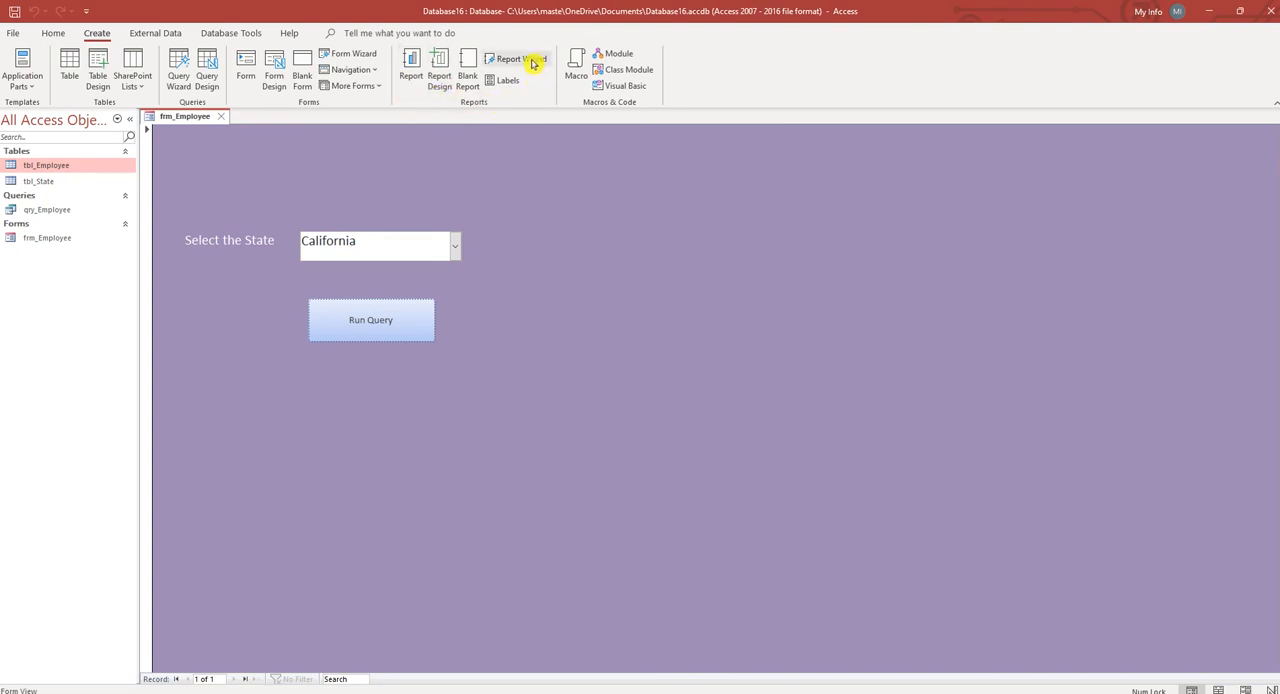
{"action": "left_click", "coordinate": [521, 58]}
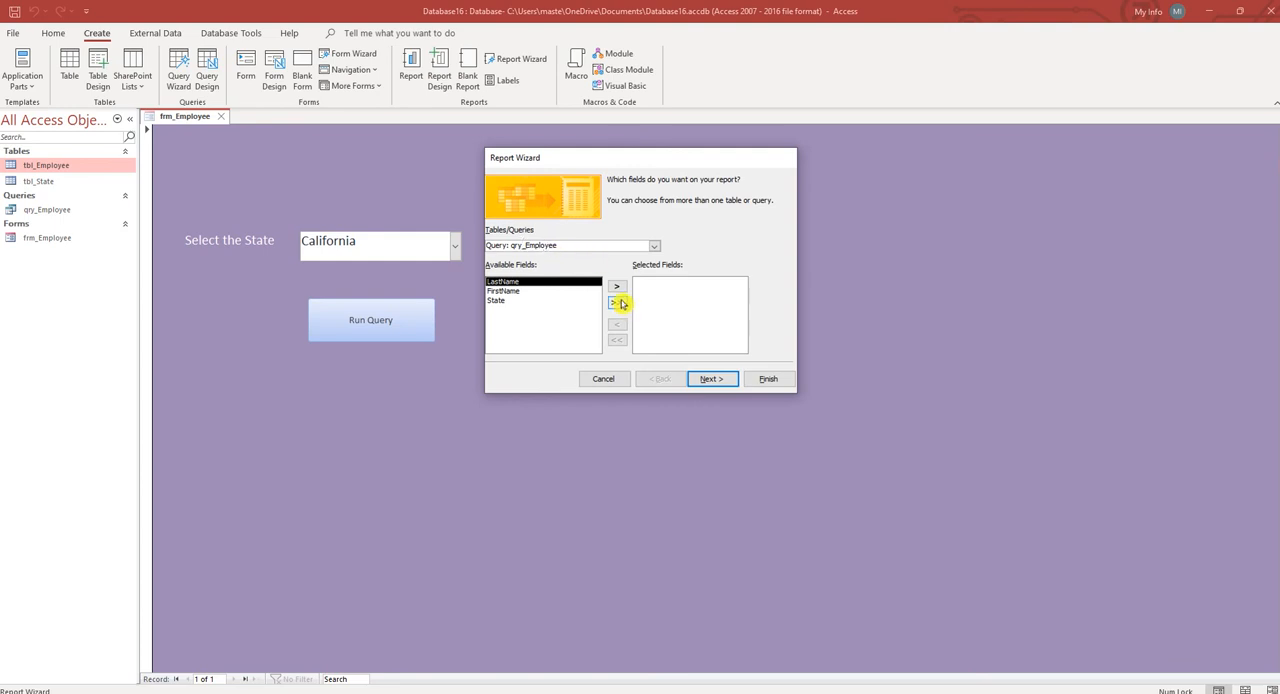
{"action": "left_click", "coordinate": [711, 378]}
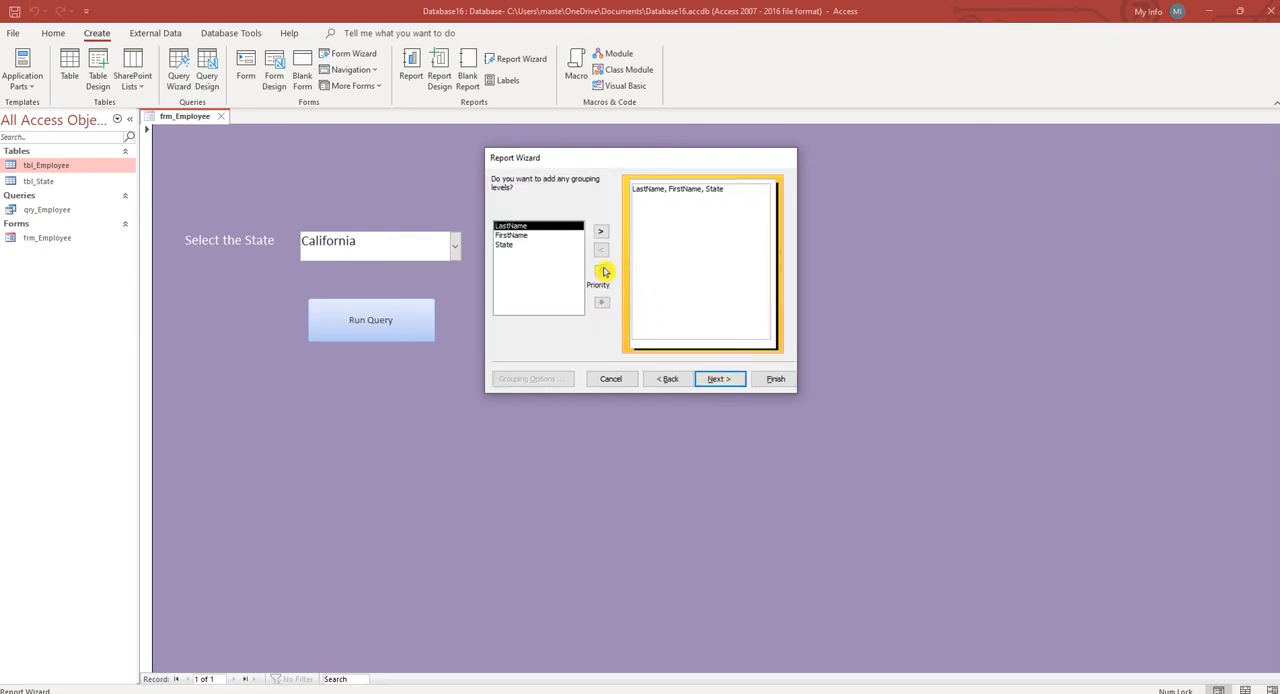
{"action": "left_click", "coordinate": [718, 378]}
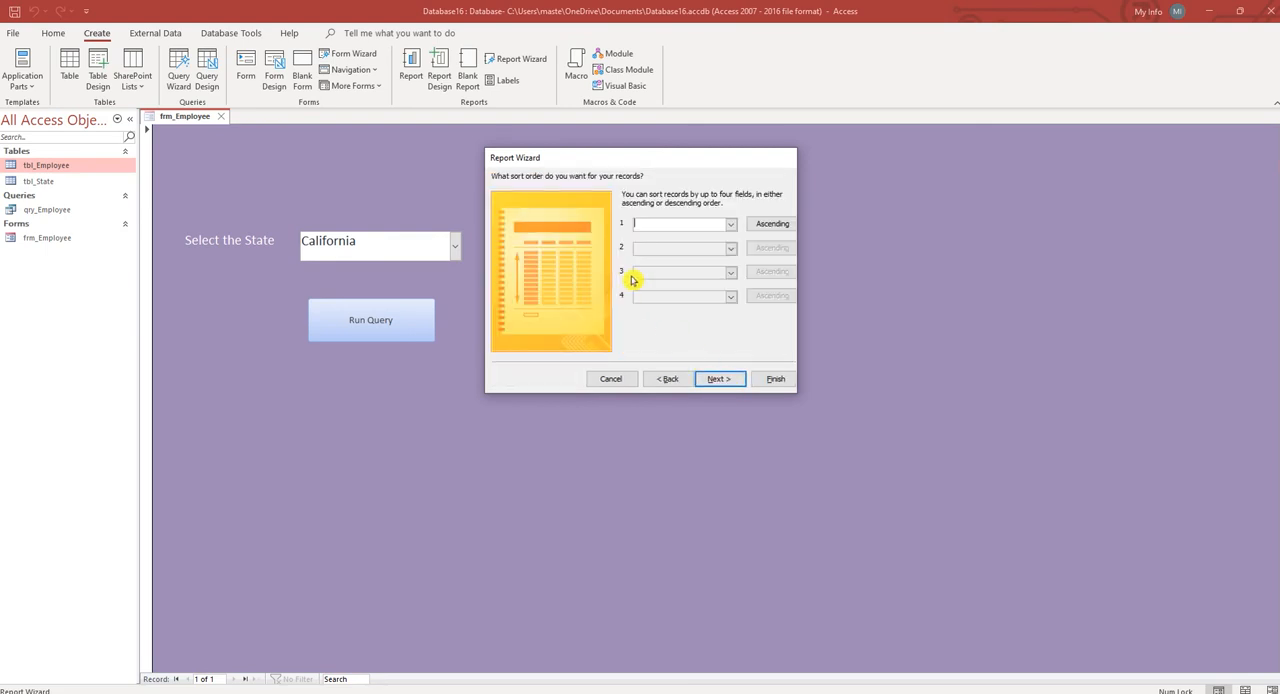
Step: Sort by LastName, choose landscape layout, and title the report Employee Report
{"action": "left_click", "coordinate": [729, 223]}
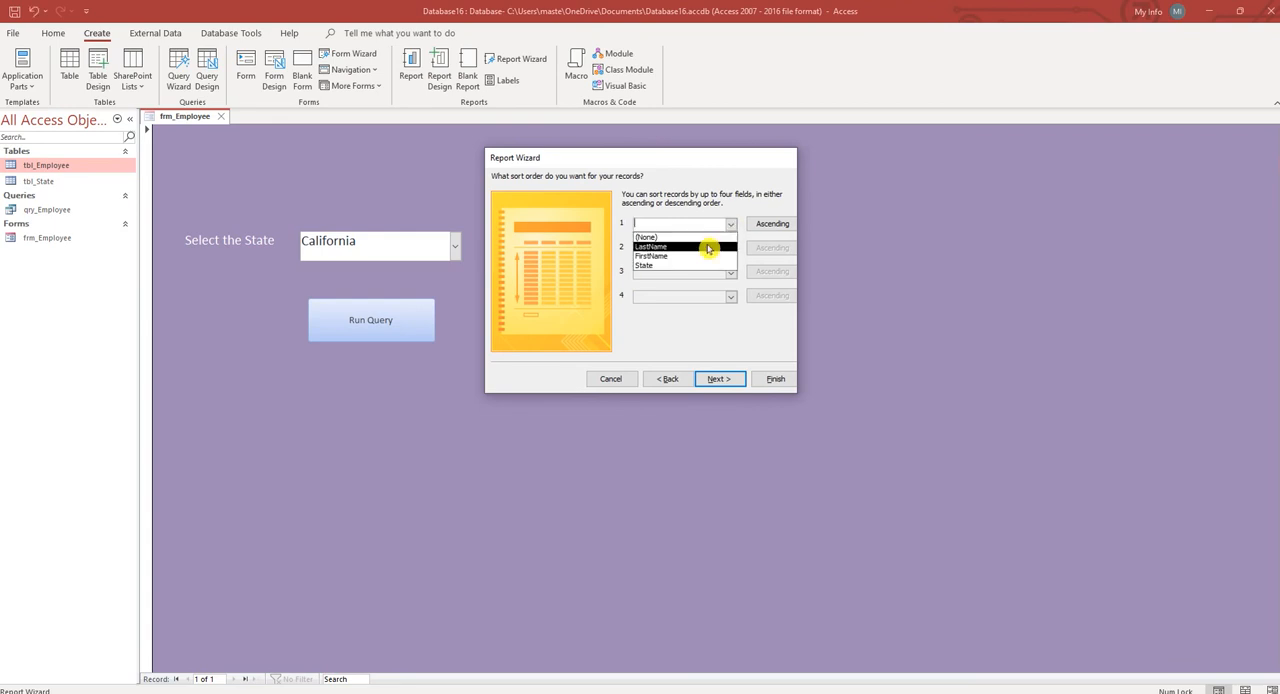
{"action": "left_click", "coordinate": [718, 378]}
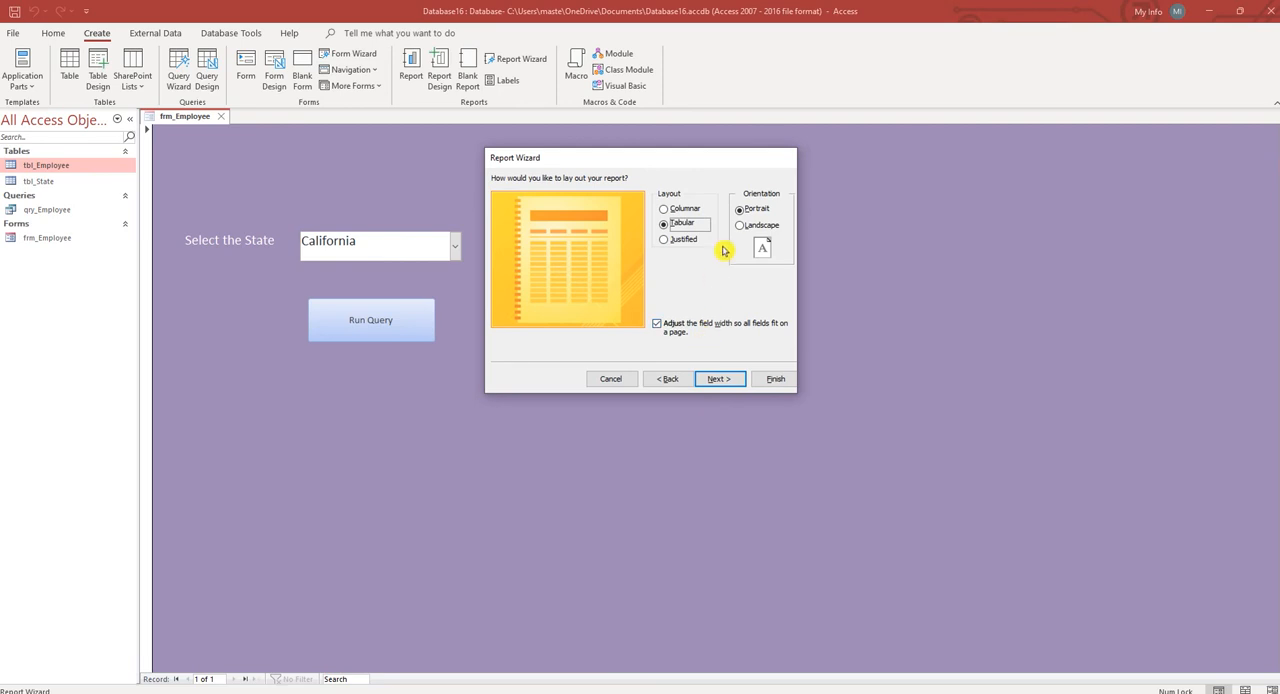
{"action": "left_click", "coordinate": [740, 225]}
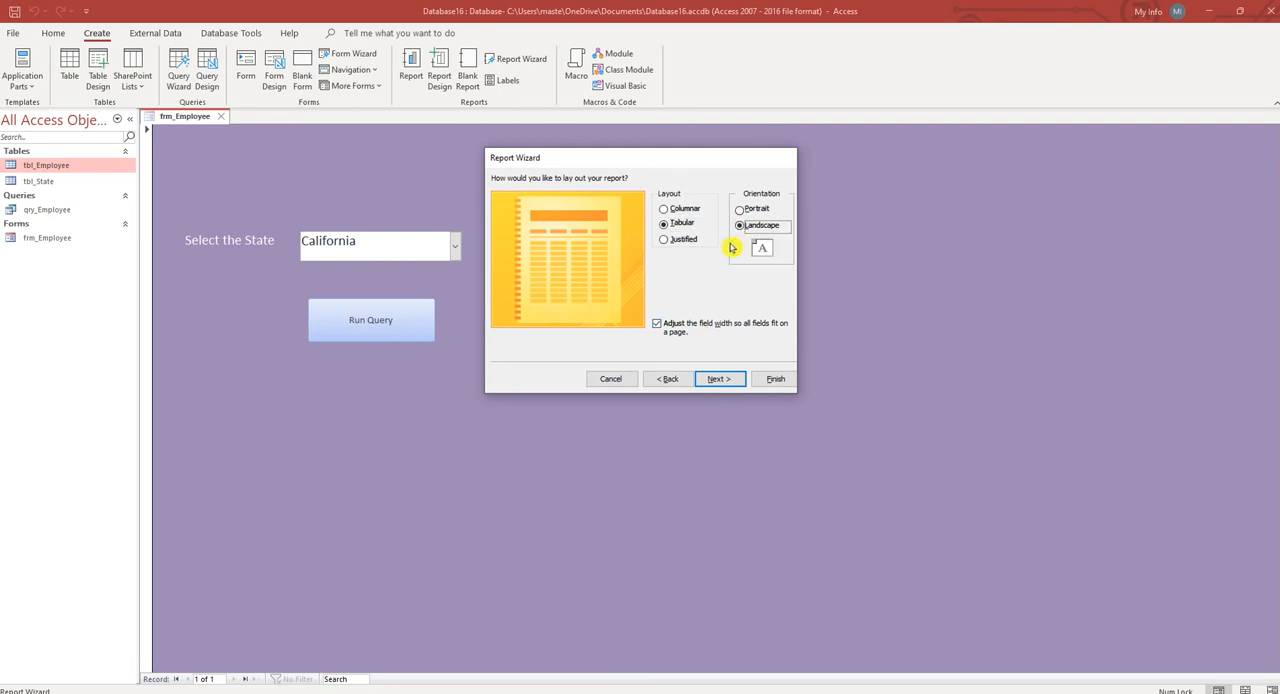
{"action": "left_click", "coordinate": [719, 378]}
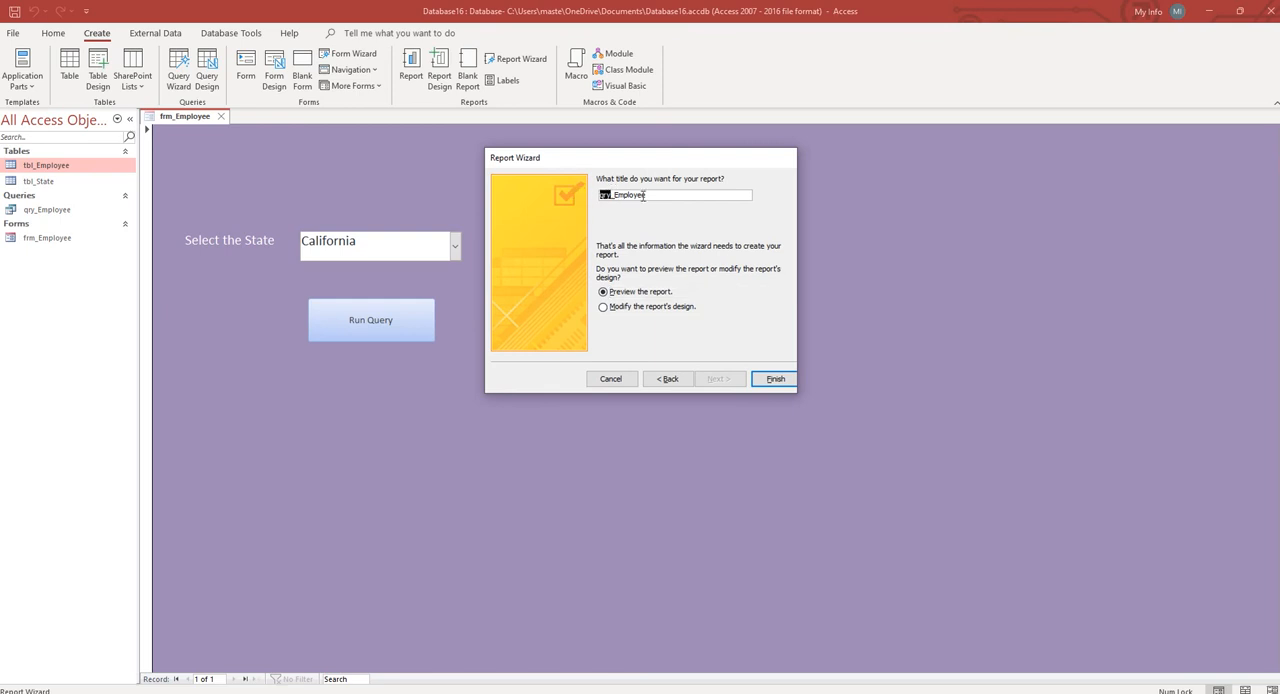
{"action": "type", "text": "qry_Employee"}
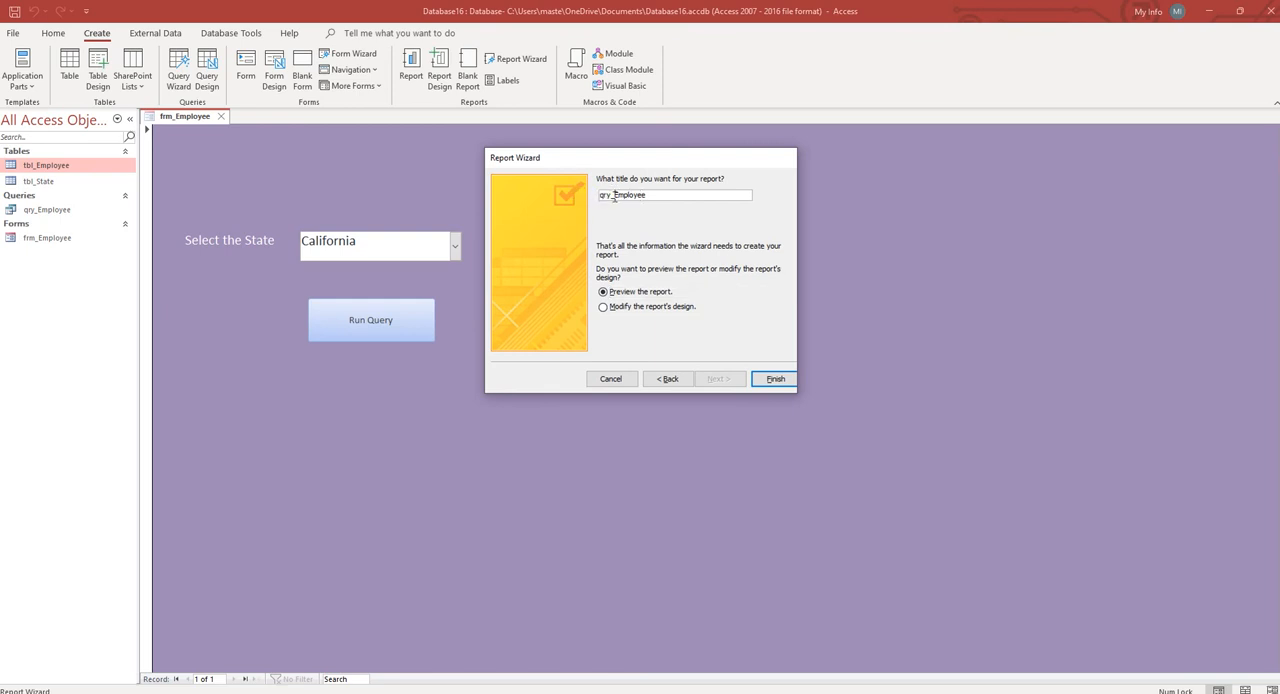
{"action": "type", "text": "Employee"}
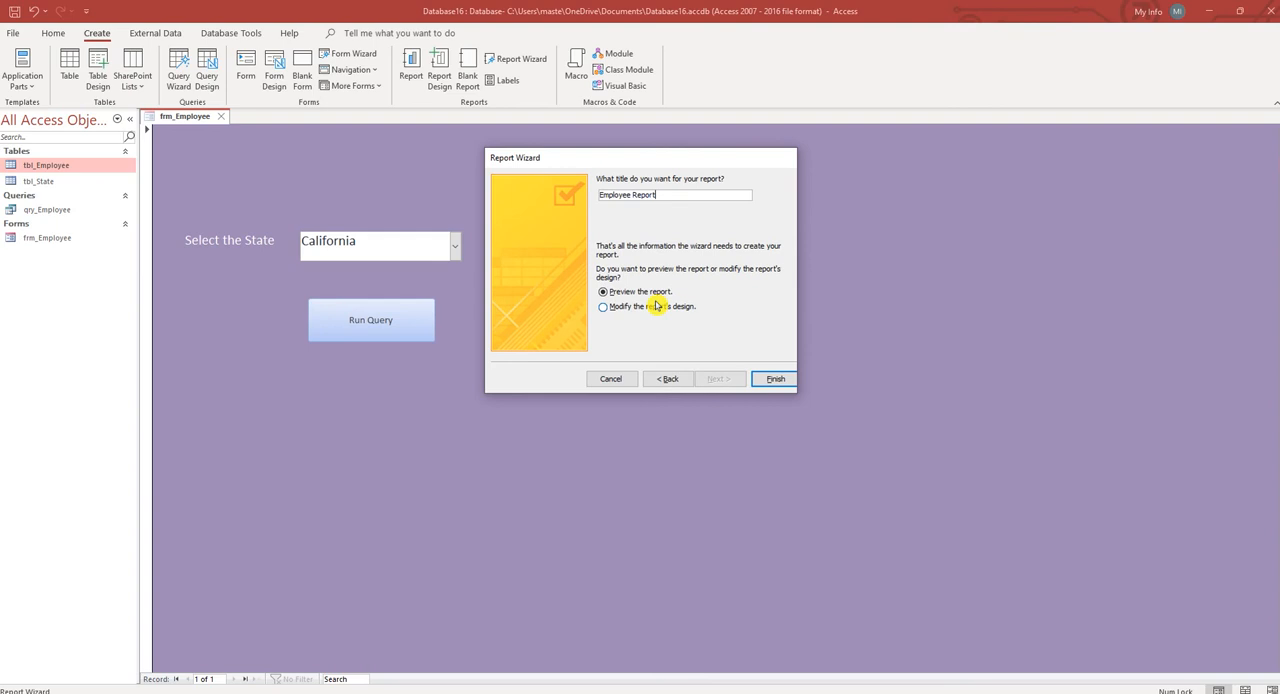
Step: Finish the wizard, review the Reynolds and Sanders preview, then close the report tab
{"action": "left_click", "coordinate": [774, 378]}
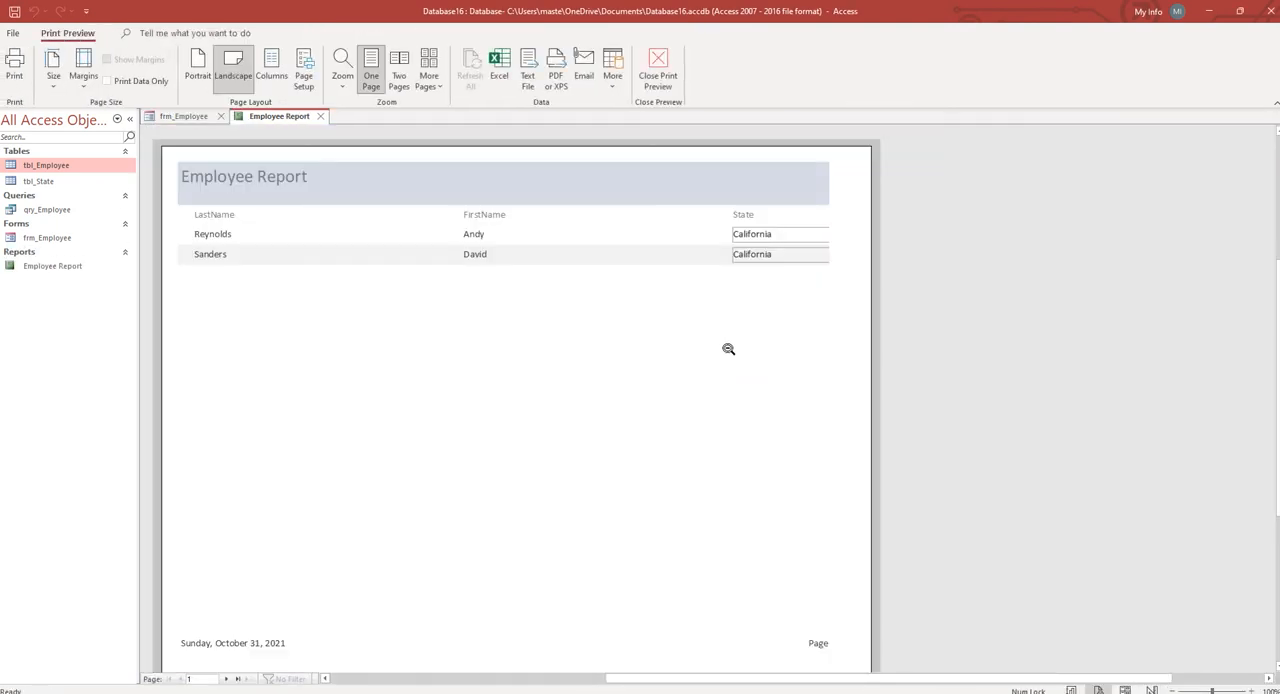
{"action": "mouse_move", "coordinate": [611, 265]}
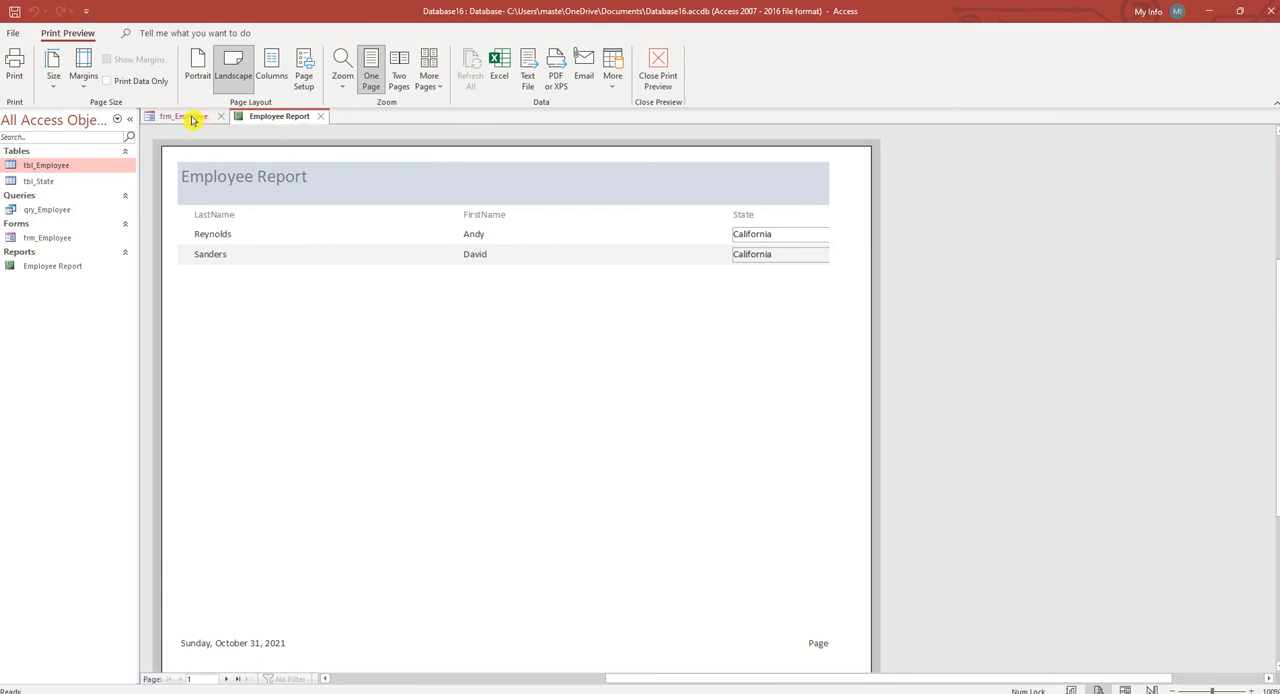
{"action": "left_click", "coordinate": [278, 116]}
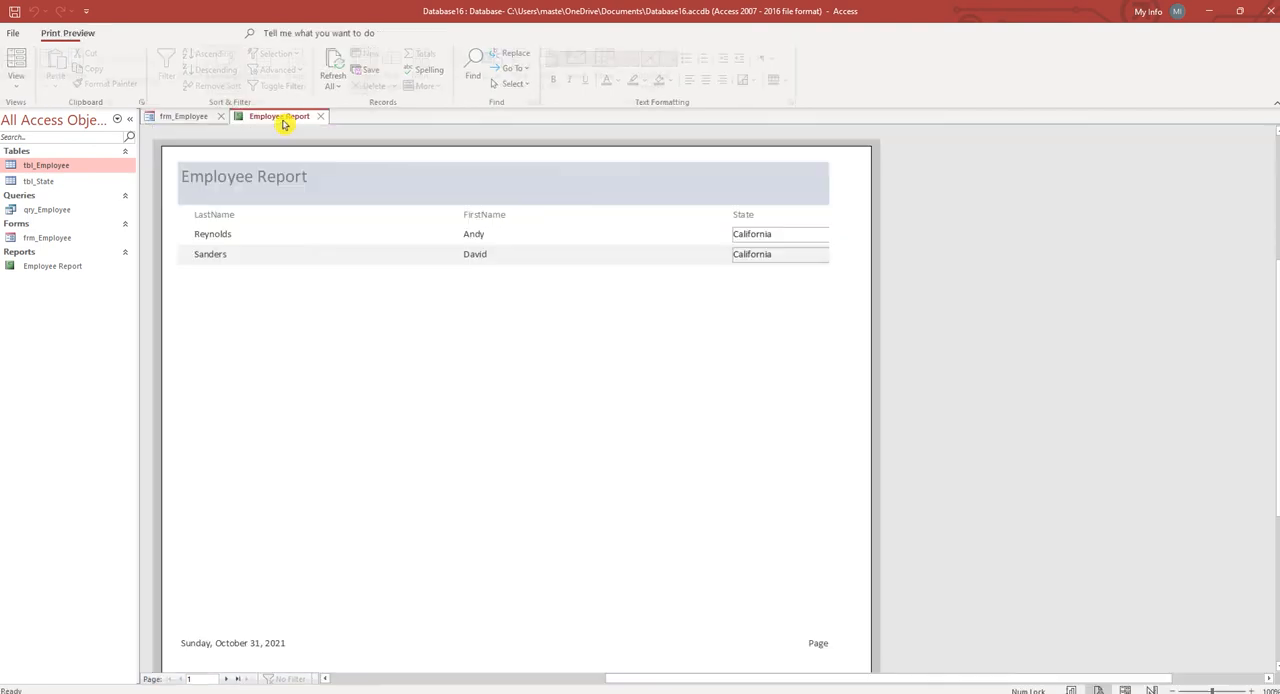
{"action": "left_click", "coordinate": [279, 115]}
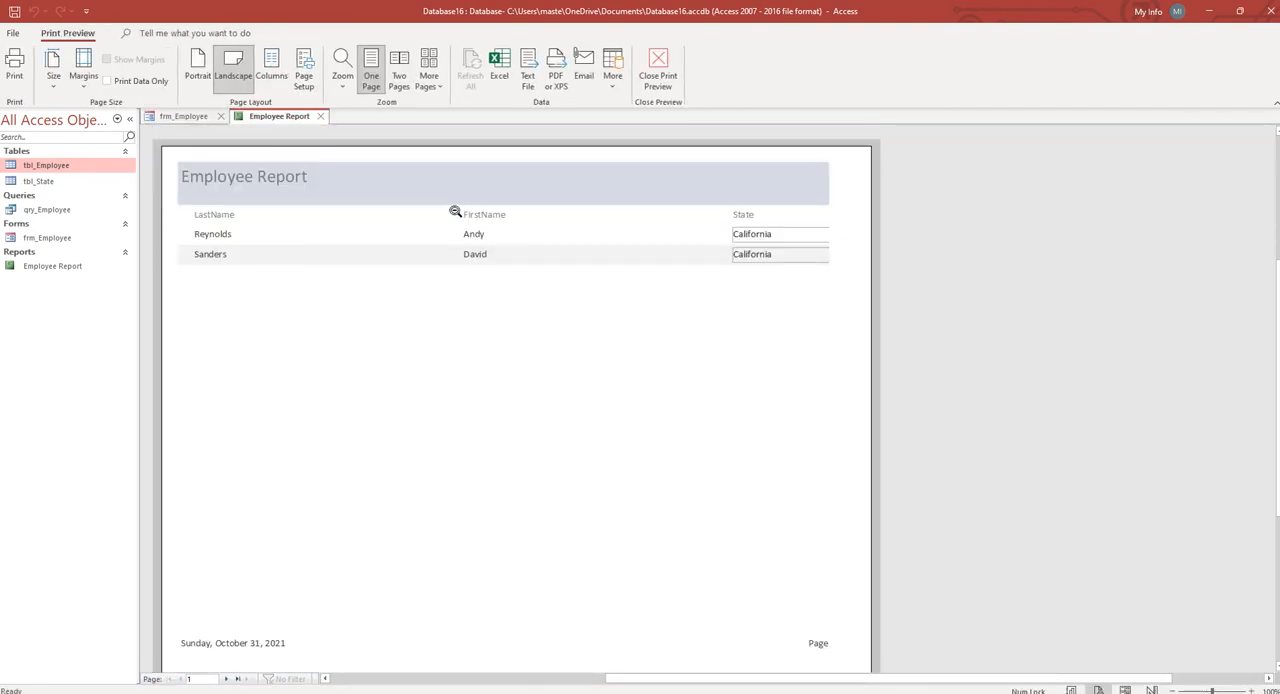
{"action": "mouse_move", "coordinate": [196, 116]}
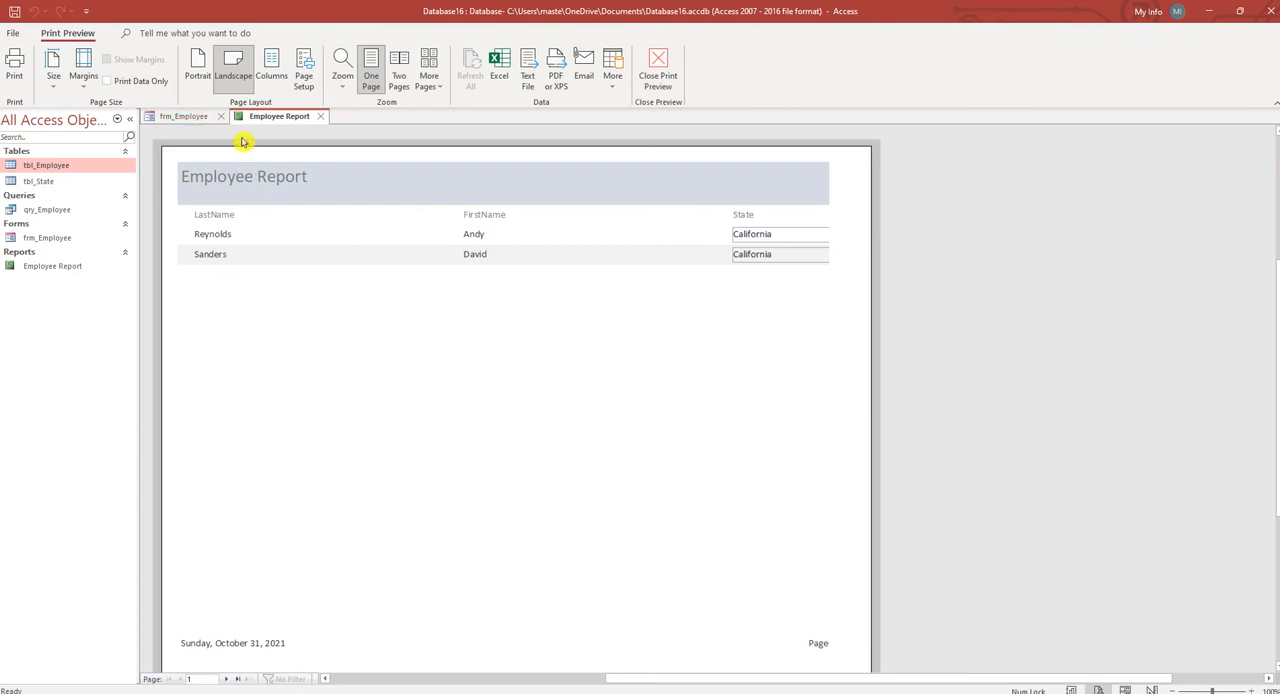
{"action": "left_click", "coordinate": [184, 116]}
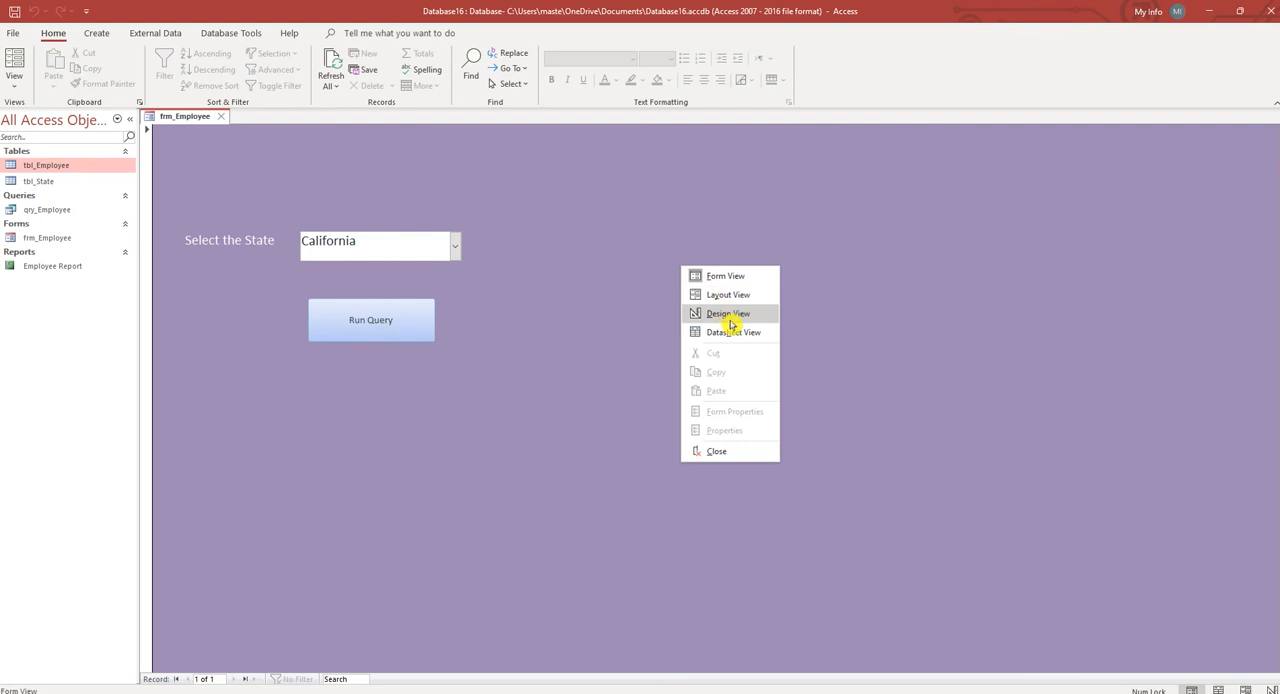
Step: In Design View, move Run Query left, add button RunReportBtn captioned Run Report, and open its On Click builder
{"action": "left_click", "coordinate": [728, 313]}
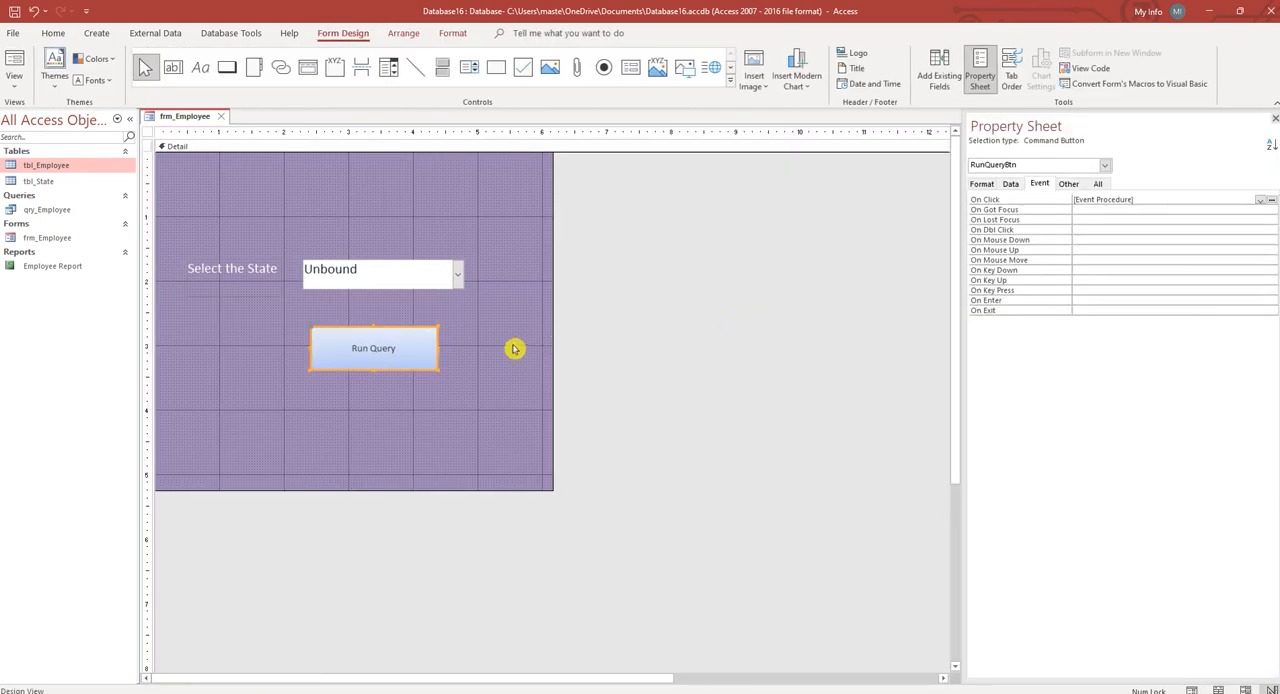
{"action": "left_click_drag", "start_coordinate": [373, 348], "coordinate": [266, 345]}
{"action": "type", "text": "Run"}
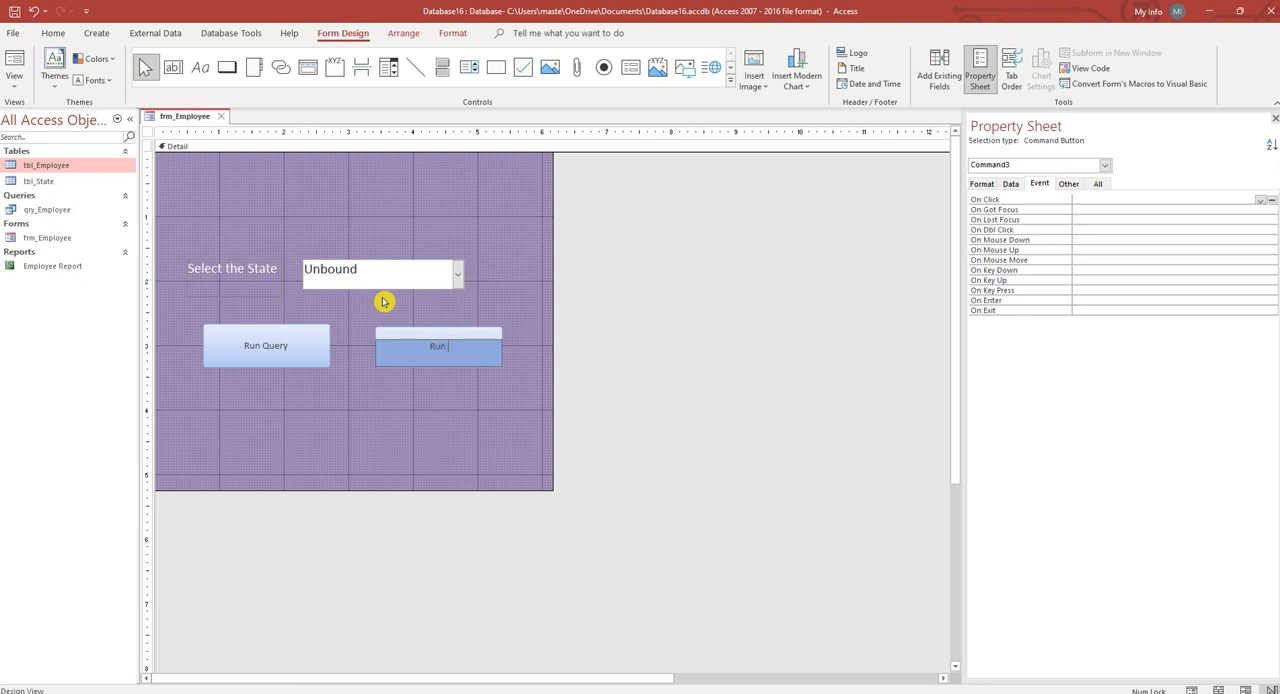
{"action": "left_click", "coordinate": [466, 426]}
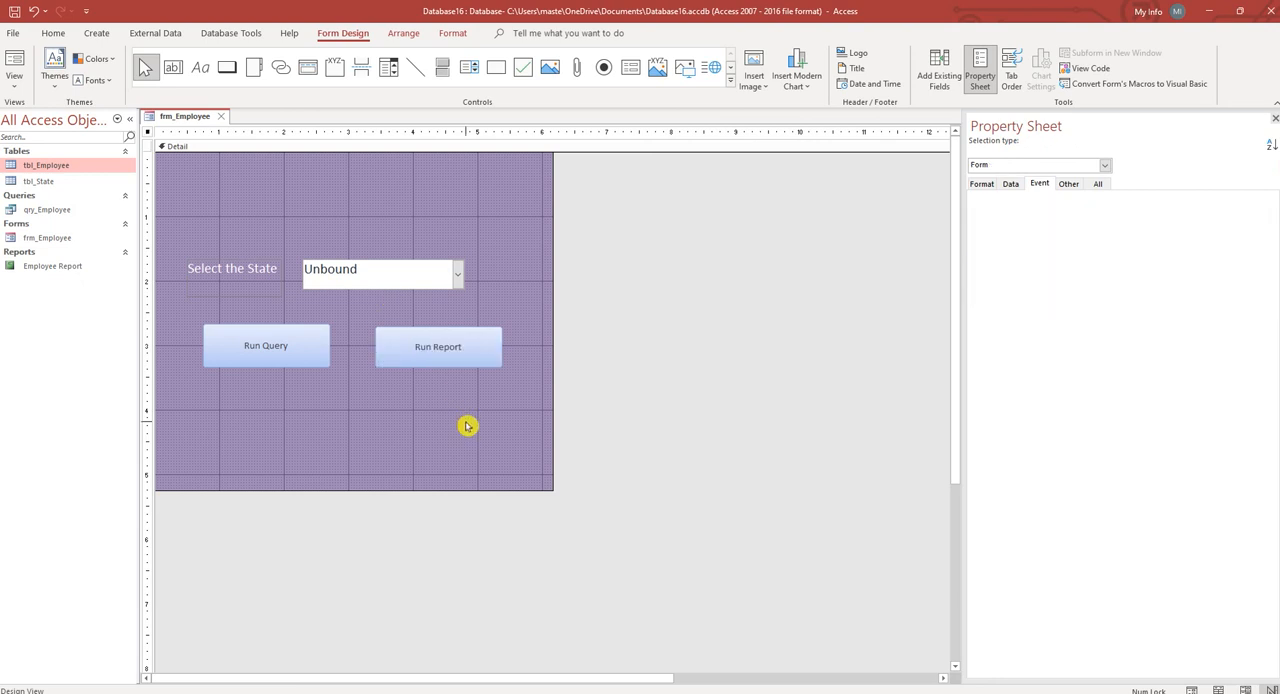
{"action": "left_click", "coordinate": [438, 346]}
{"action": "type", "text": "RunReportBtn"}
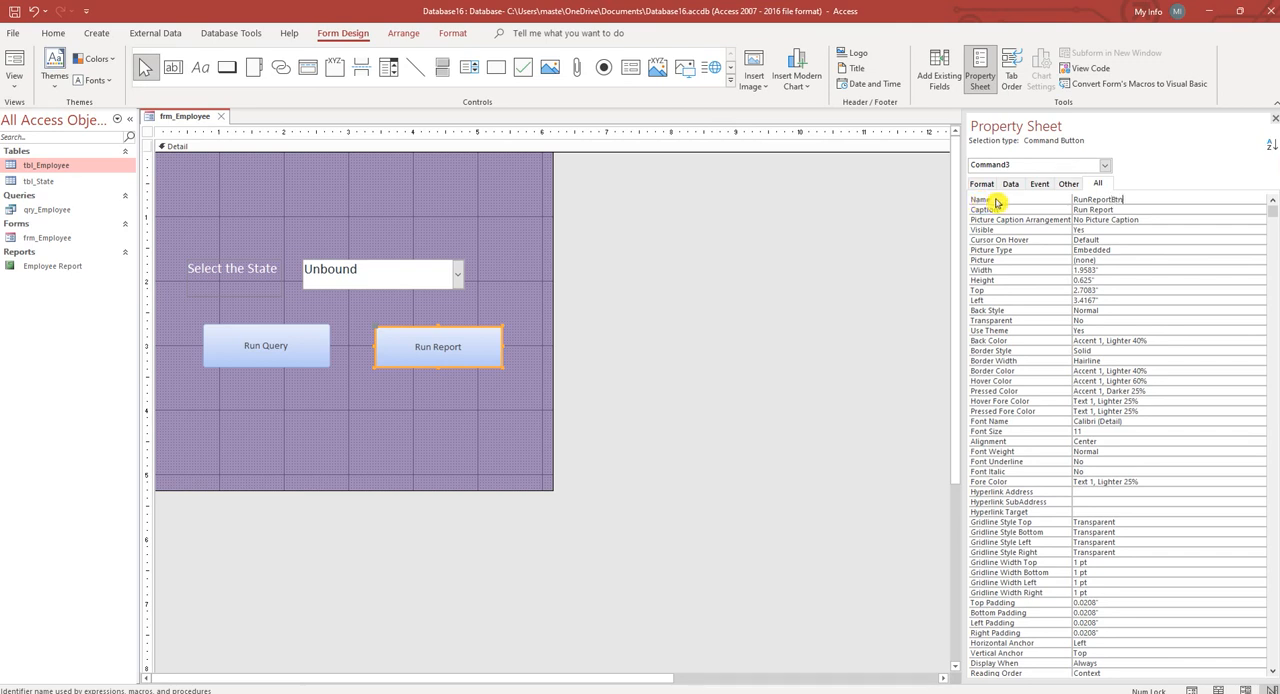
{"action": "left_click", "coordinate": [1040, 184]}
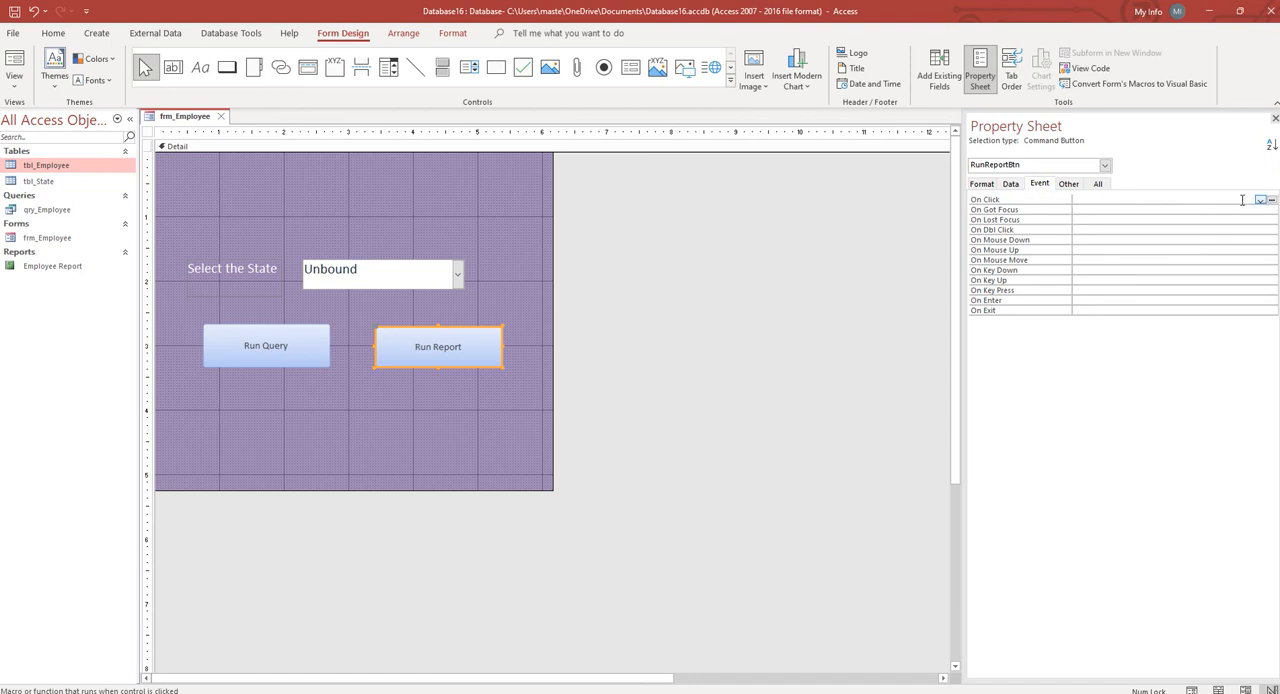
{"action": "left_click", "coordinate": [1270, 199]}
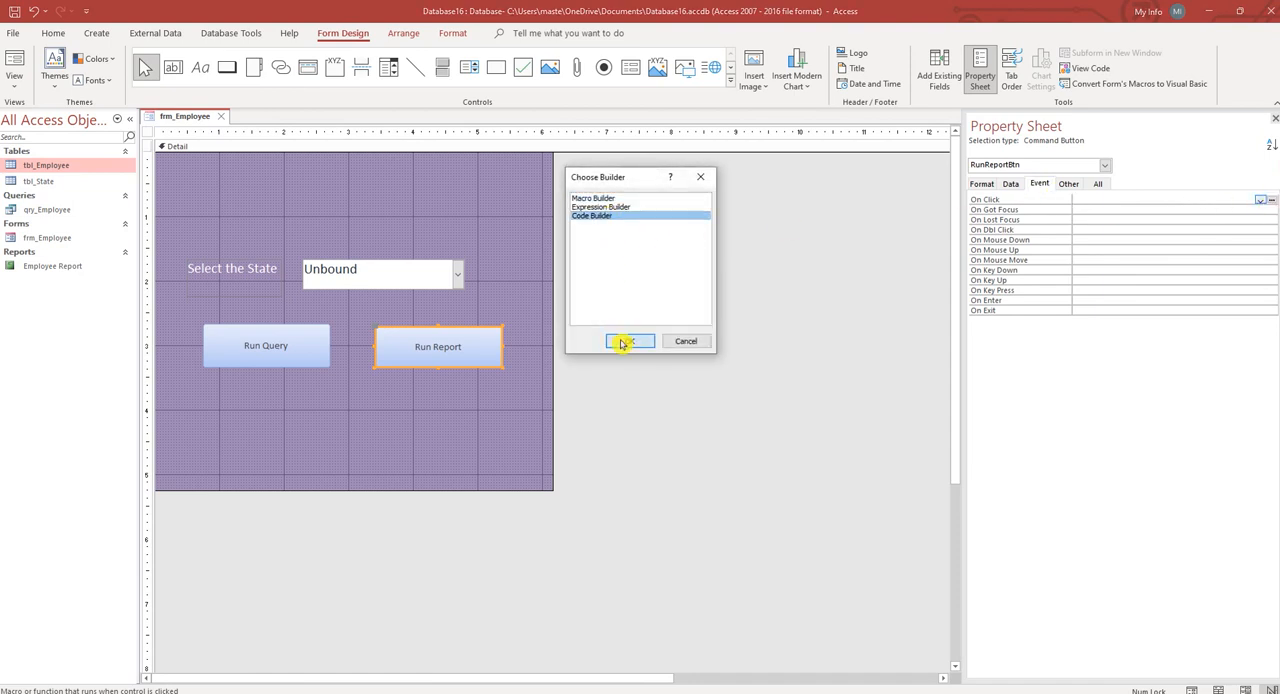
Step: Choose Code Builder and enter DoCmd.OpenReport "EmployeeReport" in RunReportBtn_Click
{"action": "left_click", "coordinate": [625, 341]}
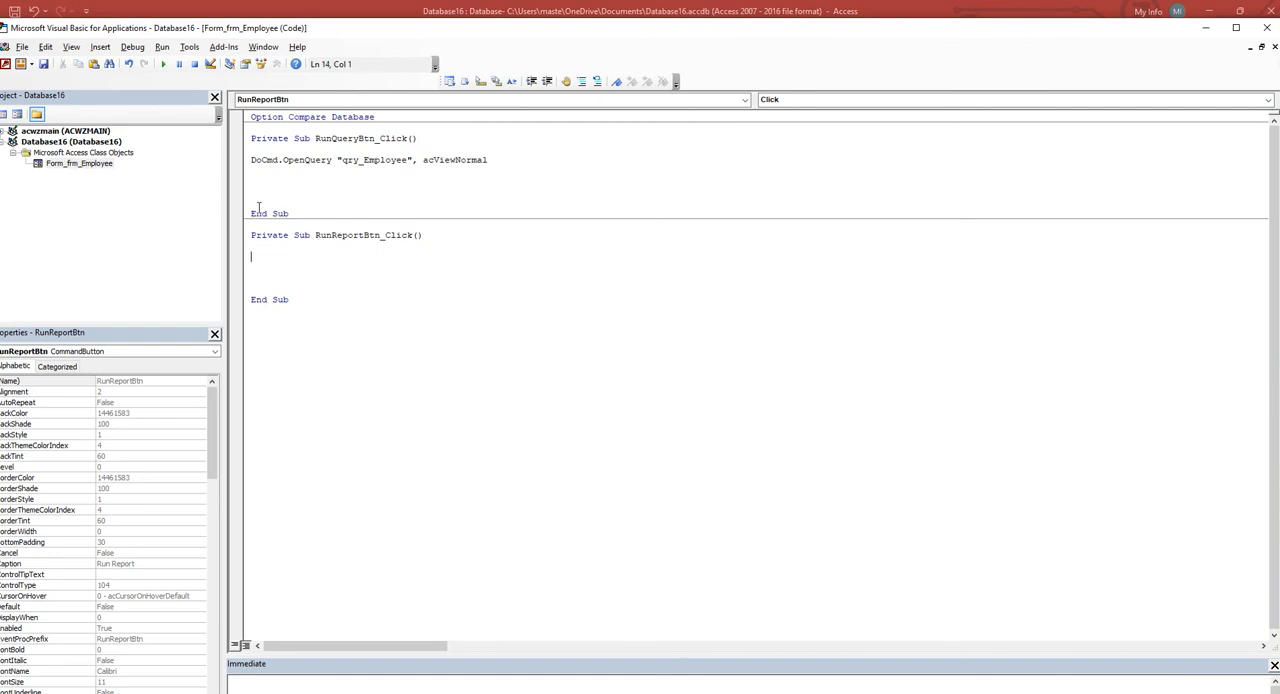
{"action": "type", "text": "docmd.OpenReport"}
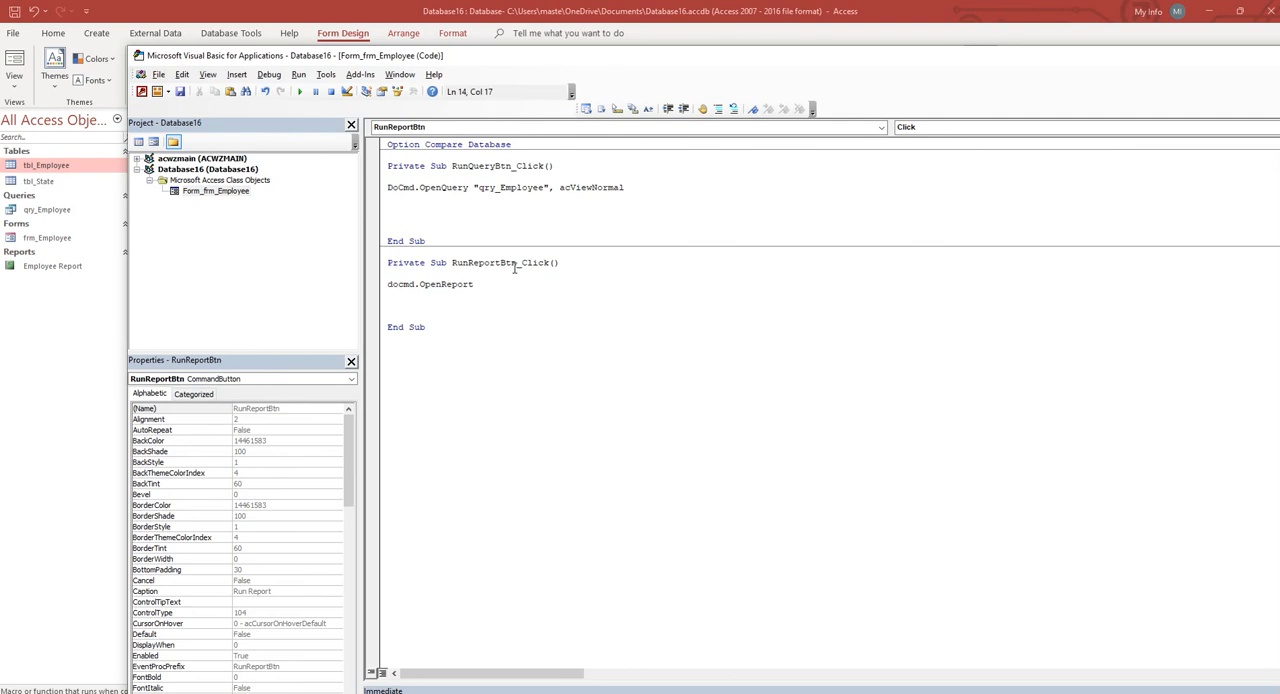
{"action": "type", "text": "\"E"}
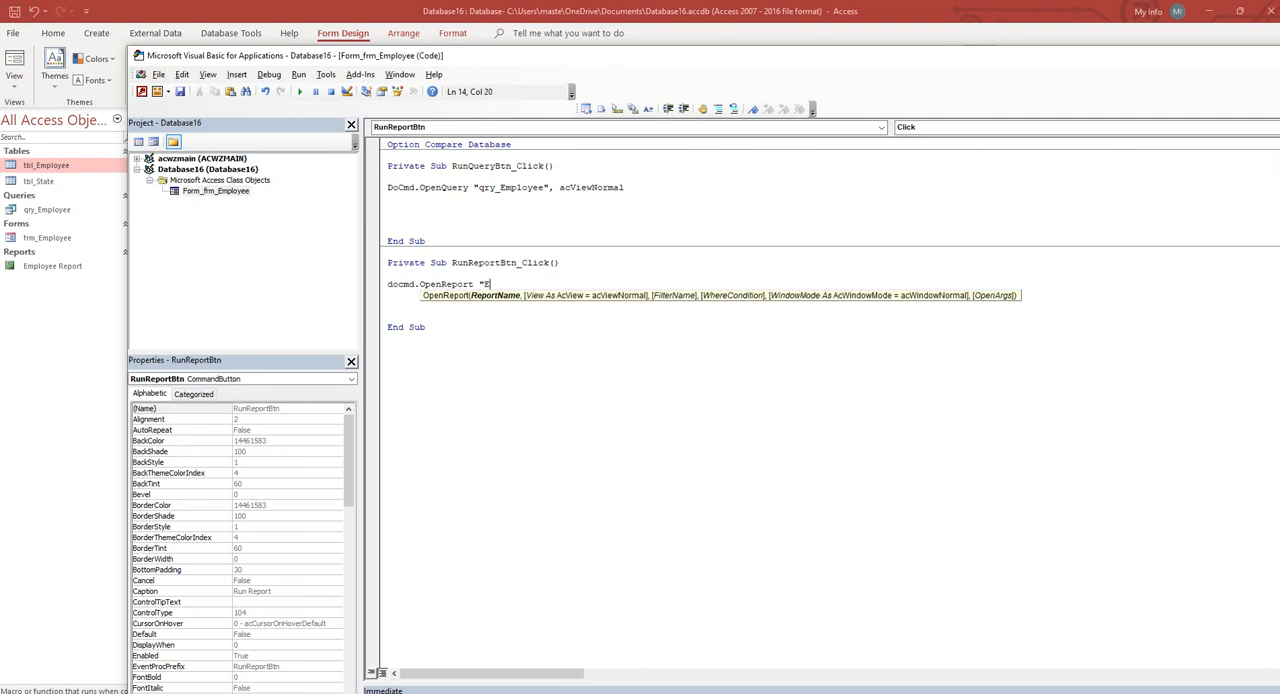
{"action": "type", "text": "m"}
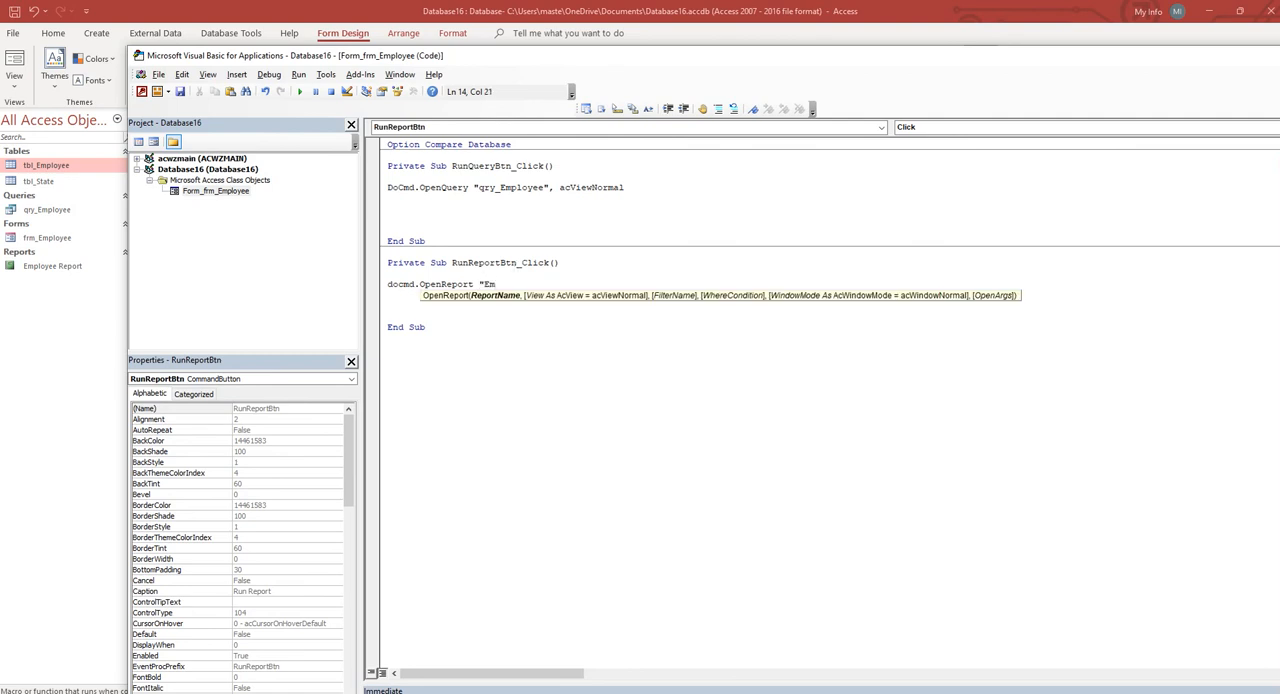
{"action": "type", "text": "ployee"}
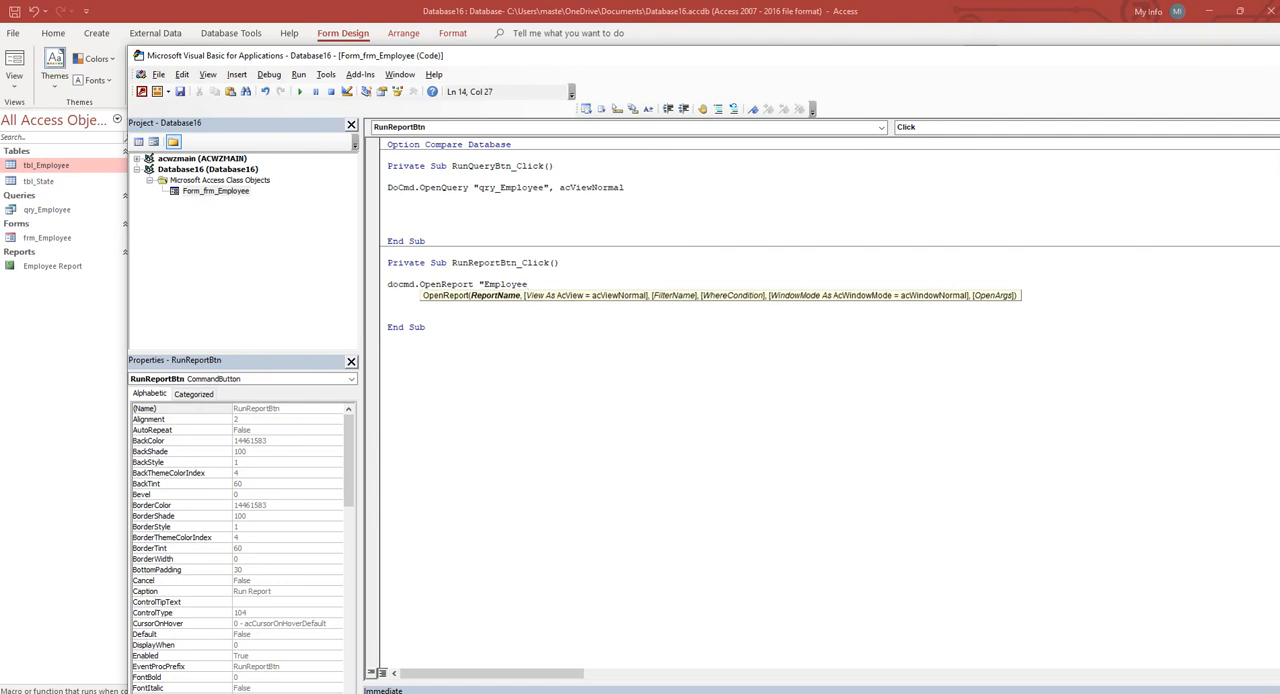
{"action": "type", "text": "Report"}
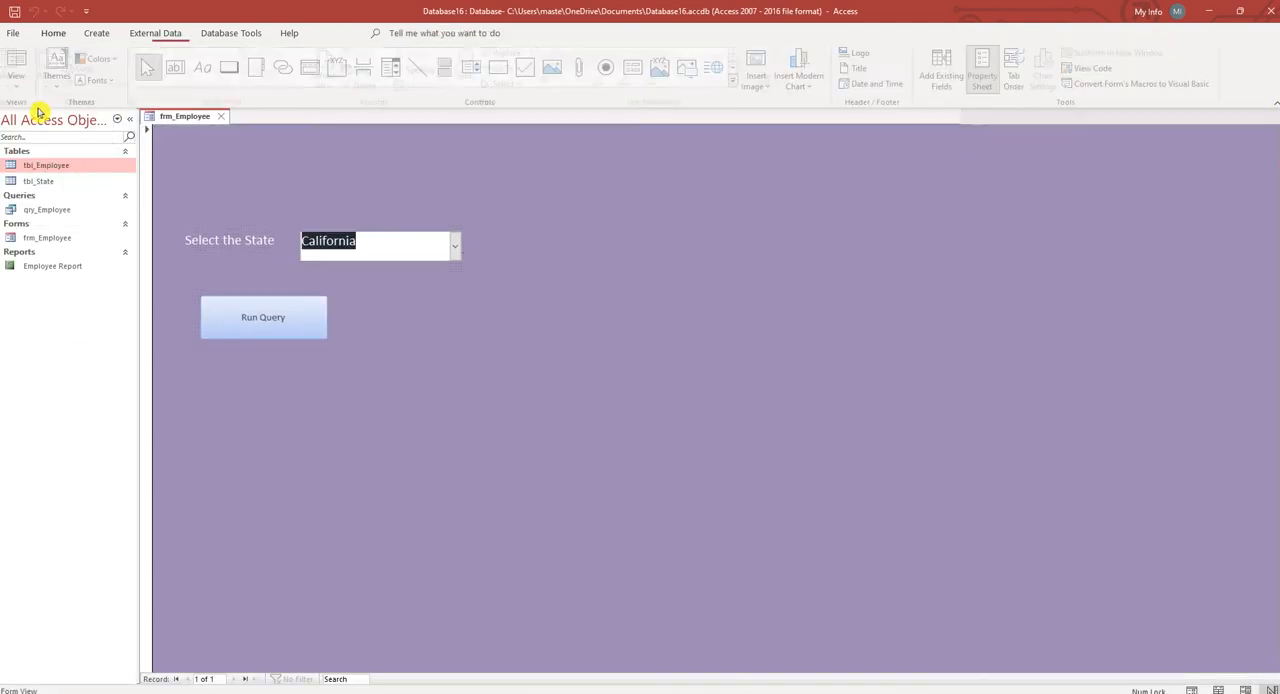
Step: Run the report per state, ending with California's preview of Reynolds and Sanders
{"action": "left_click", "coordinate": [455, 245]}
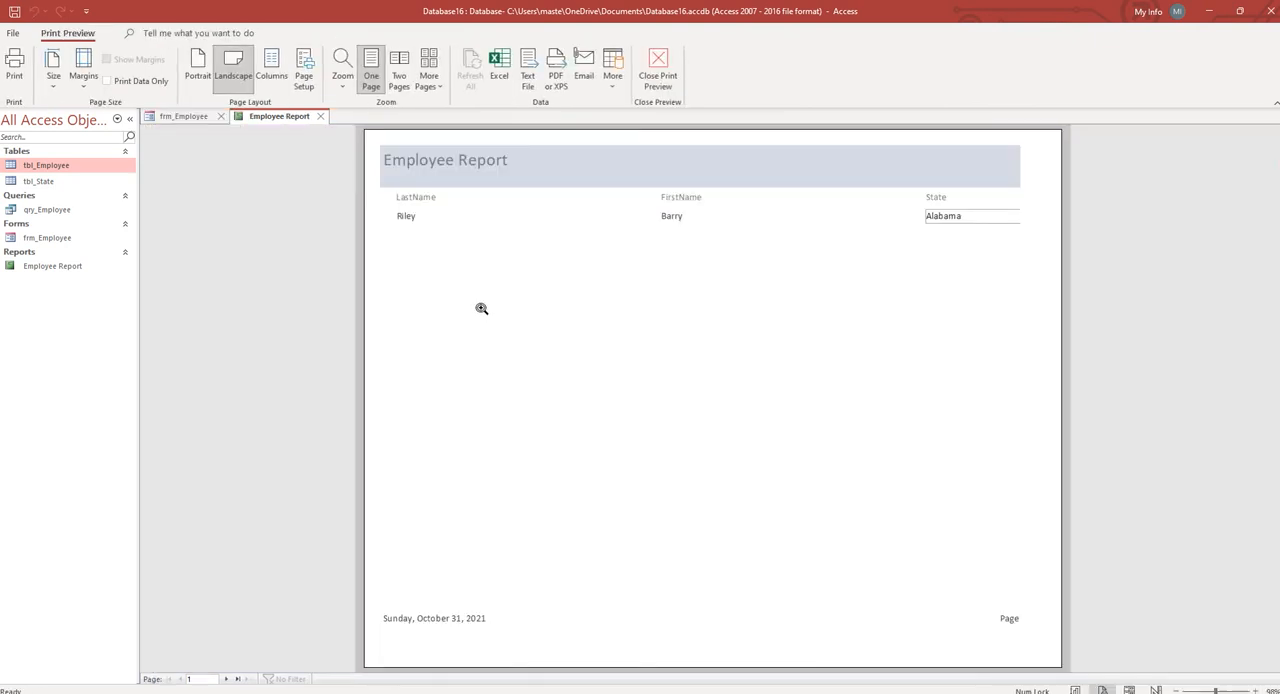
{"action": "mouse_move", "coordinate": [900, 225]}
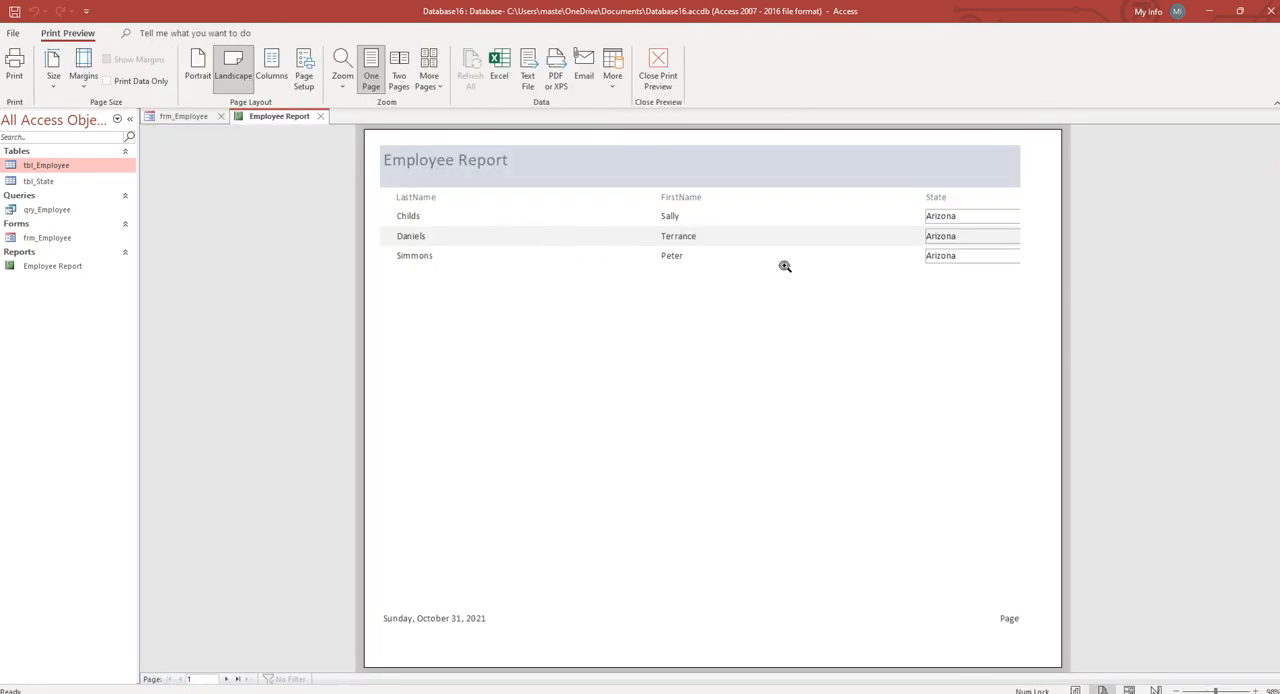
{"action": "mouse_move", "coordinate": [243, 264]}
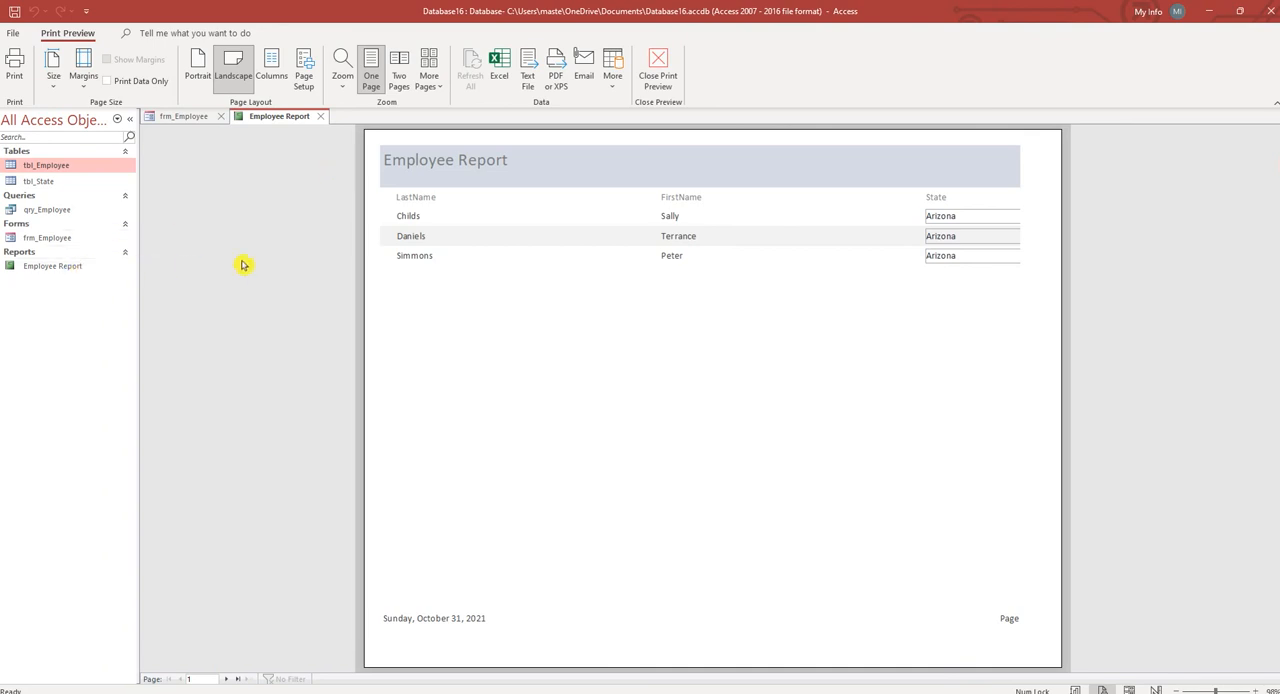
{"action": "mouse_move", "coordinate": [213, 269]}
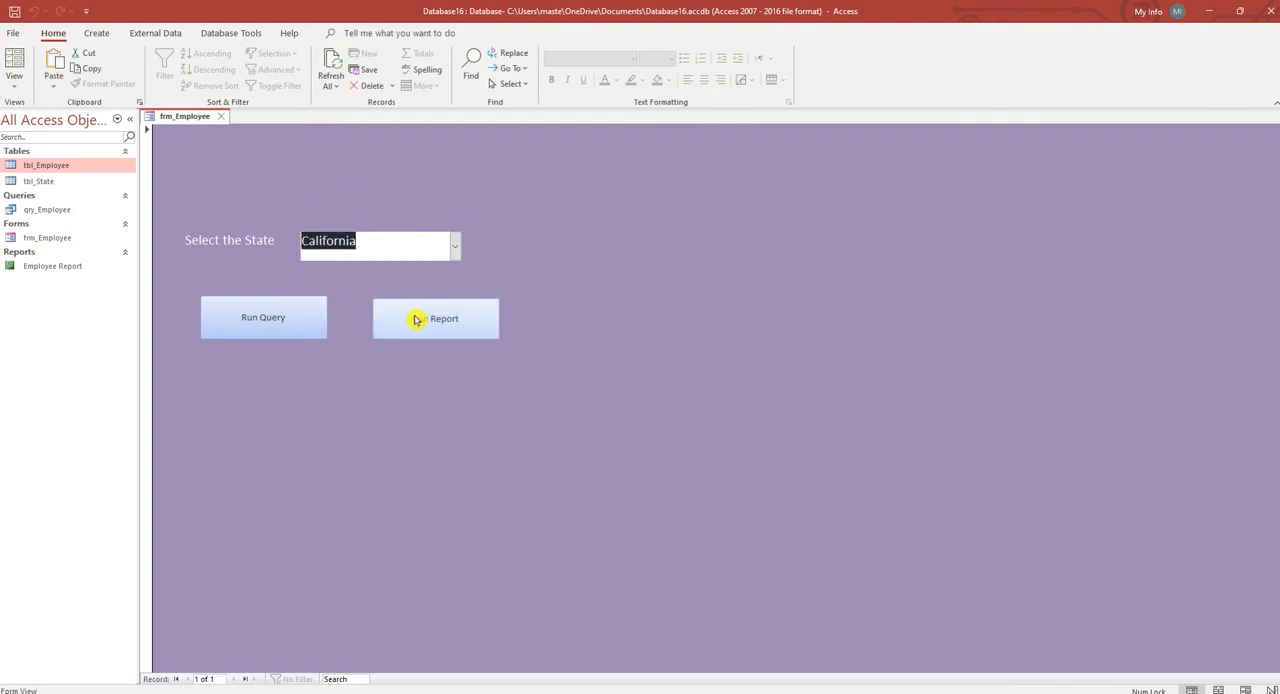
{"action": "left_click", "coordinate": [435, 318]}
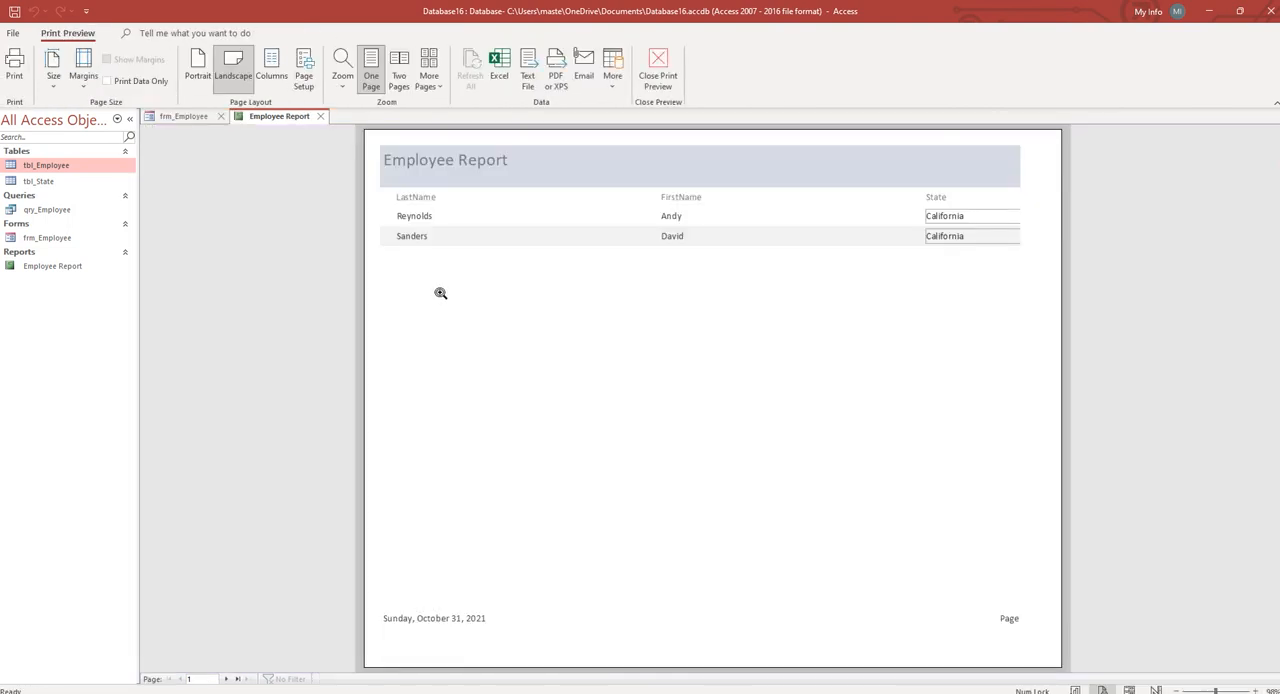